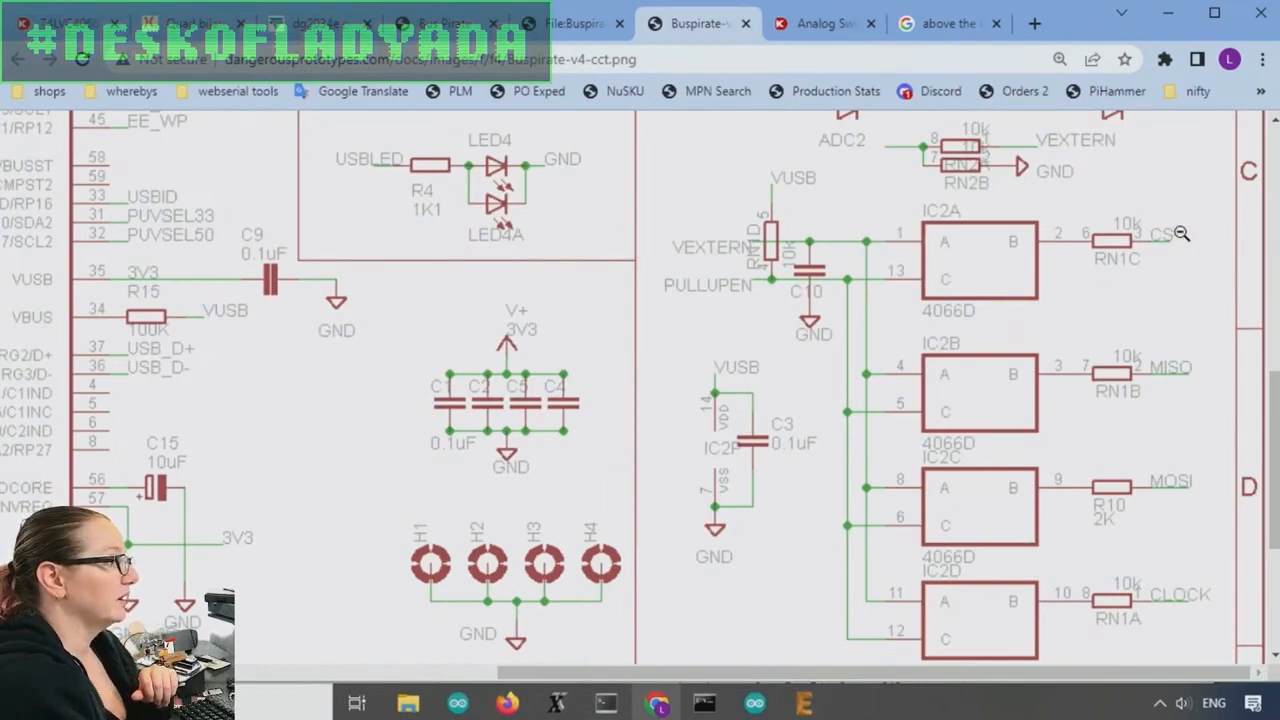
mouse_move(790, 268)
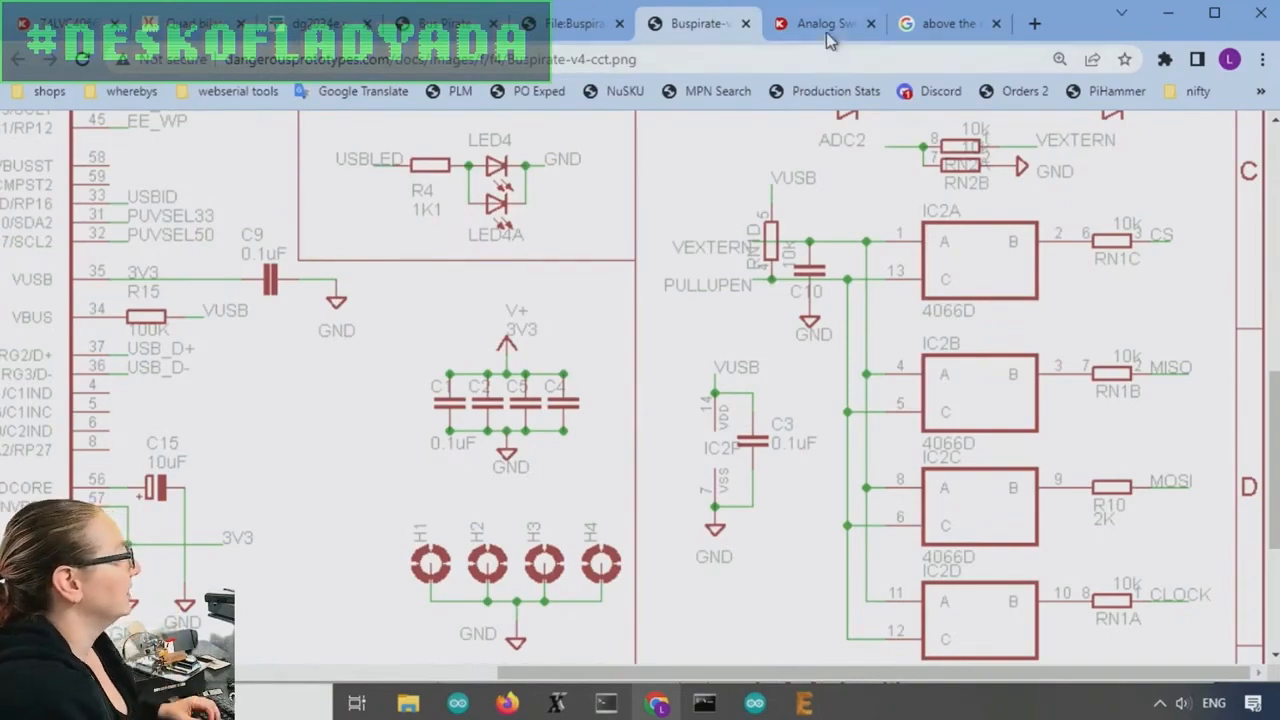
Open the Analog Switches, Multiplexers, Demultiplexers category and reach its 11,534-part table
click(820, 24)
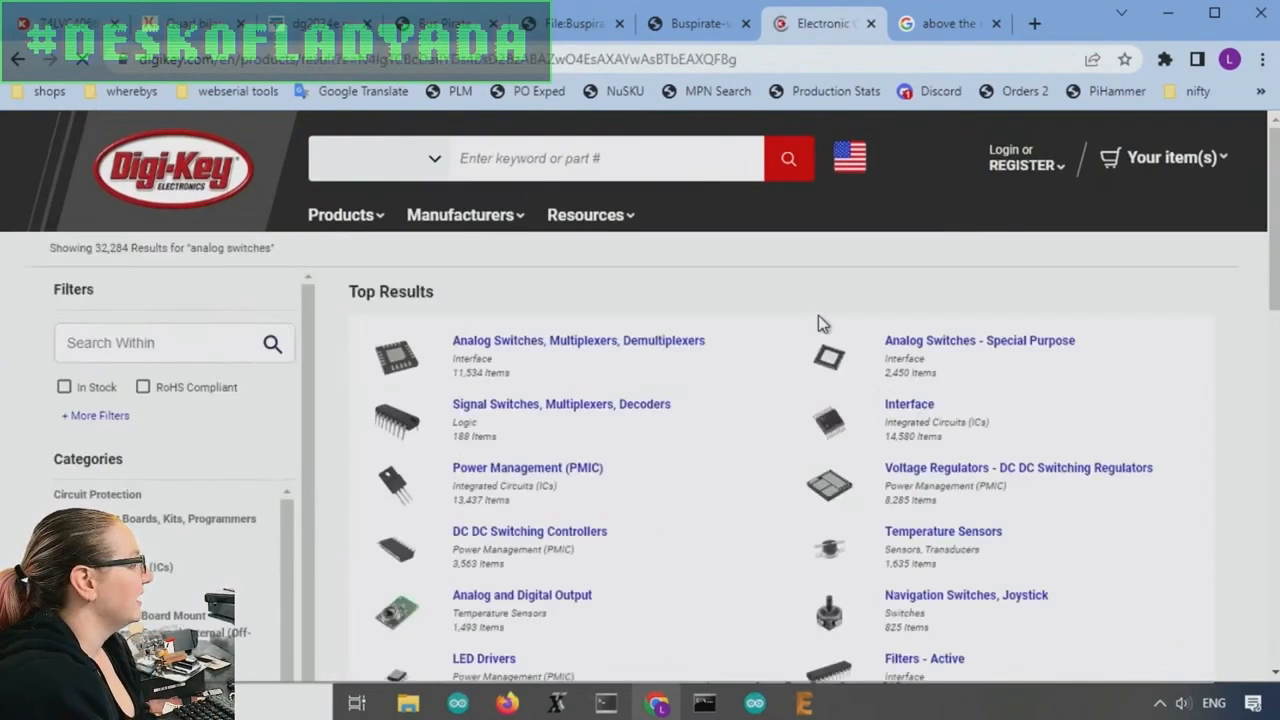
scroll(down, 3)
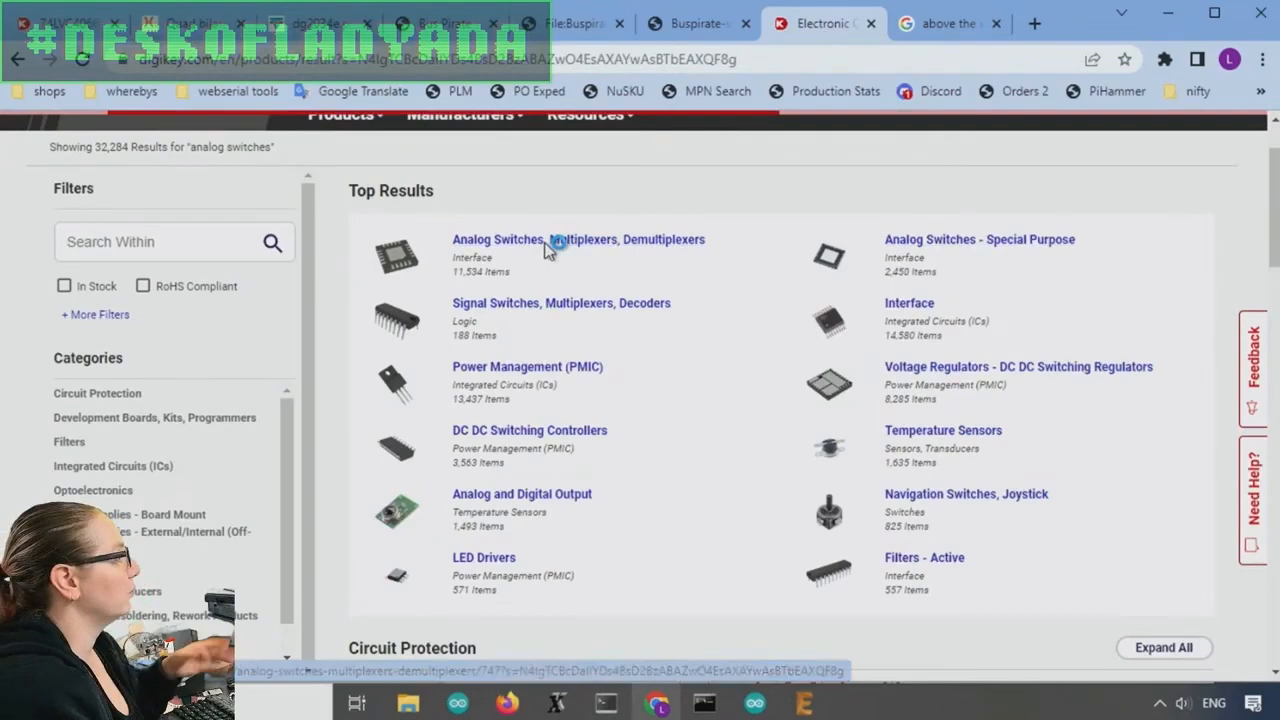
click(578, 240)
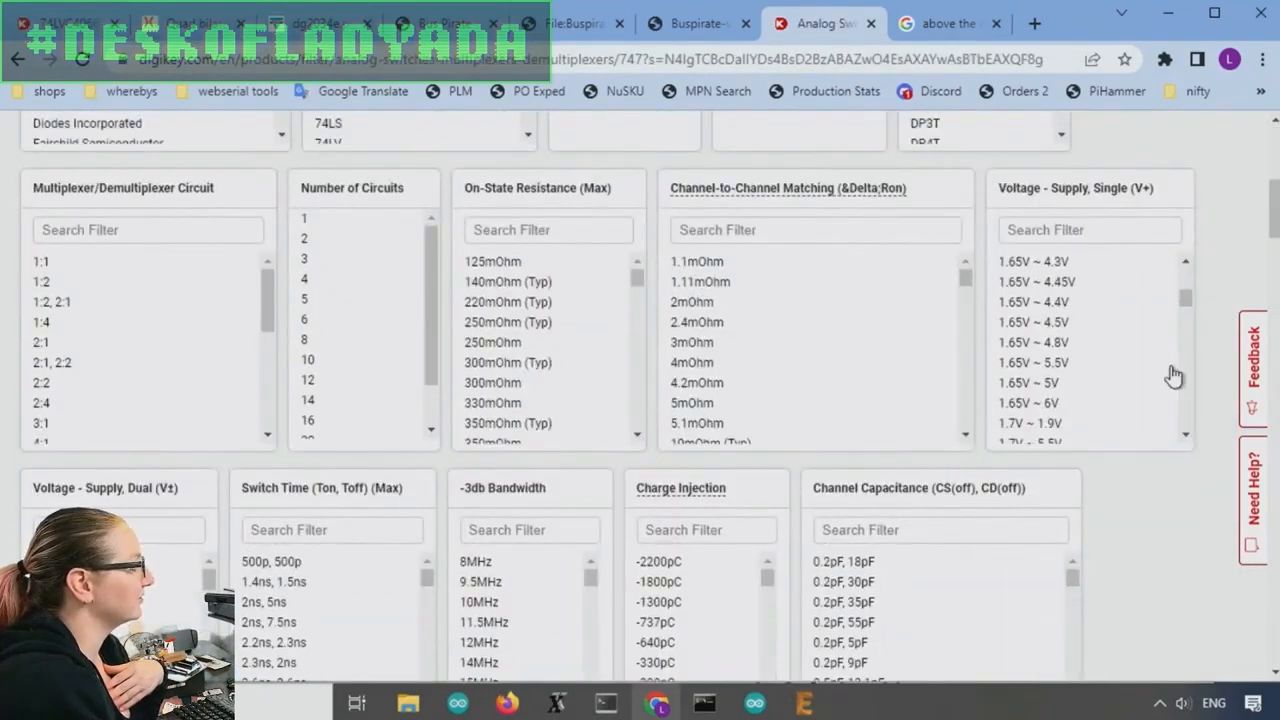
scroll(down, 3)
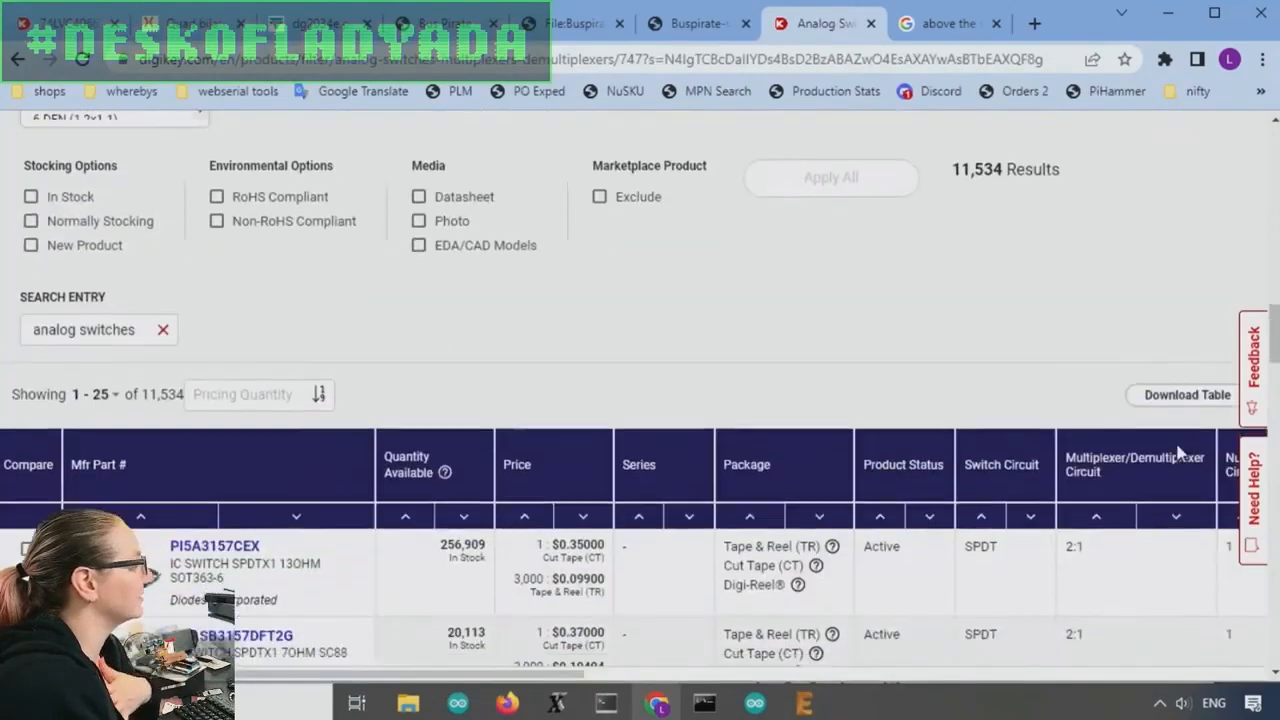
scroll(down, 3)
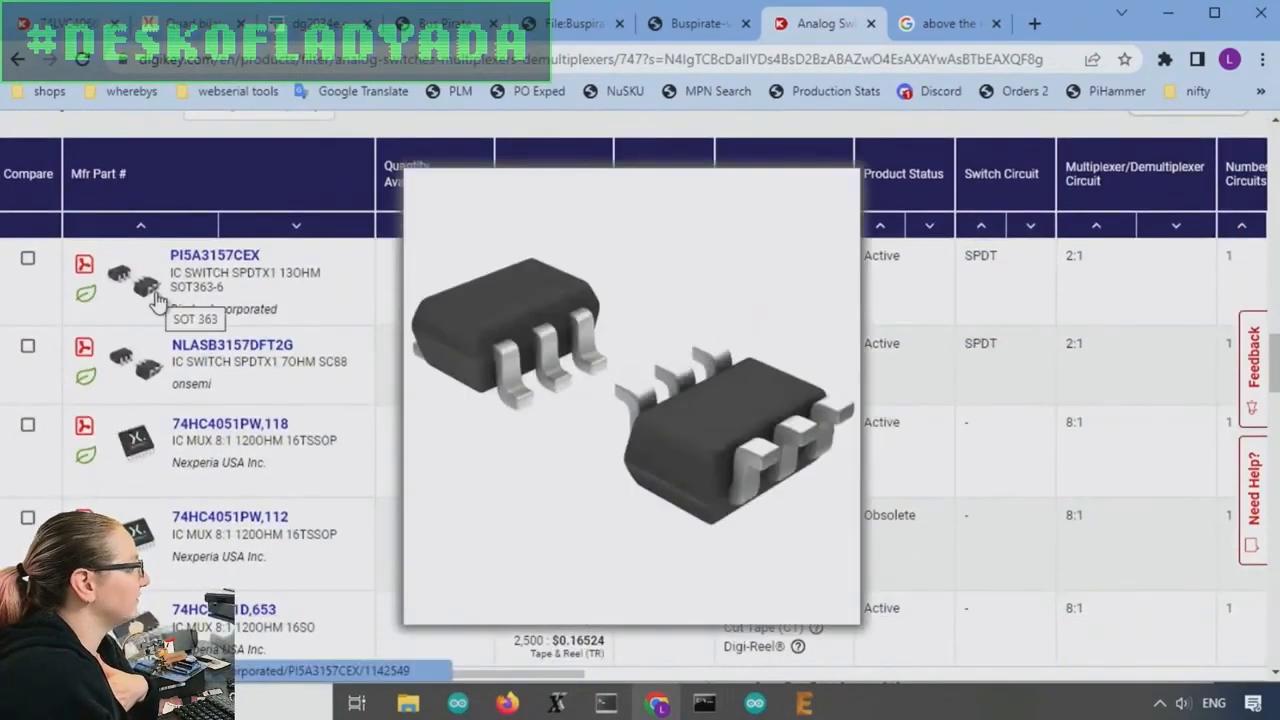
mouse_move(138, 444)
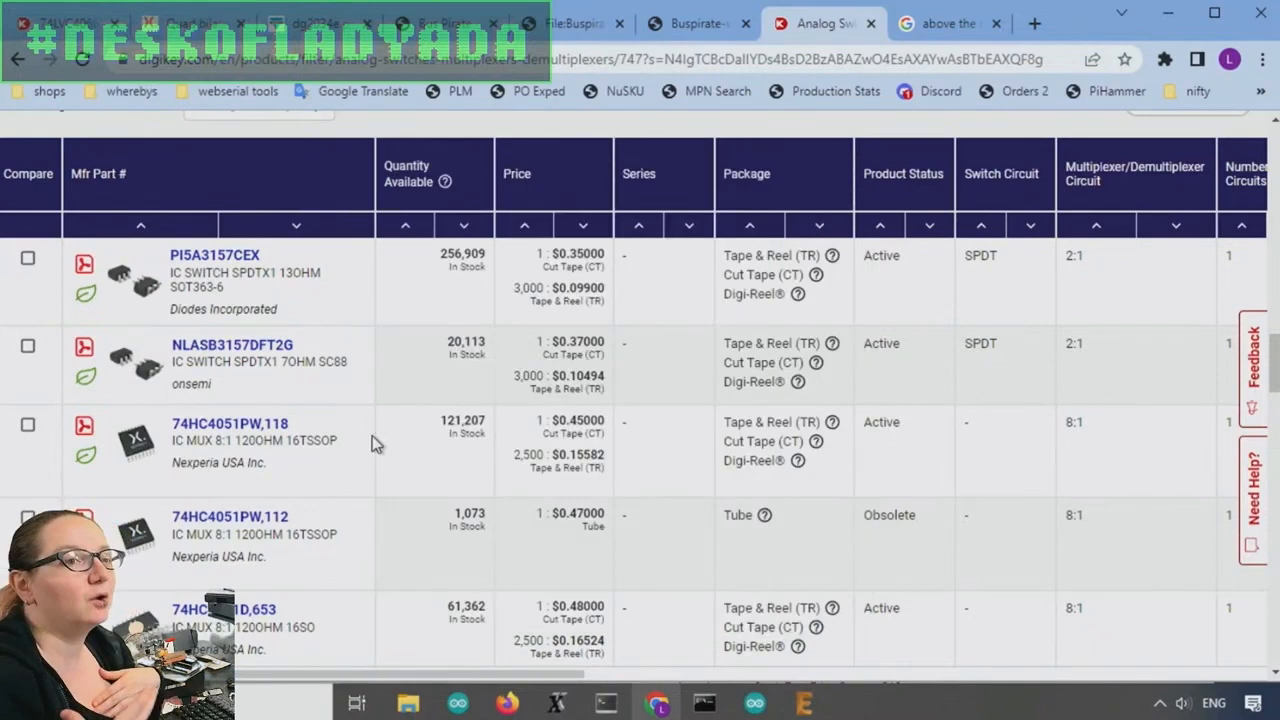
mouse_move(728, 22)
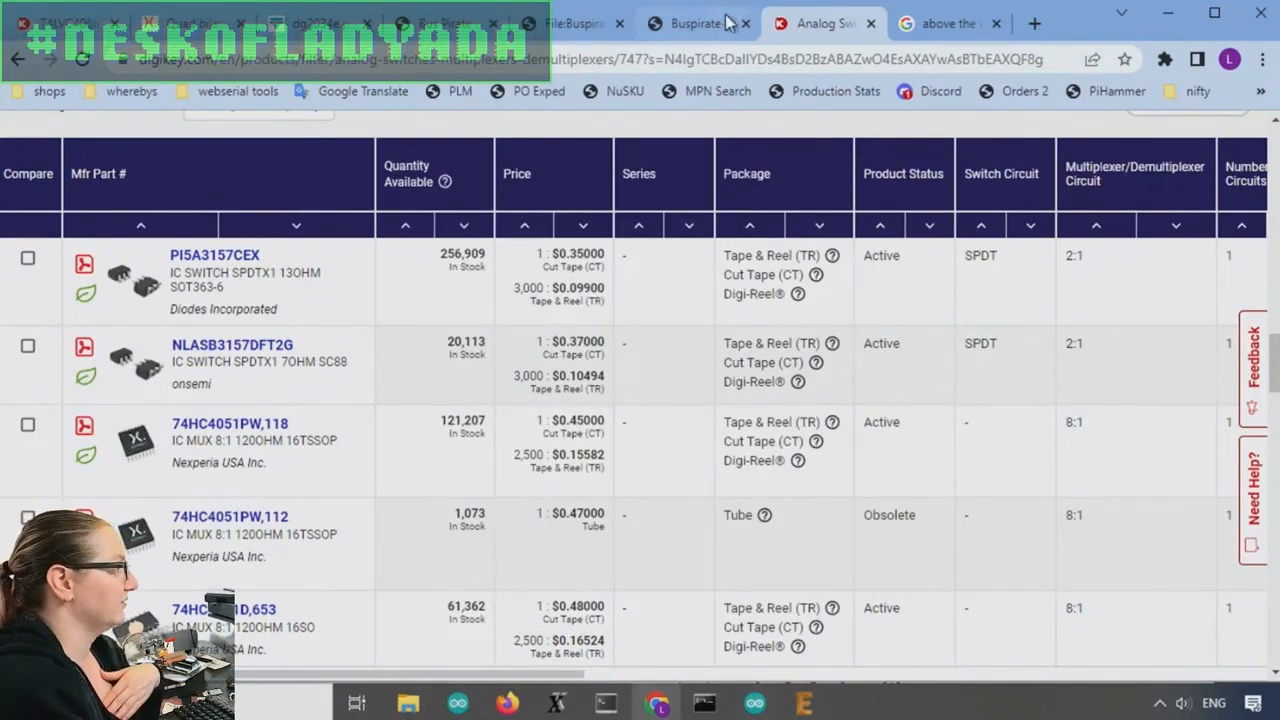
Glance at the Bus Pirate schematic, then review the parts list of SPDT switches and 8:1 multiplexers
click(690, 24)
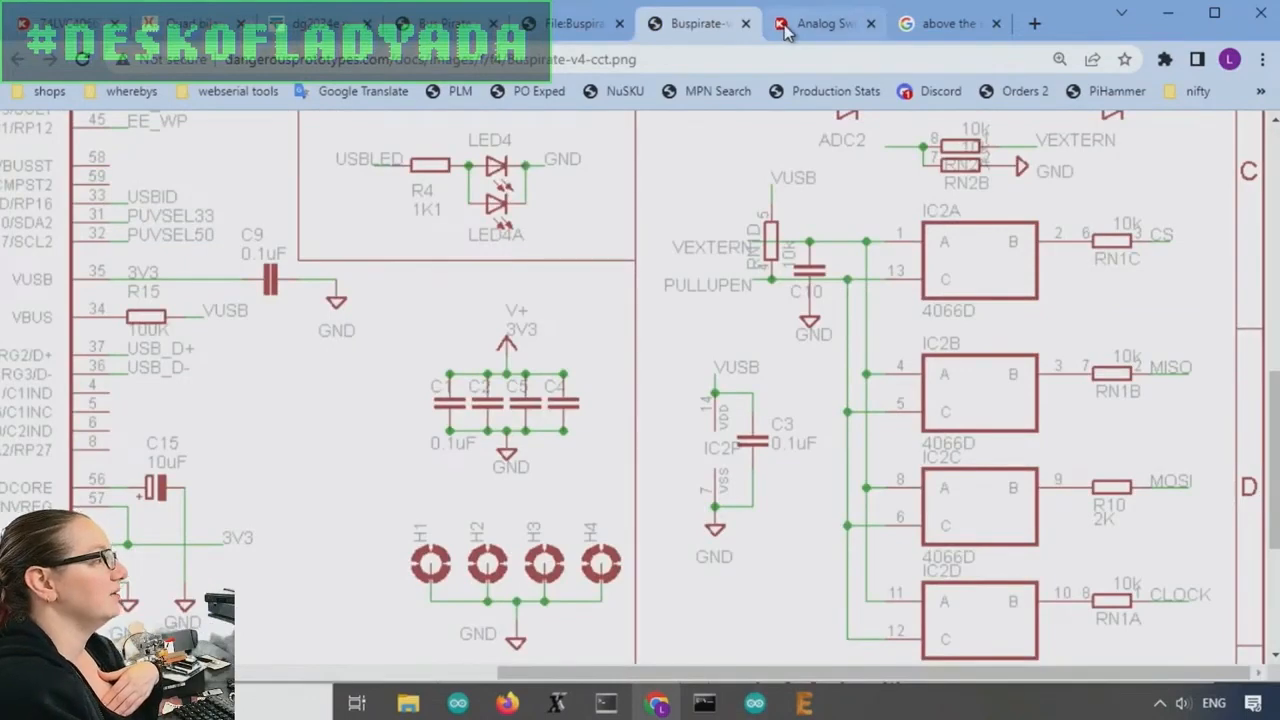
click(820, 24)
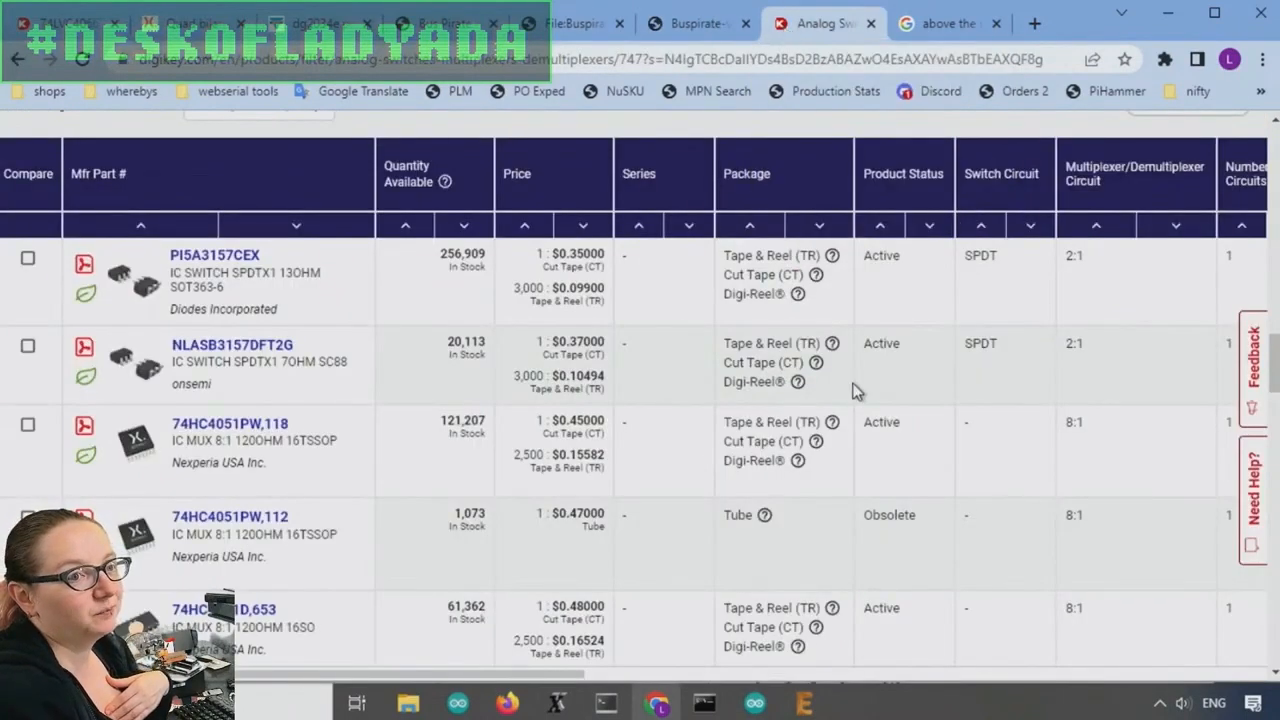
scroll(down, 3)
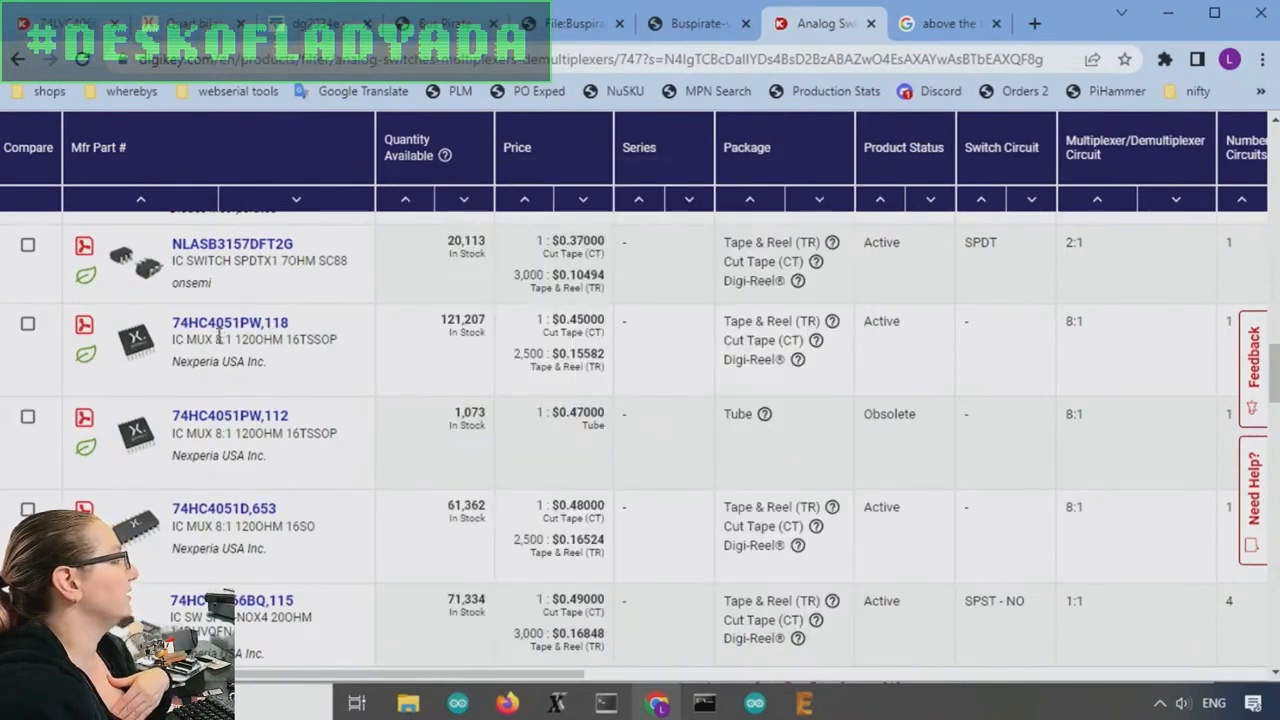
mouse_move(340, 362)
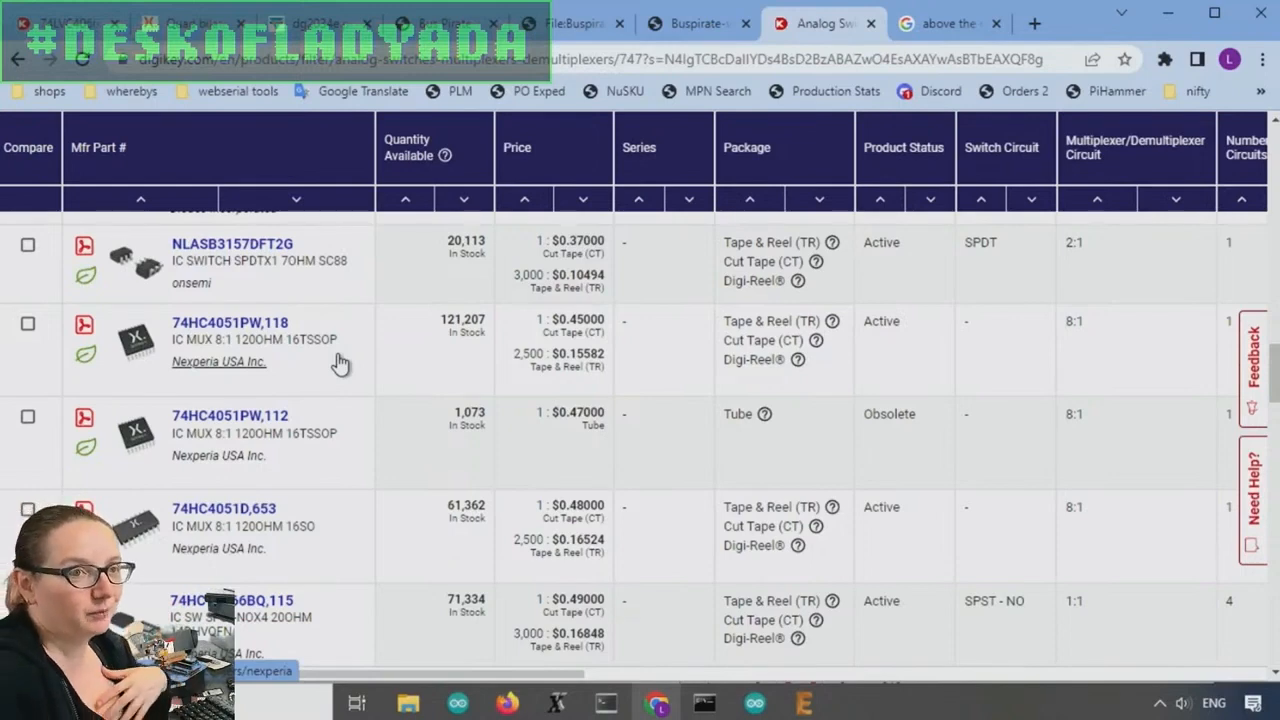
mouse_move(136, 340)
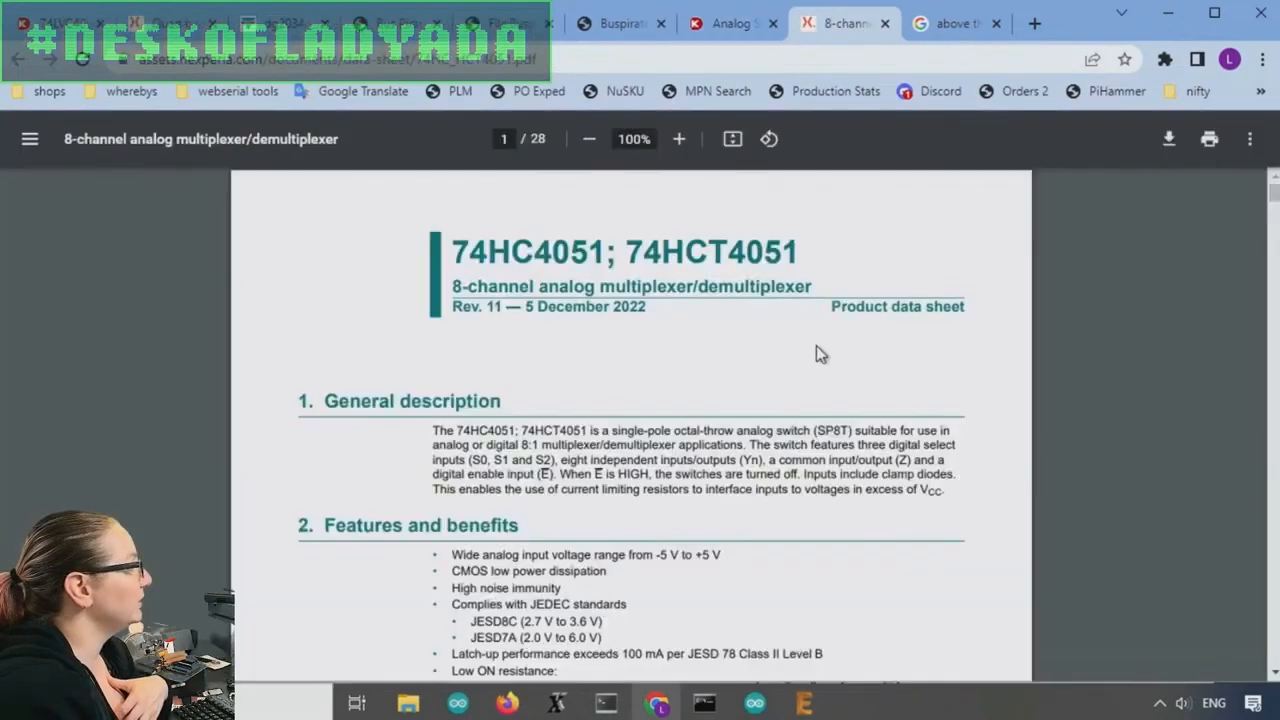
scroll(down, 3)
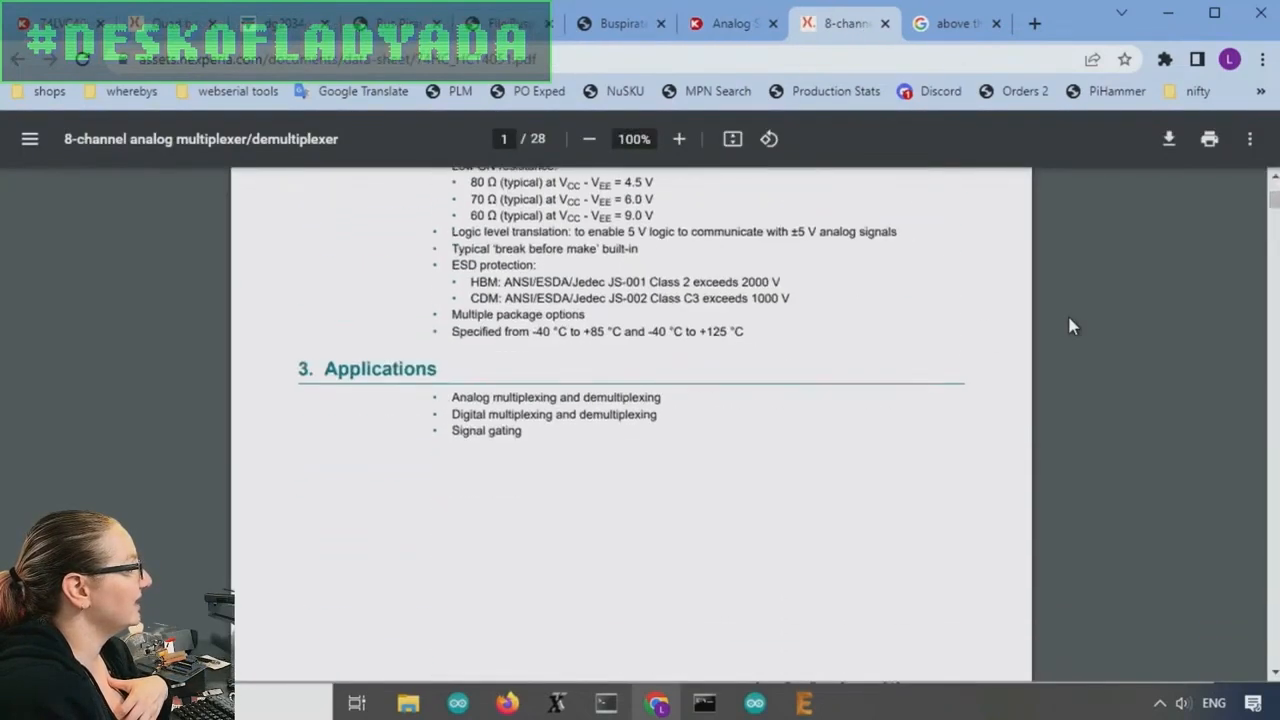
scroll(down, 3)
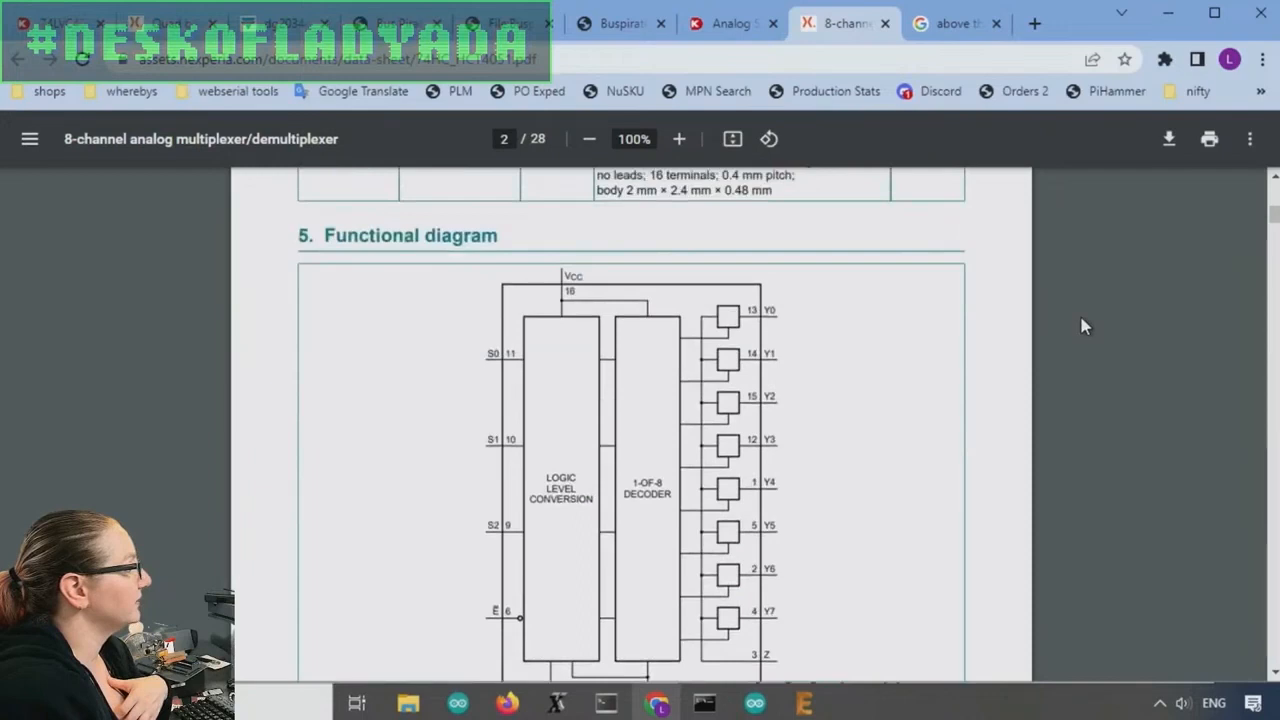
scroll(down, 3)
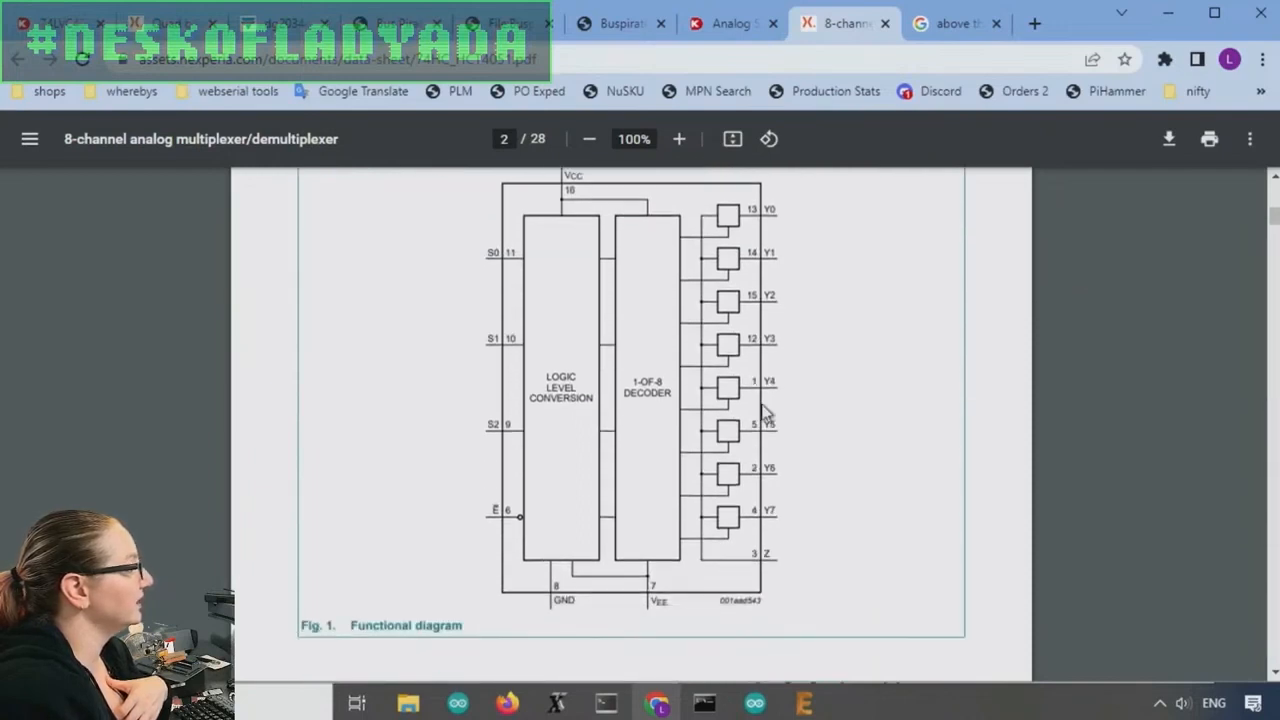
mouse_move(680, 516)
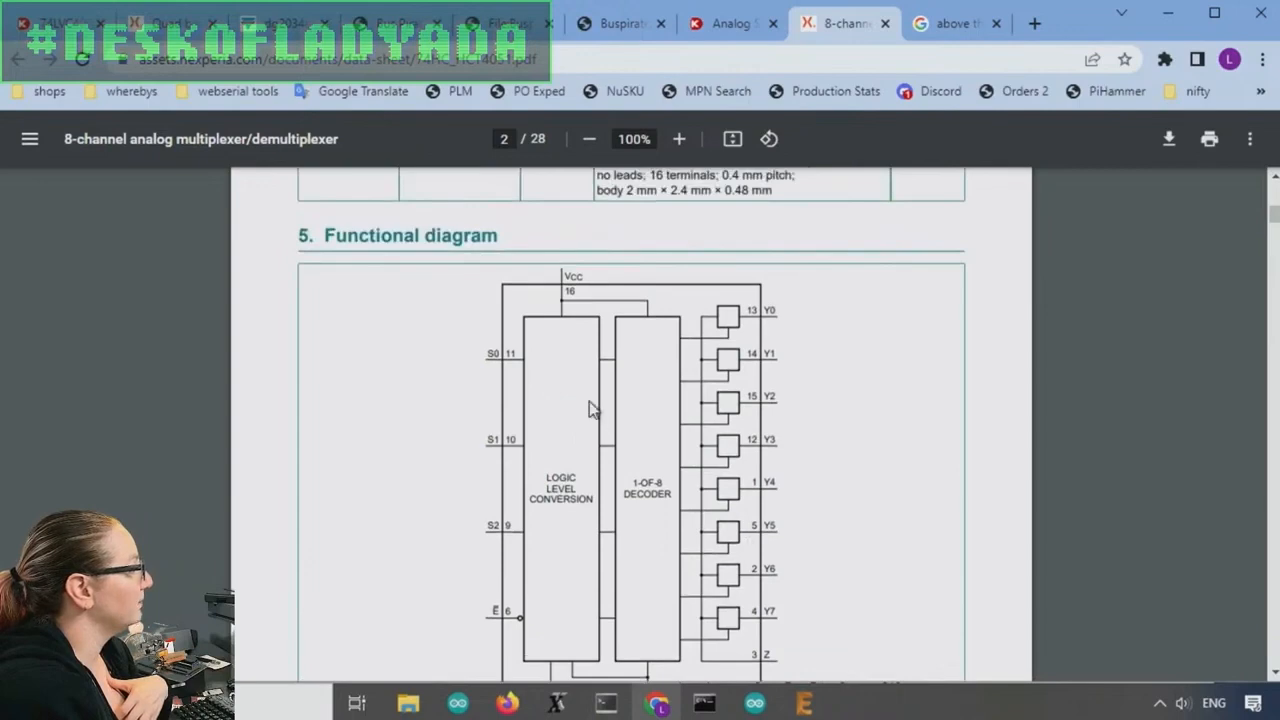
scroll(down, 3)
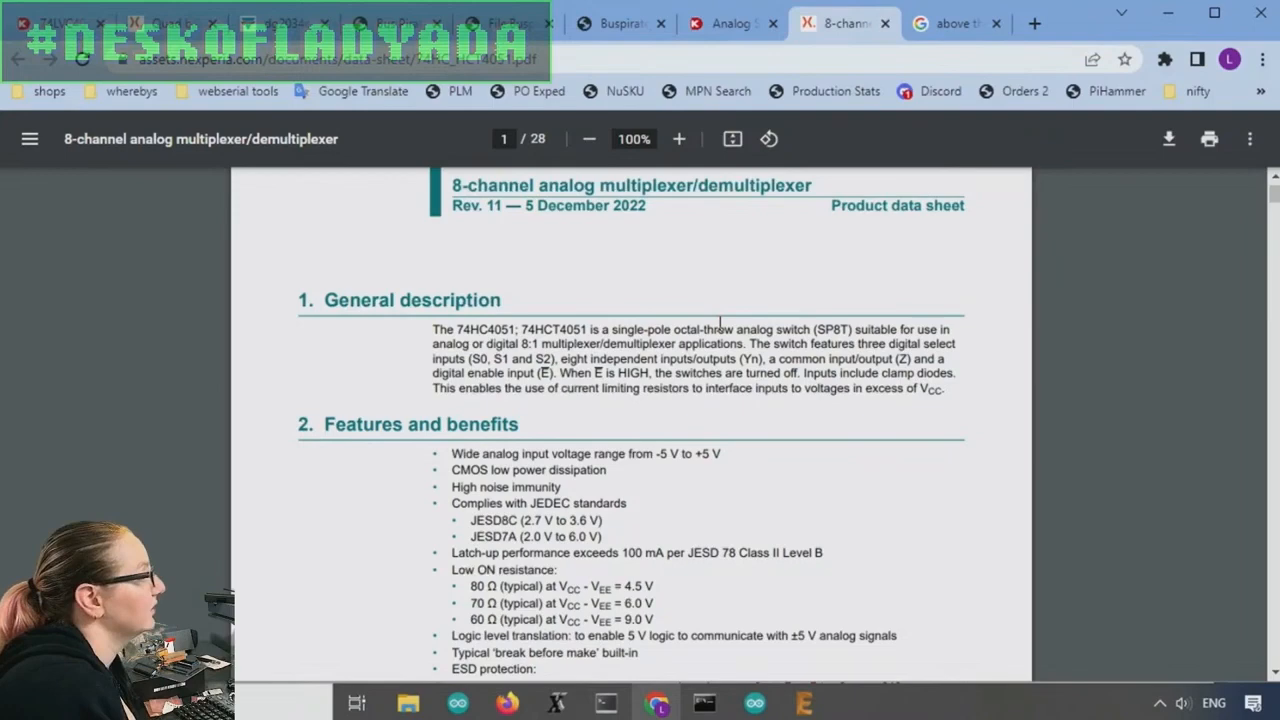
scroll(down, 3)
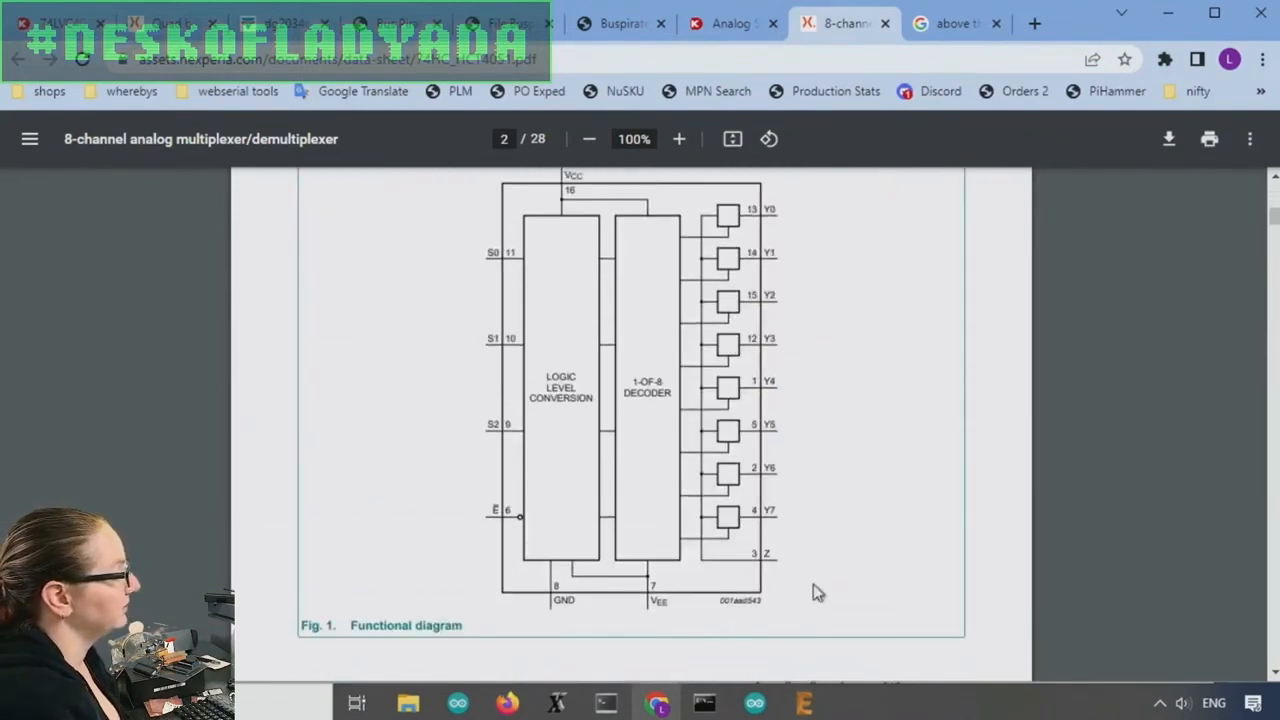
mouse_move(742, 558)
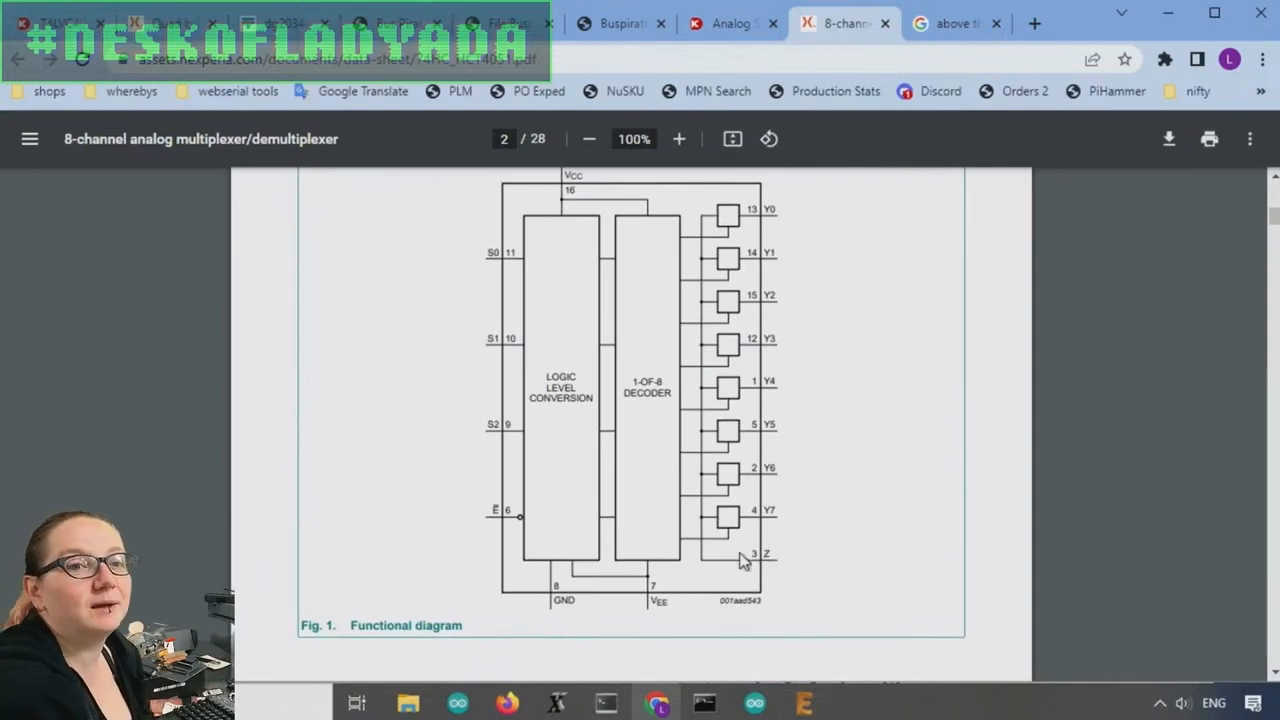
mouse_move(756, 504)
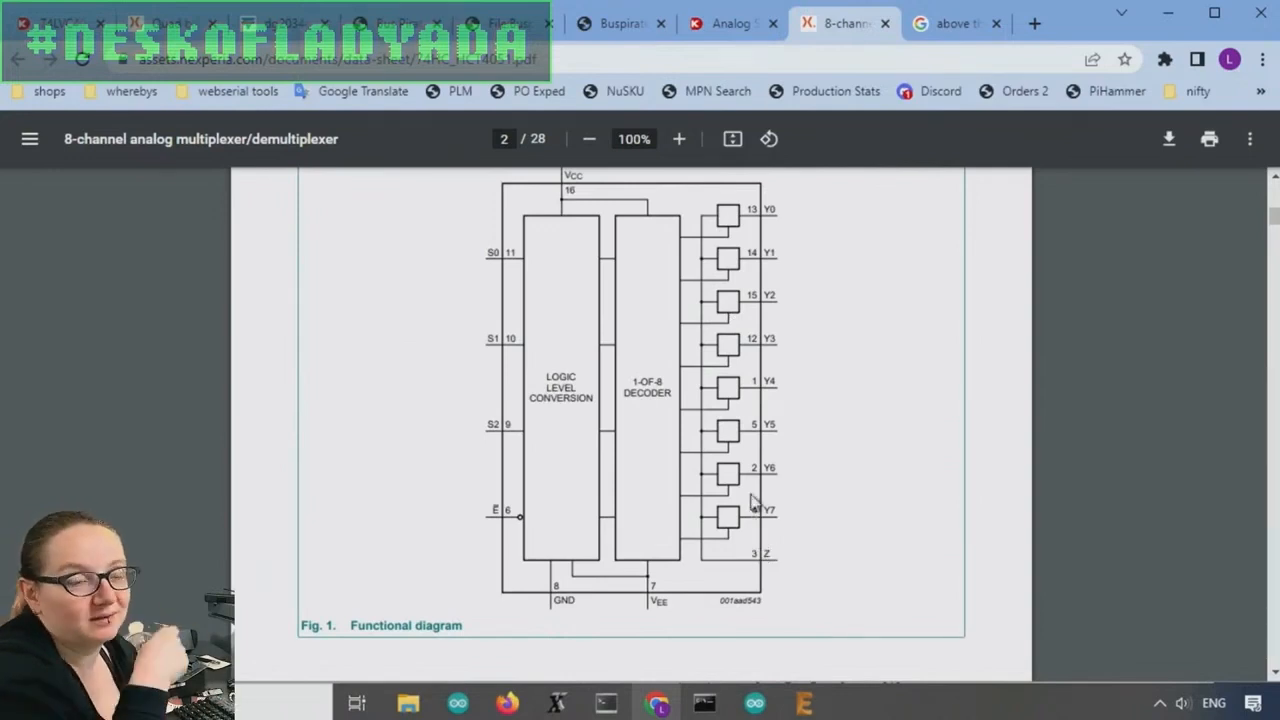
mouse_move(796, 348)
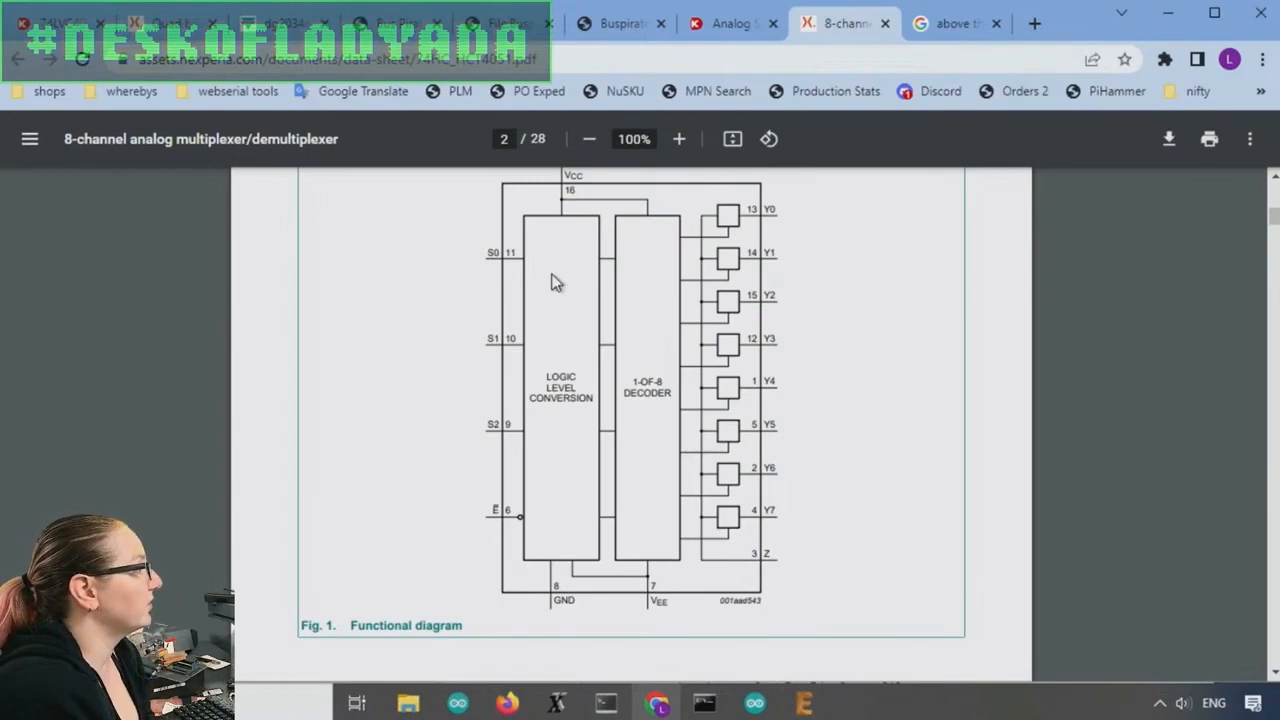
mouse_move(530, 236)
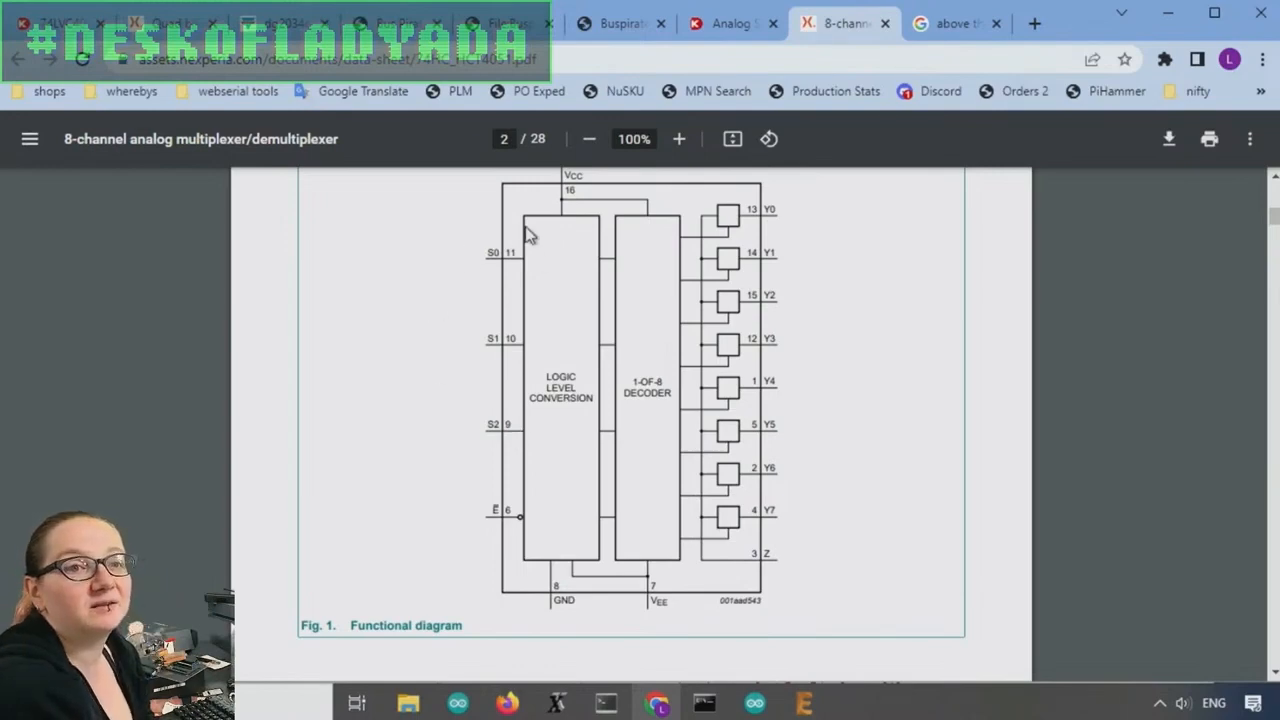
mouse_move(490, 326)
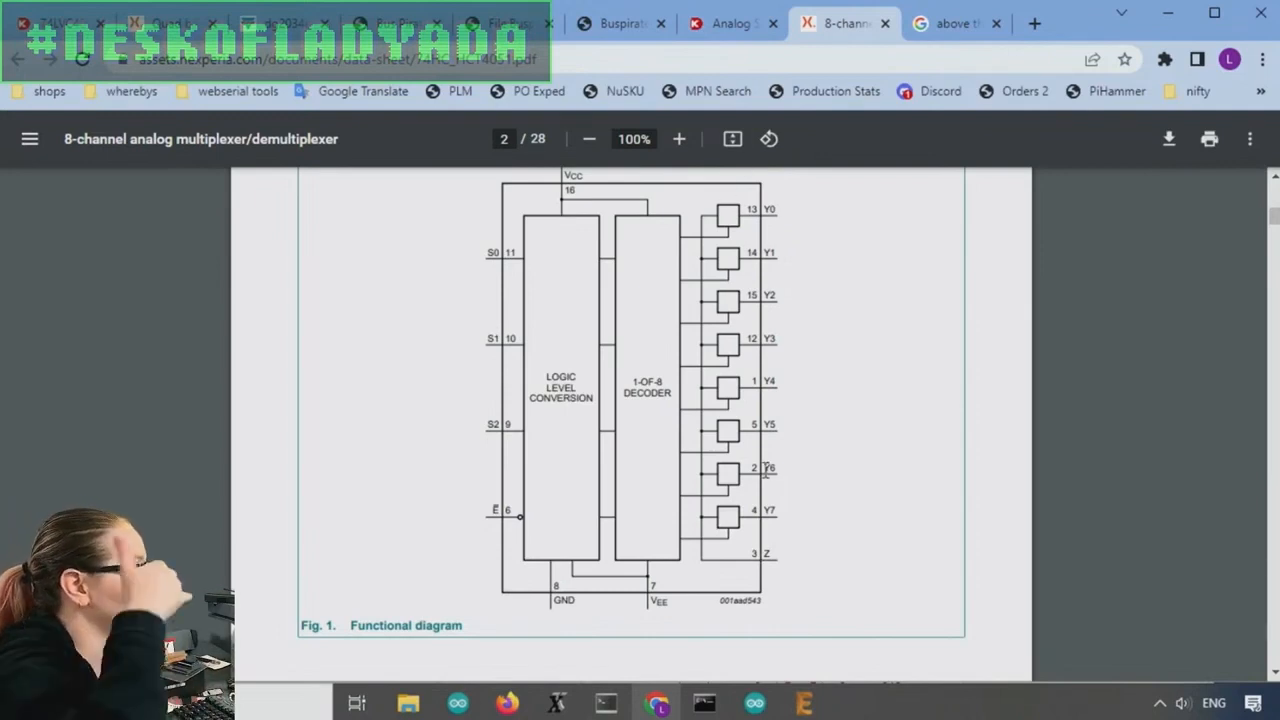
mouse_move(552, 212)
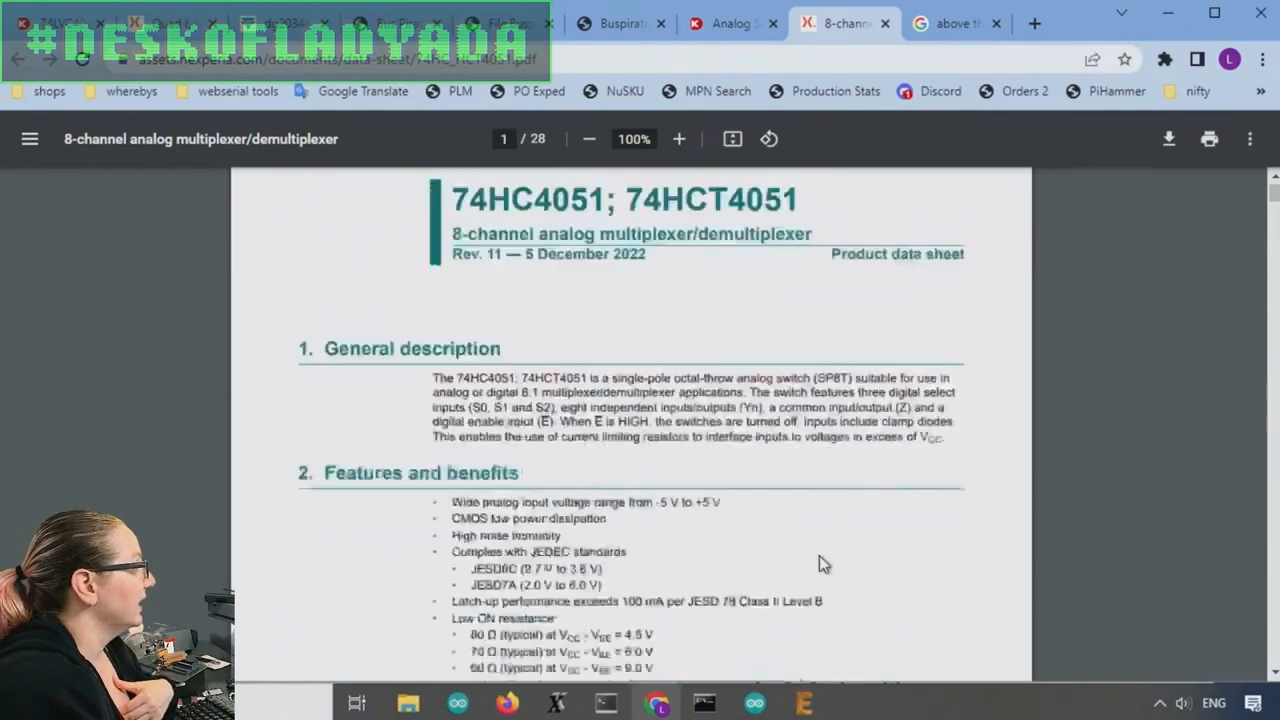
Read the 74HC4051 features and highlight the 80 Ω typical on-resistance value
scroll(down, 3)
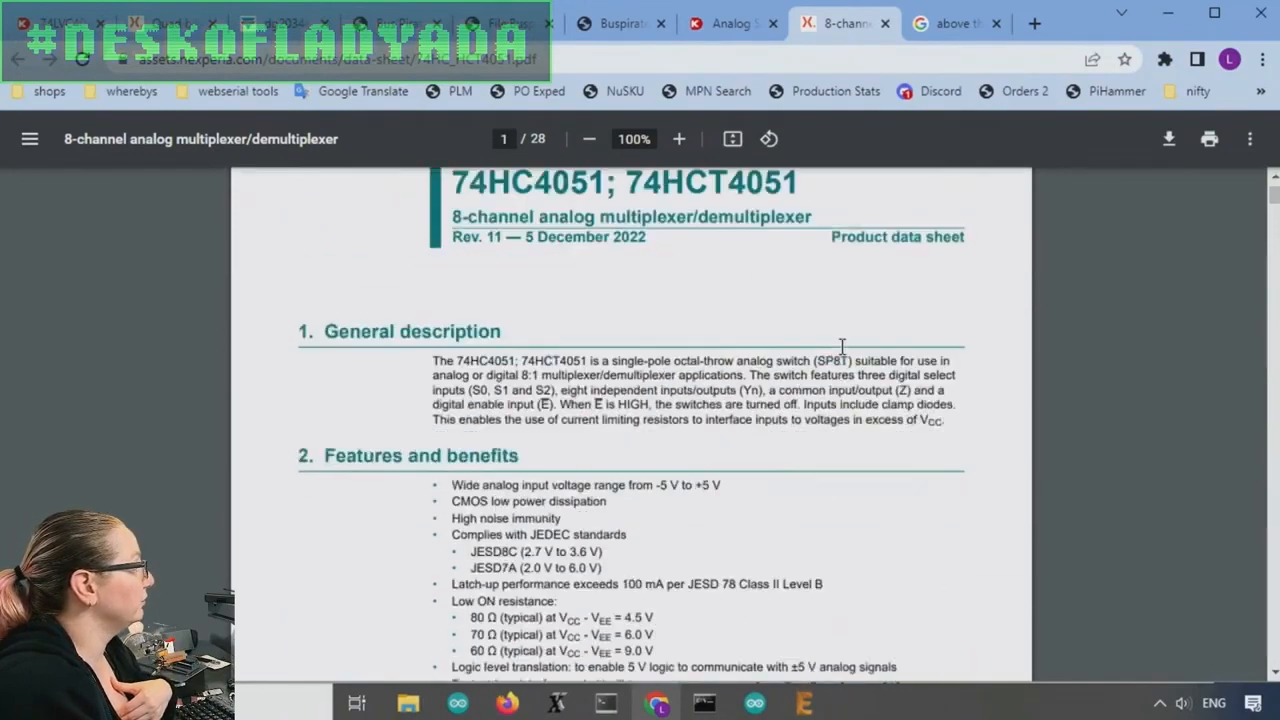
scroll(down, 3)
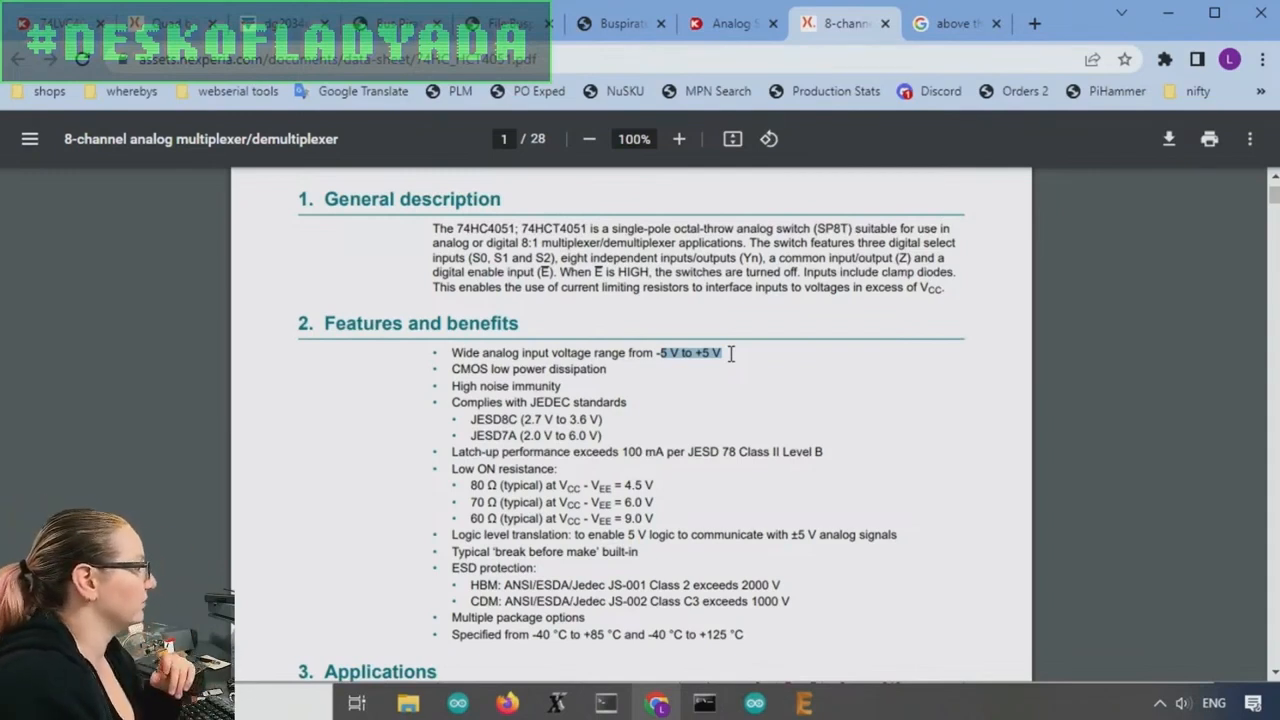
scroll(down, 3)
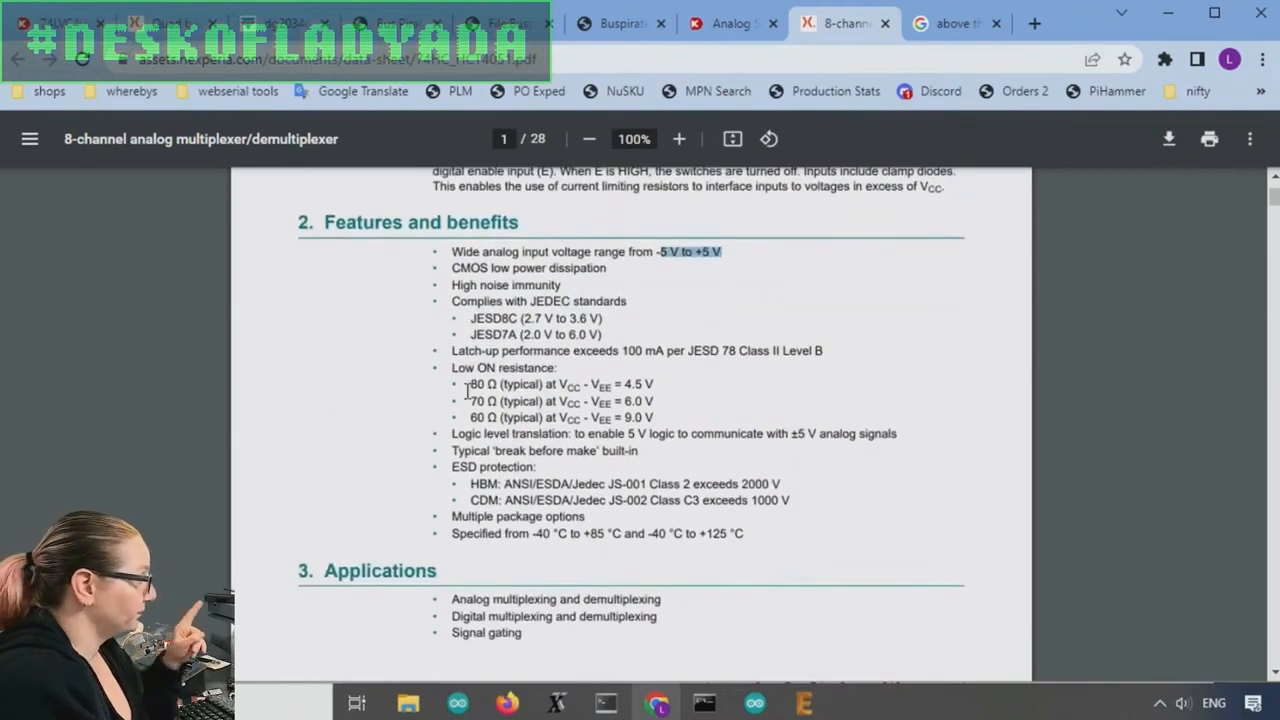
drag(470, 384, 656, 384)
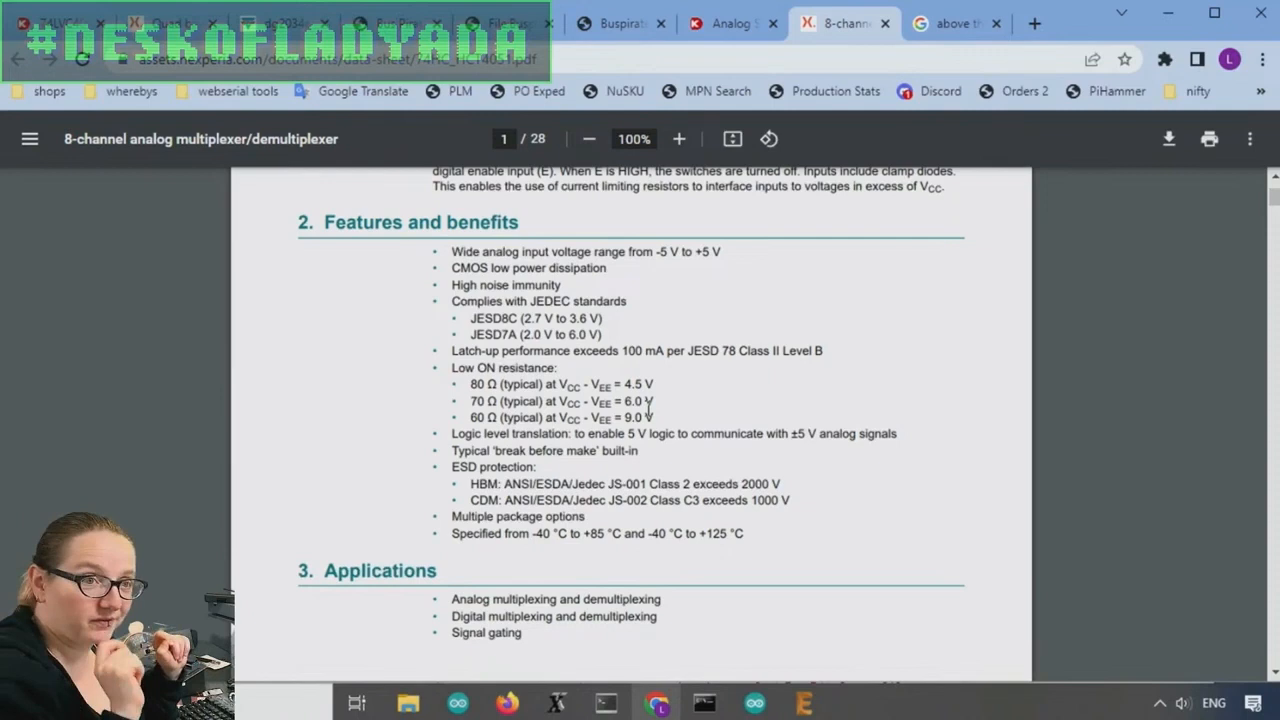
mouse_move(496, 590)
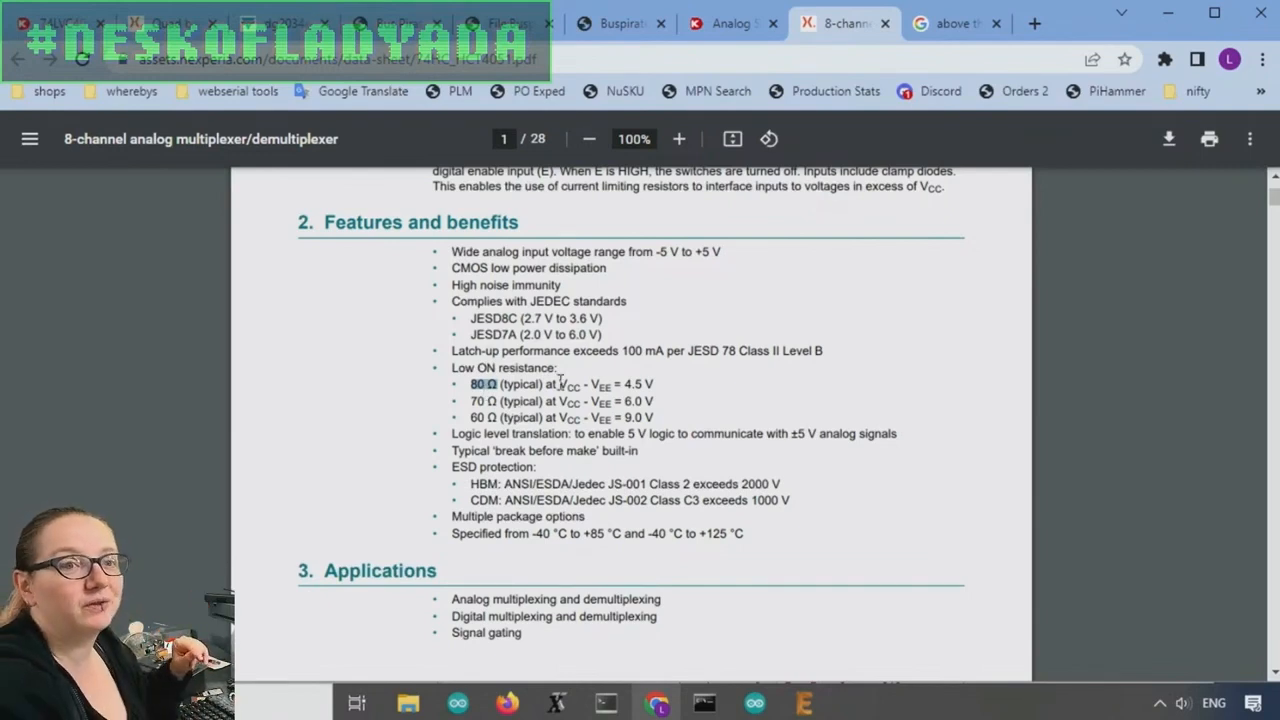
mouse_move(844, 496)
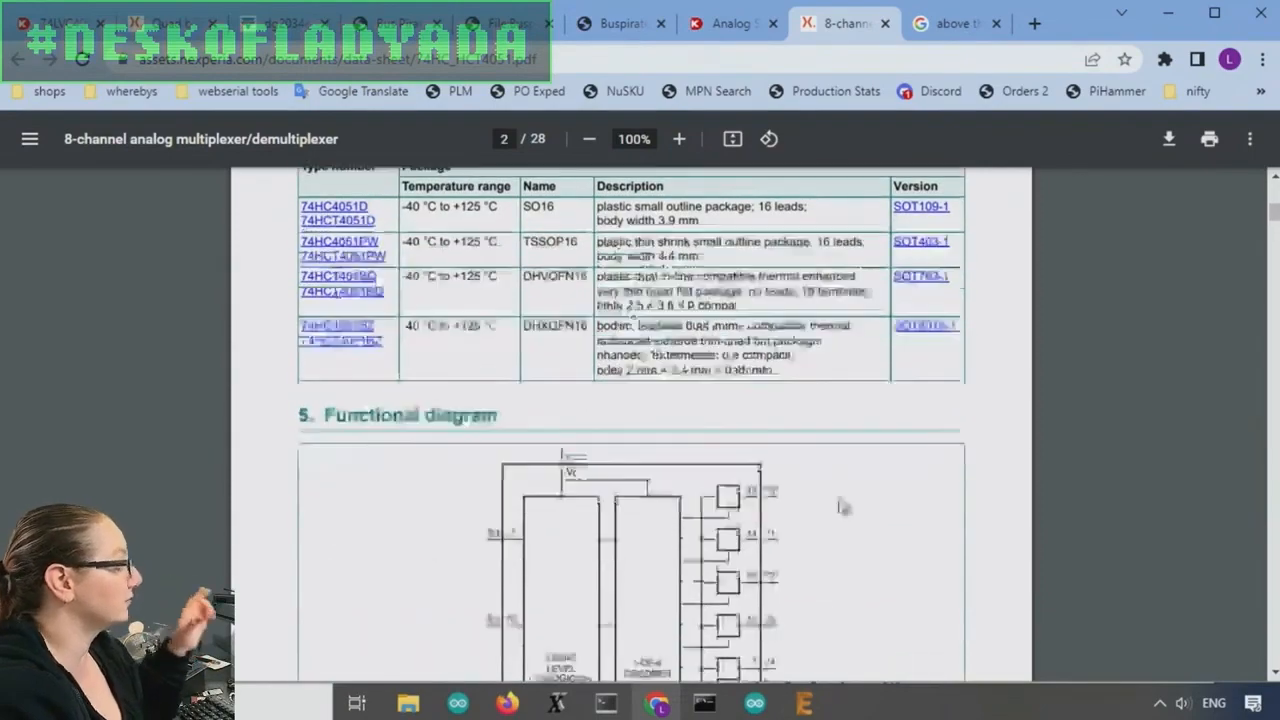
Skim pinning and operating conditions, then bring up the 74HC4052 dual 4-channel datasheet
scroll(down, 3)
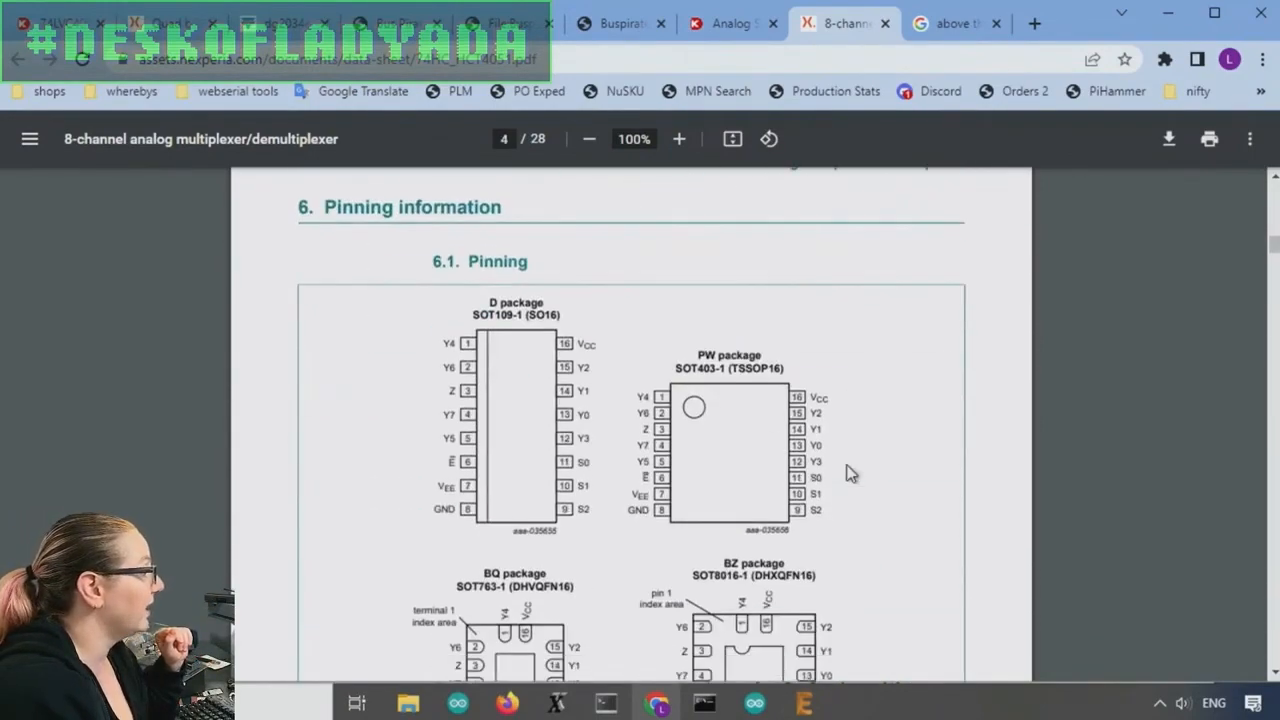
scroll(down, 3)
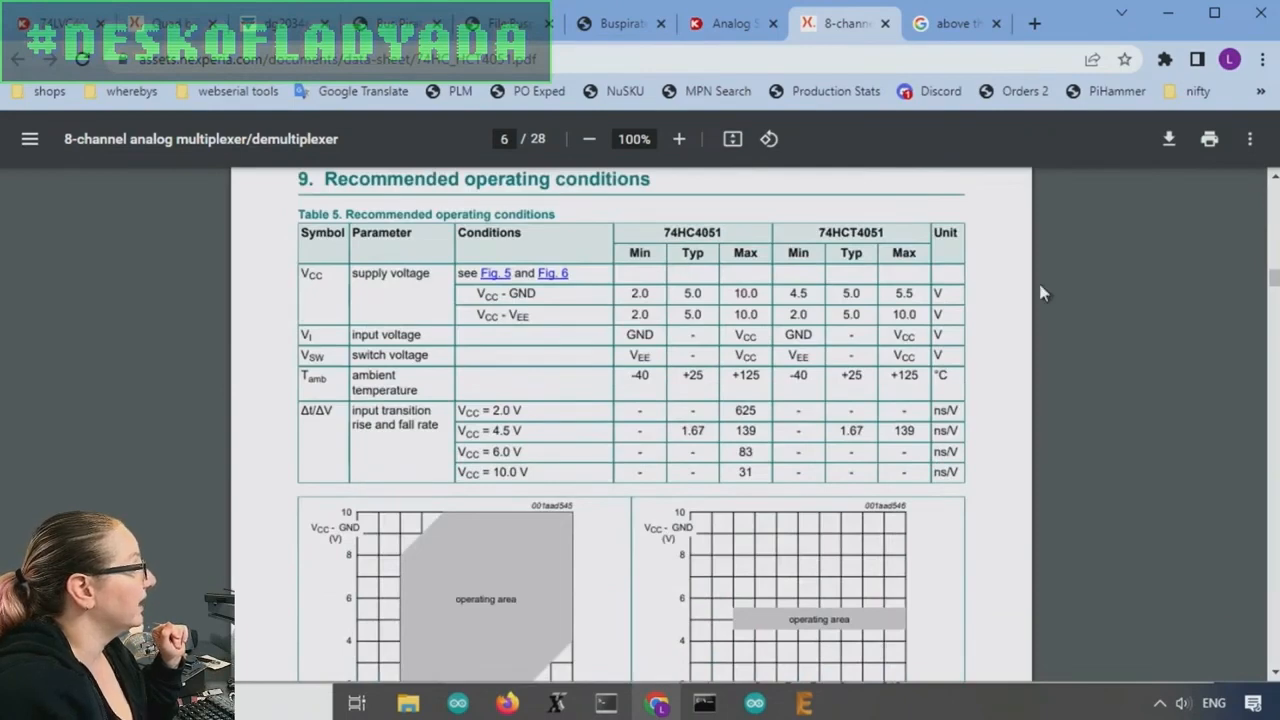
mouse_move(848, 316)
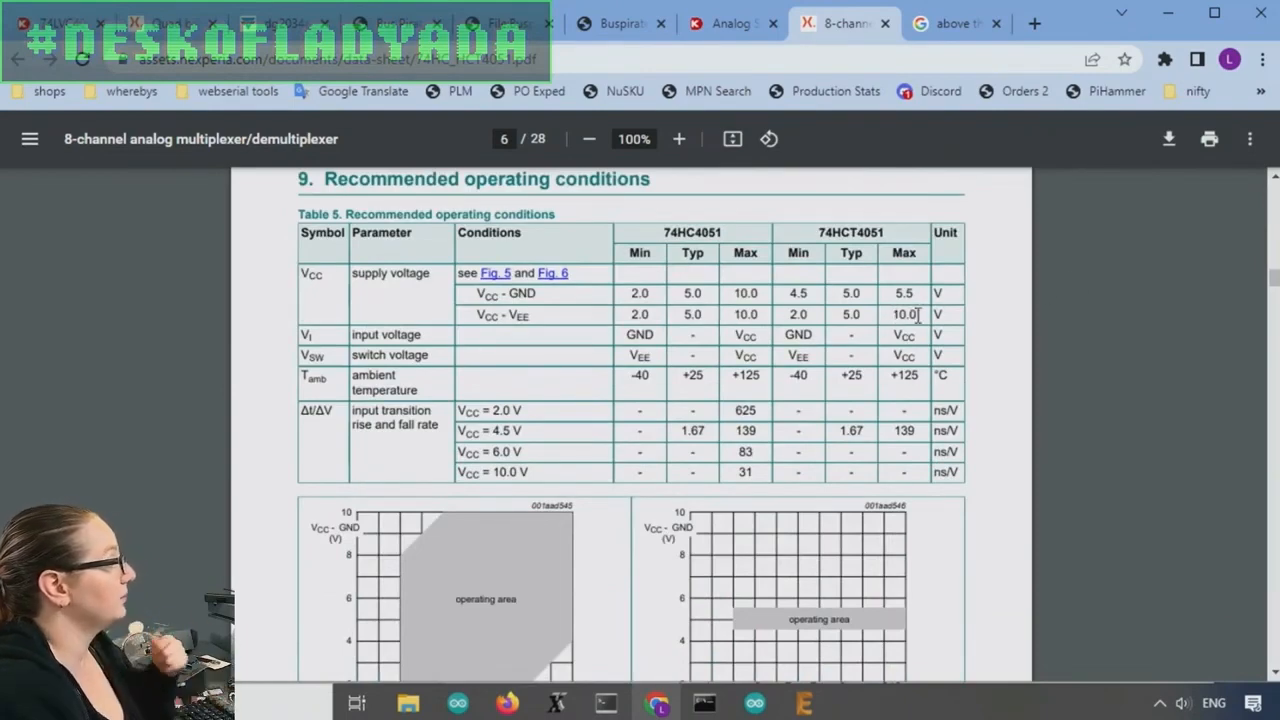
mouse_move(868, 322)
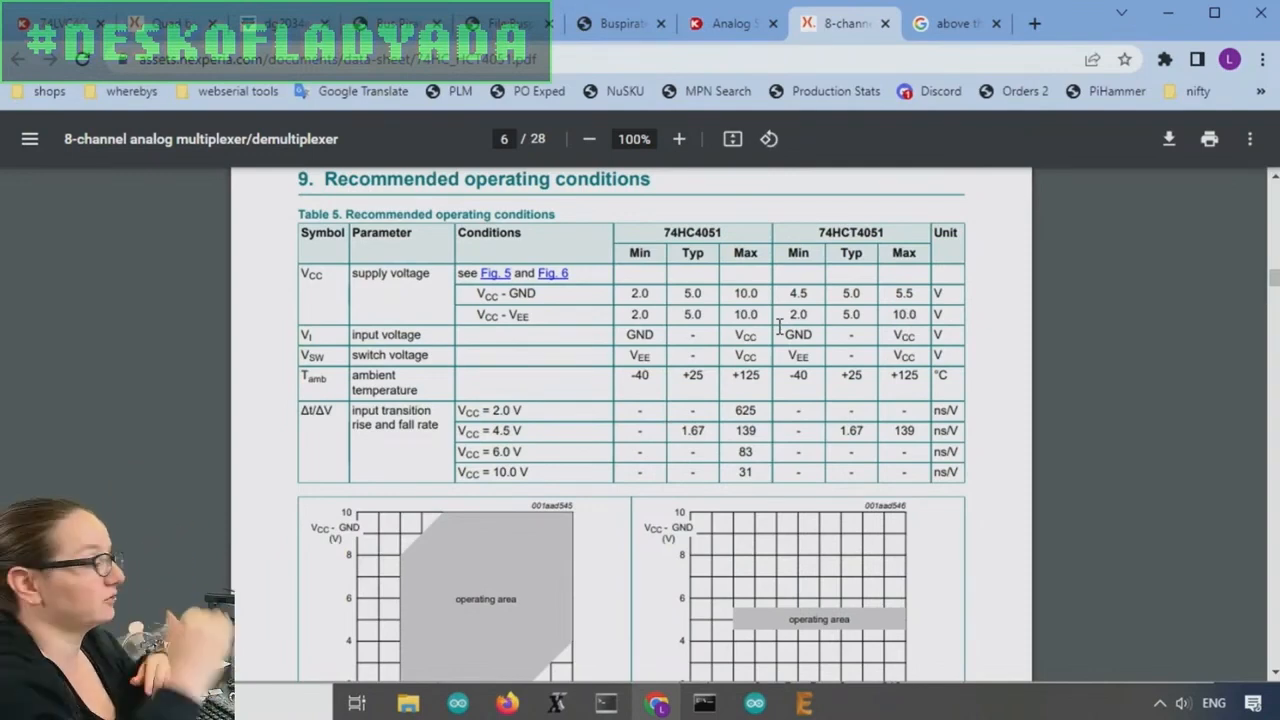
scroll(down, 3)
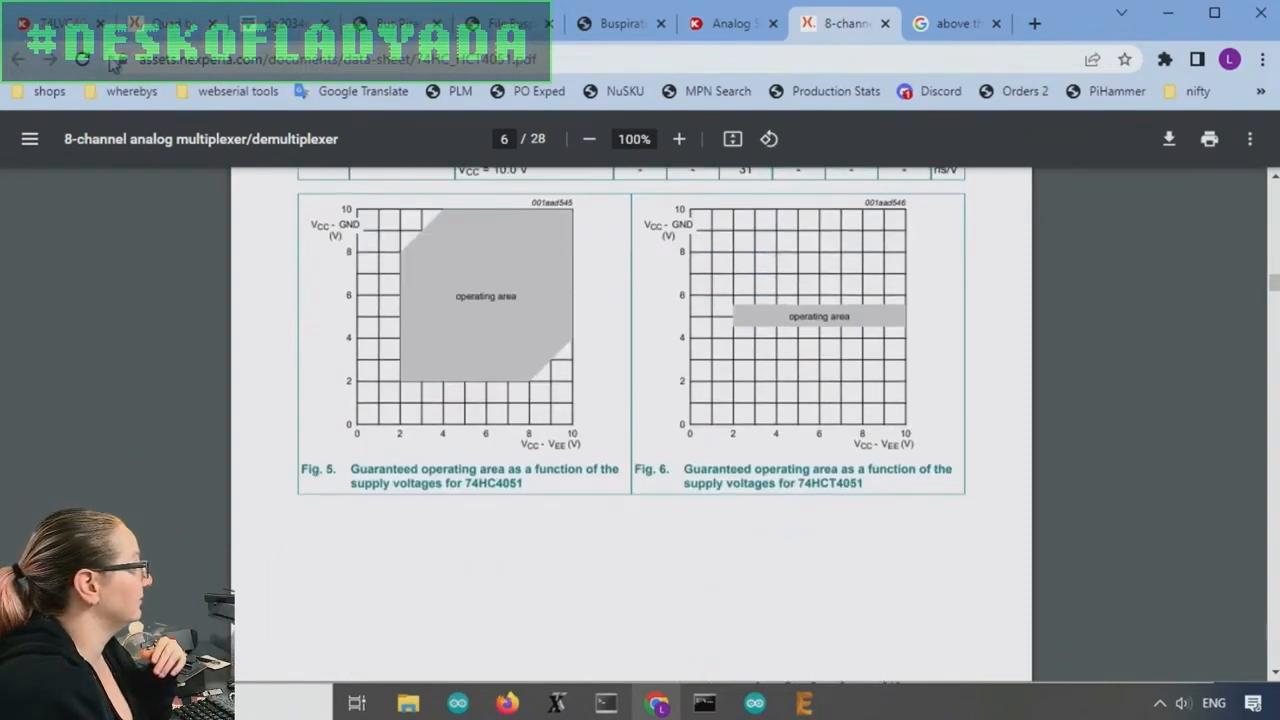
click(732, 24)
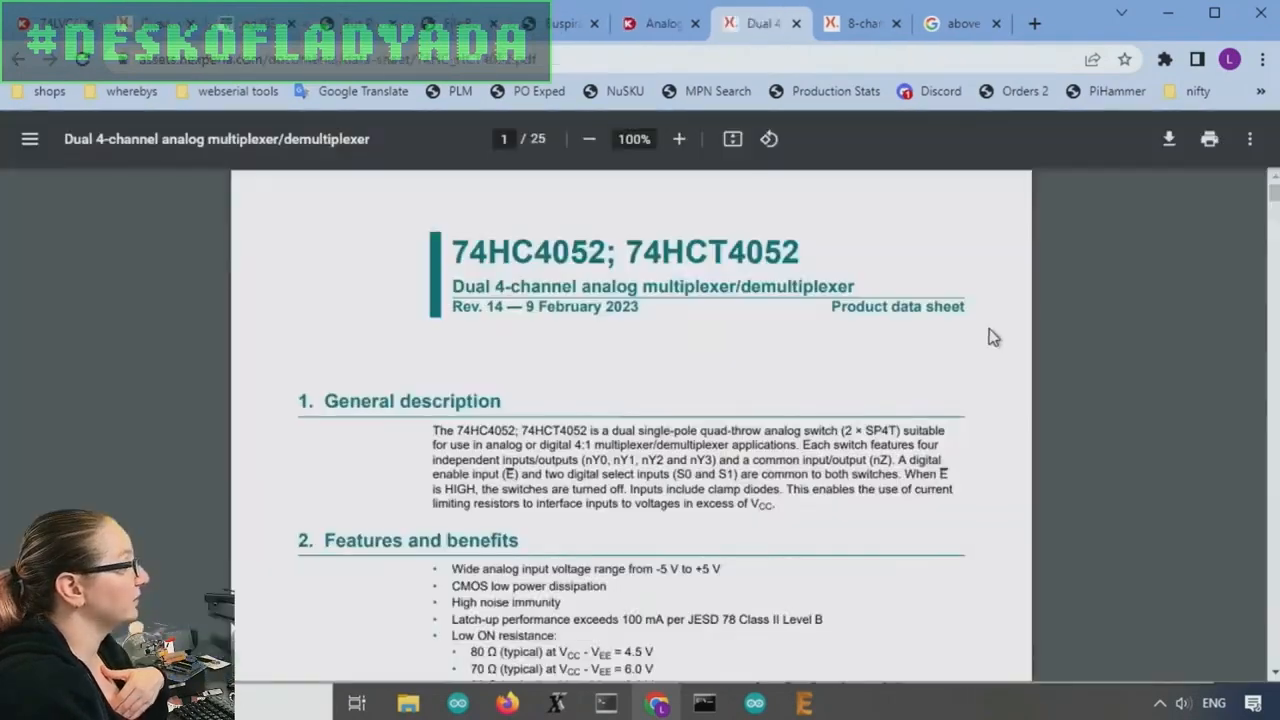
Review the 74HC4052 functional diagram, then return to the Digi-Key analog switch results
scroll(down, 3)
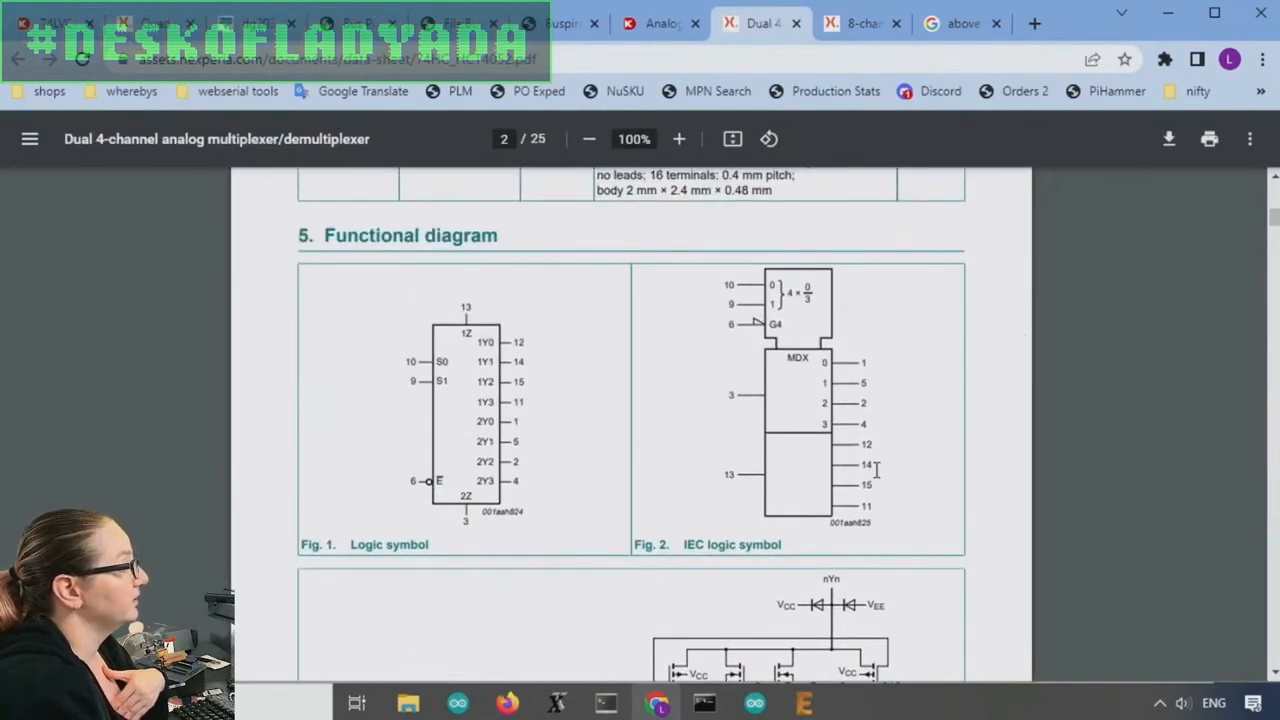
mouse_move(420, 442)
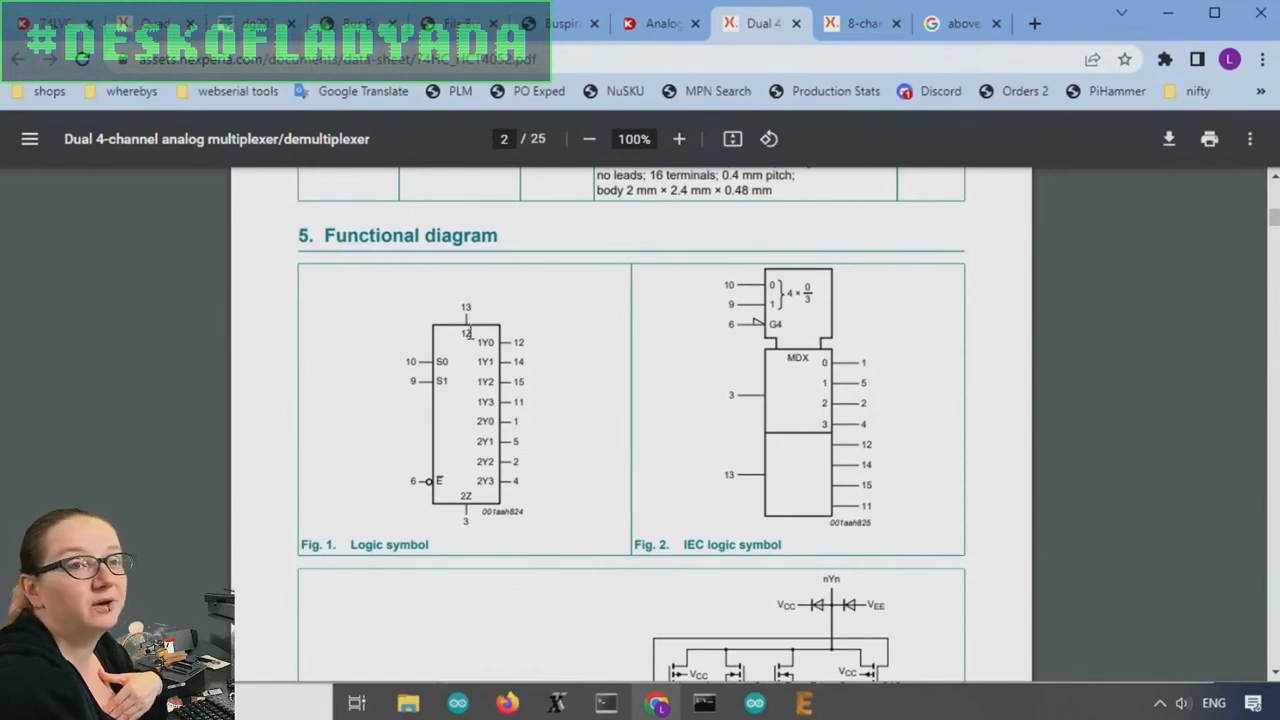
mouse_move(528, 348)
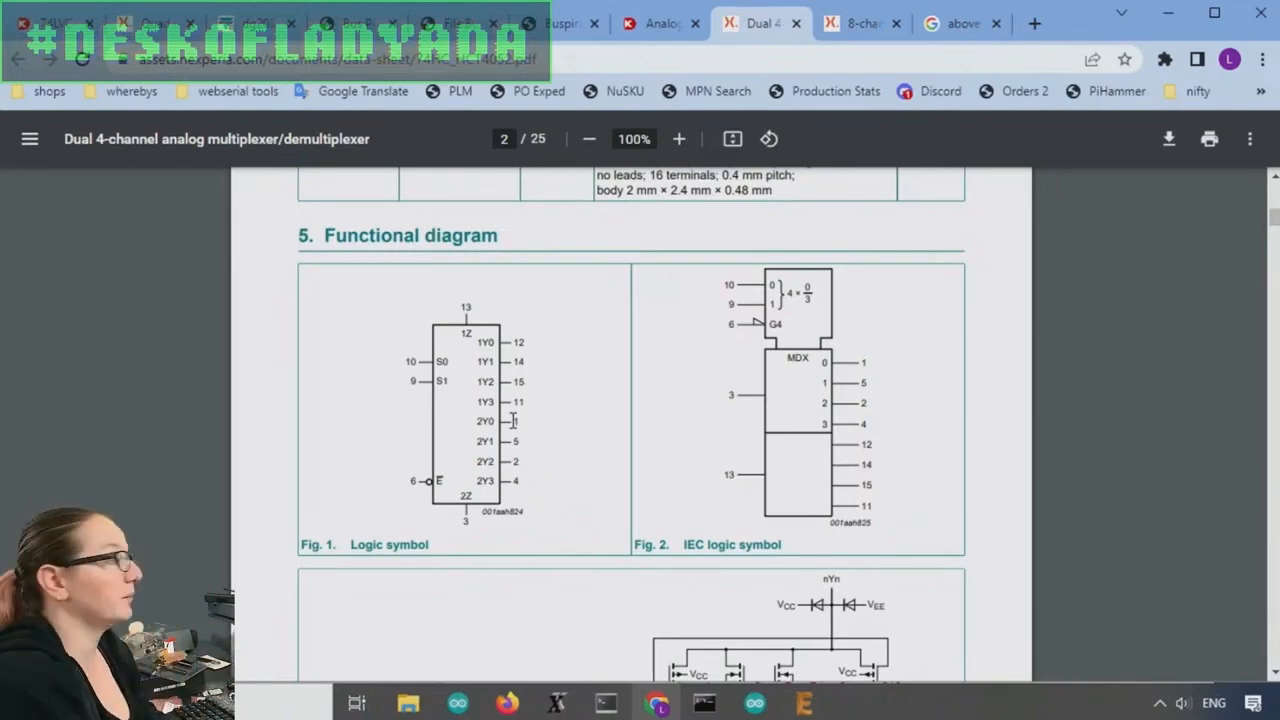
click(660, 24)
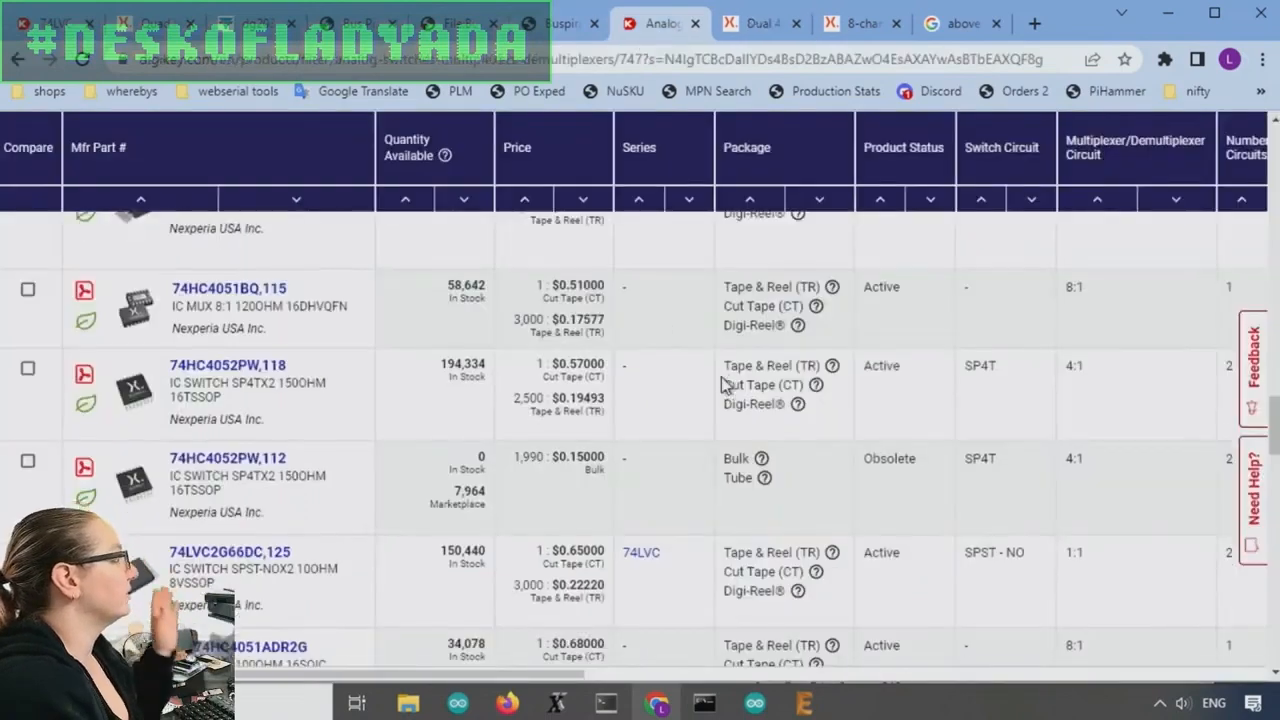
Check the 74HC4316 datasheet and return to the Digi-Key results' parametric filters
scroll(down, 3)
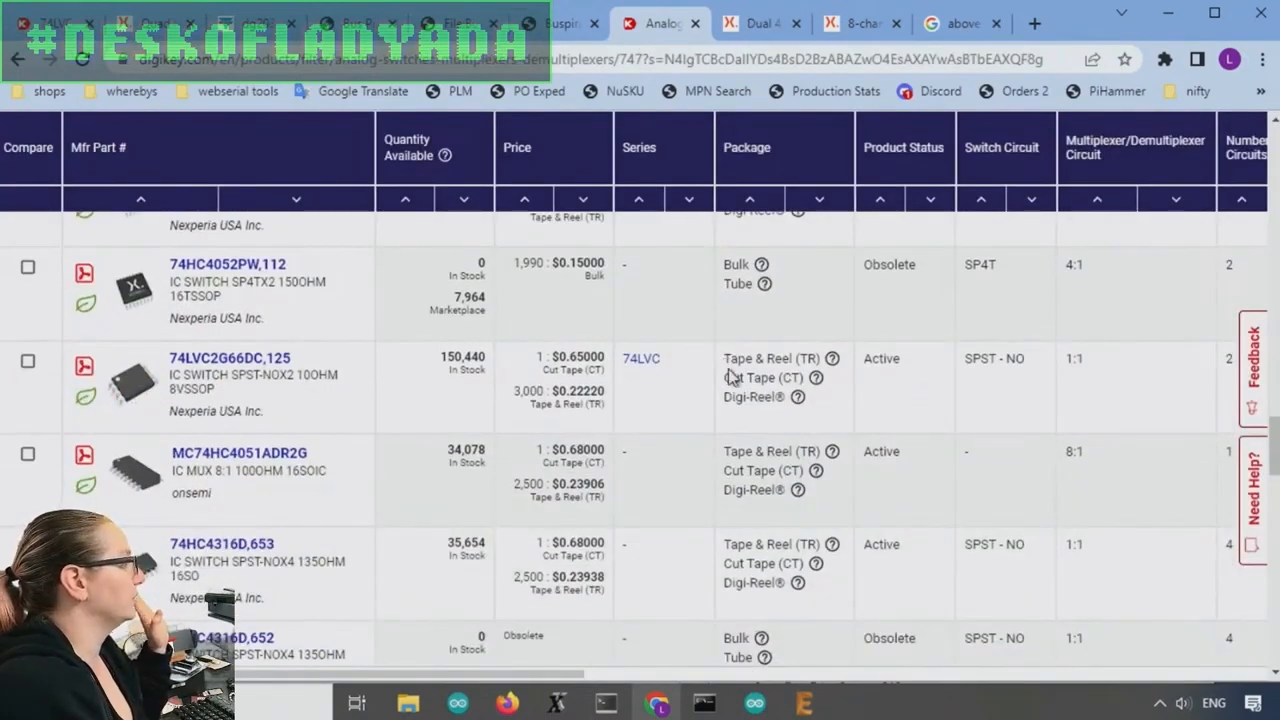
scroll(down, 3)
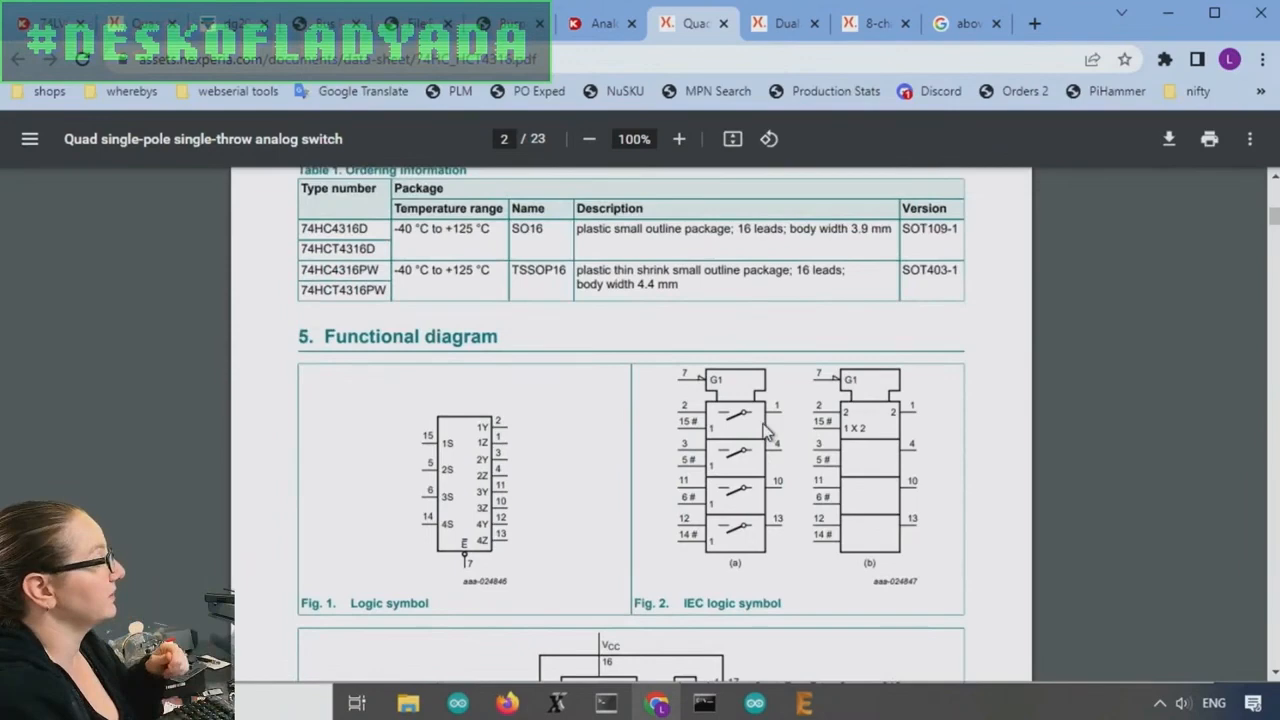
click(600, 24)
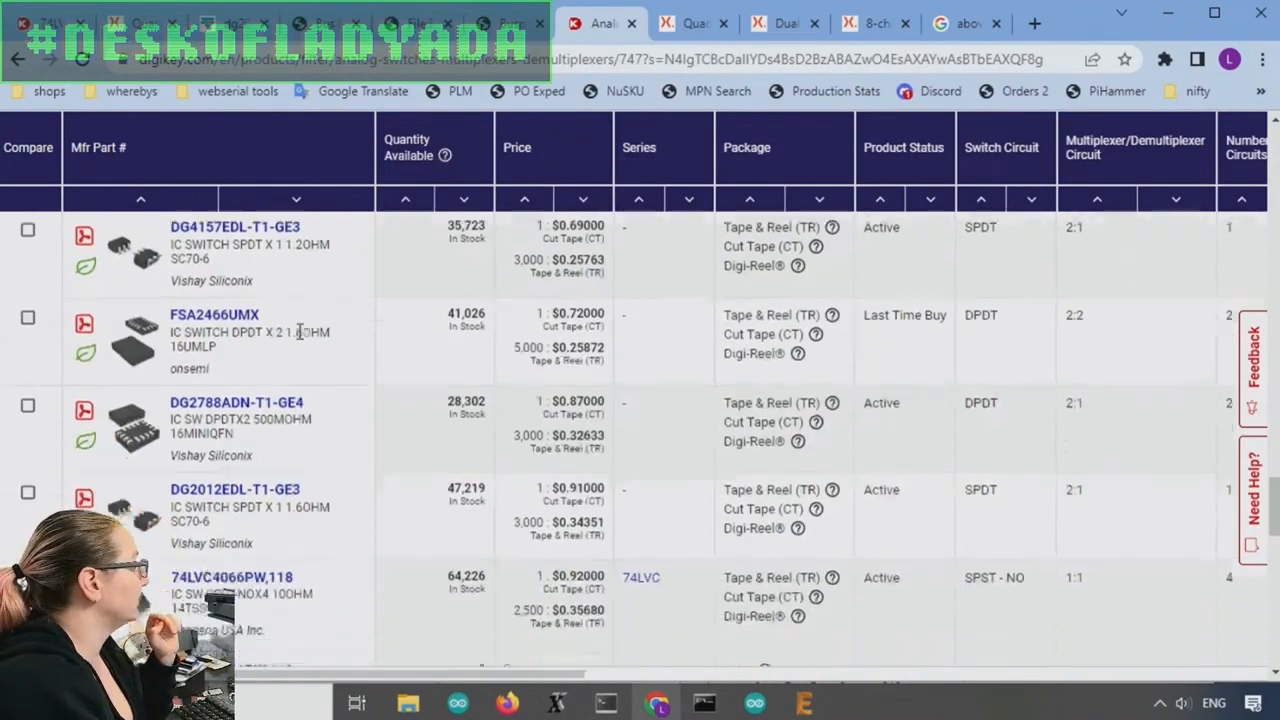
scroll(down, 3)
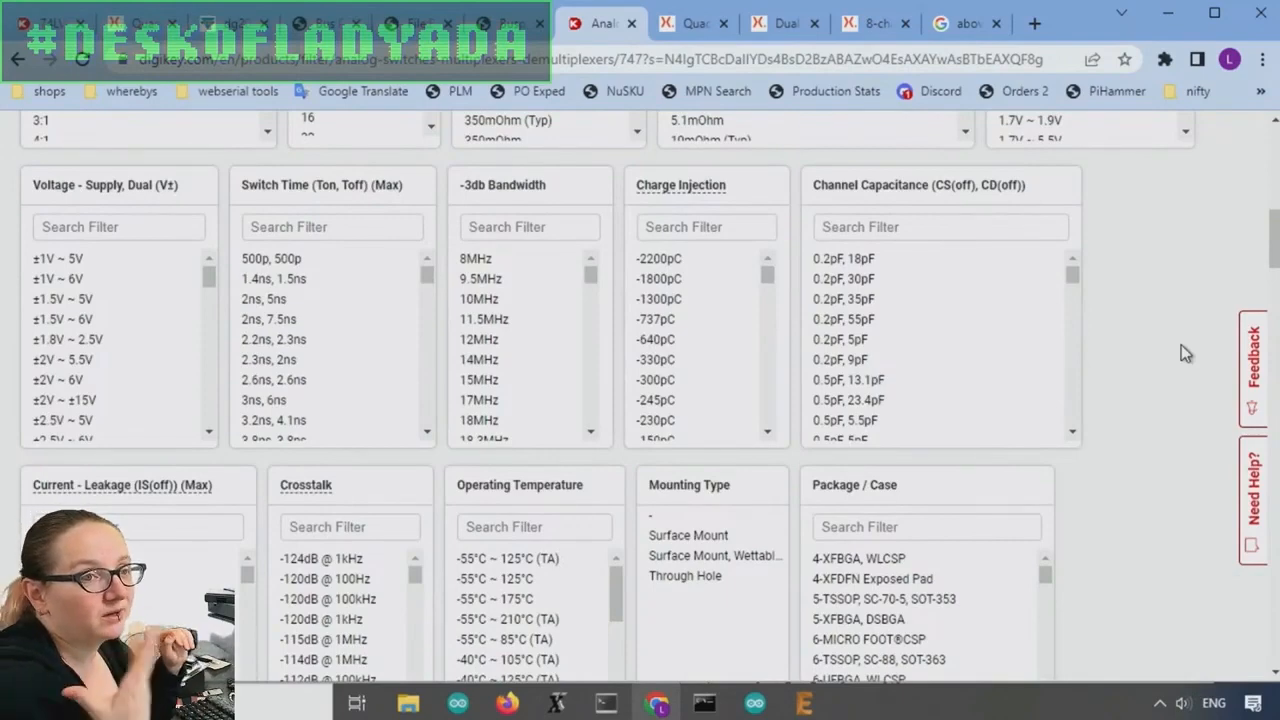
Filter the analog switches by a Number of Circuits value, narrowing the results to 2 parts
scroll(down, 3)
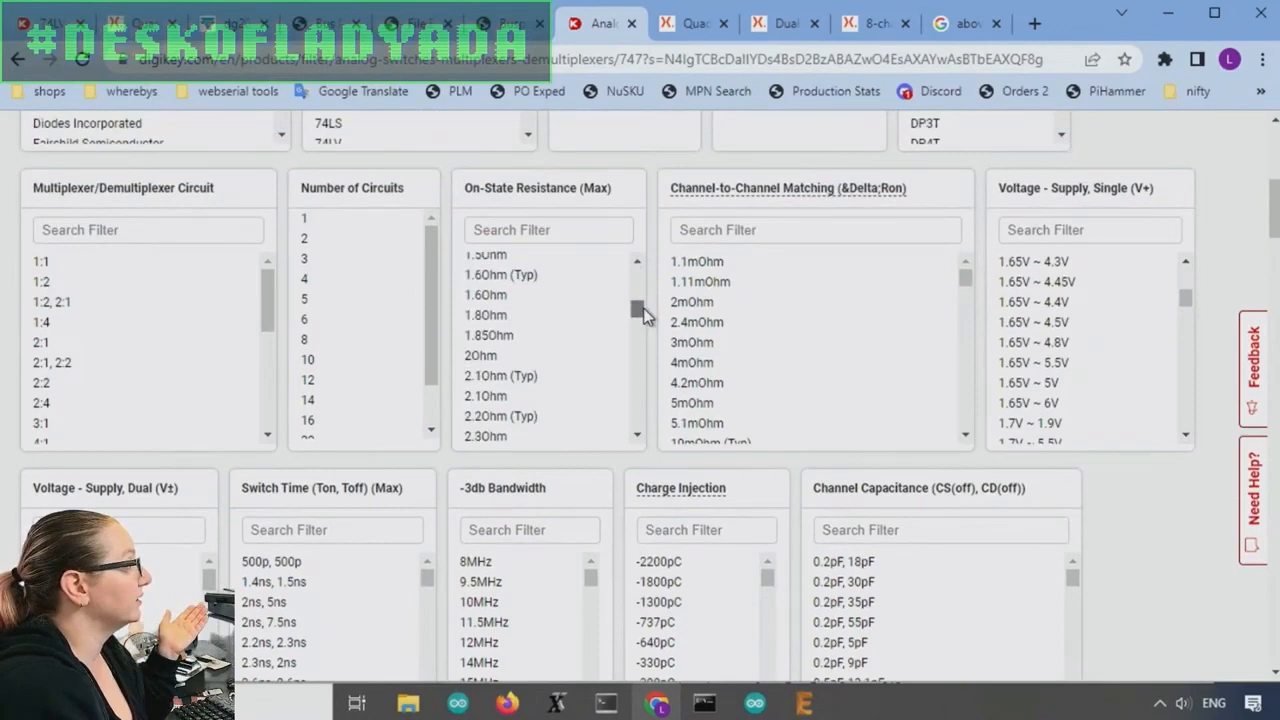
scroll(down, 3)
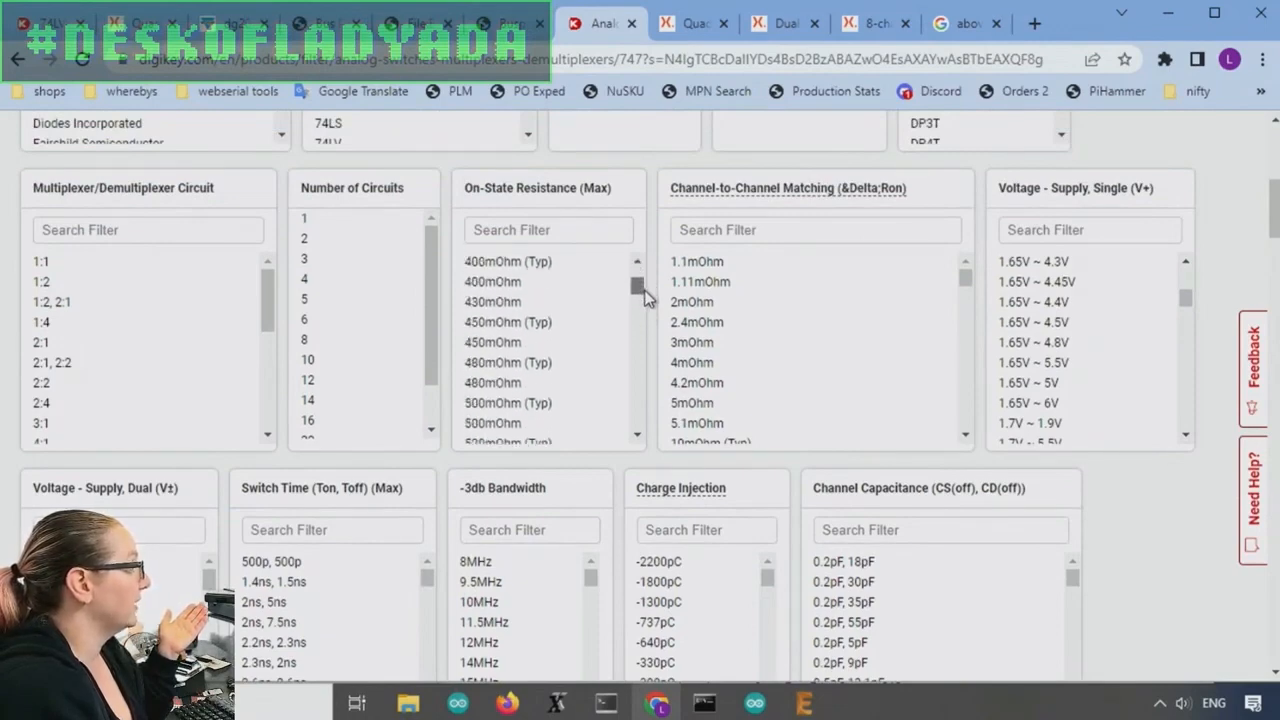
scroll(down, 3)
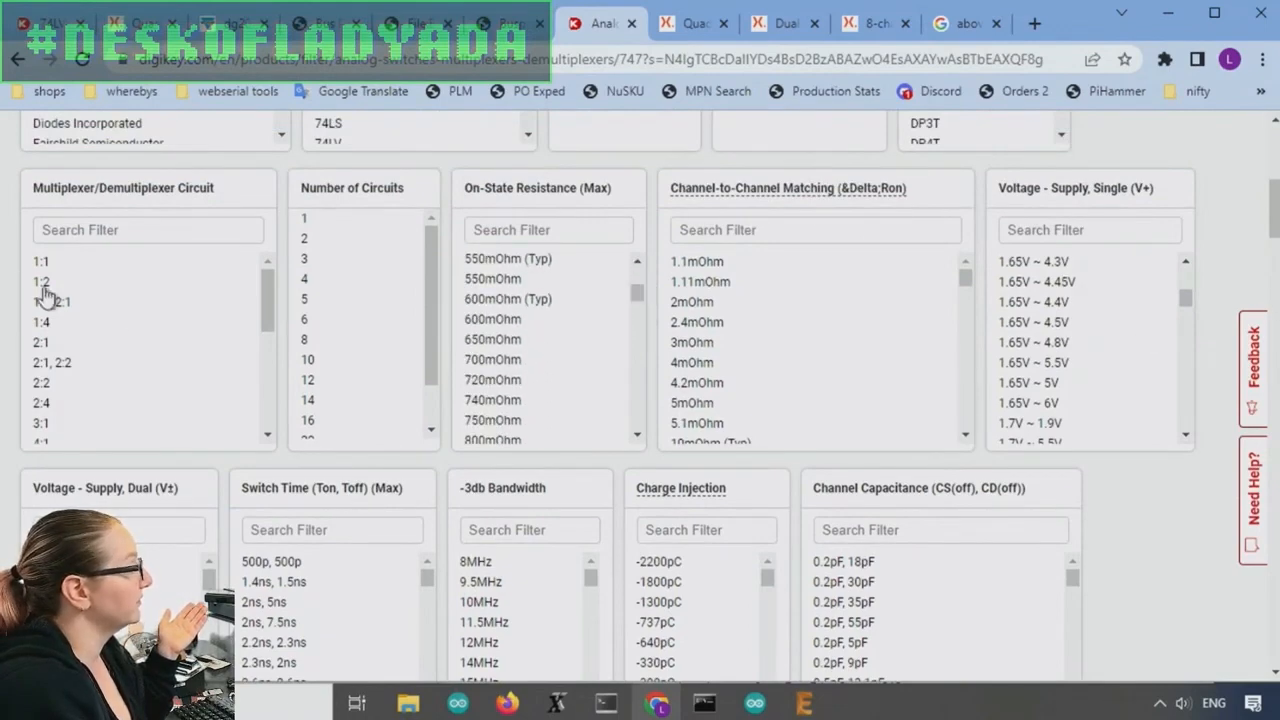
click(308, 408)
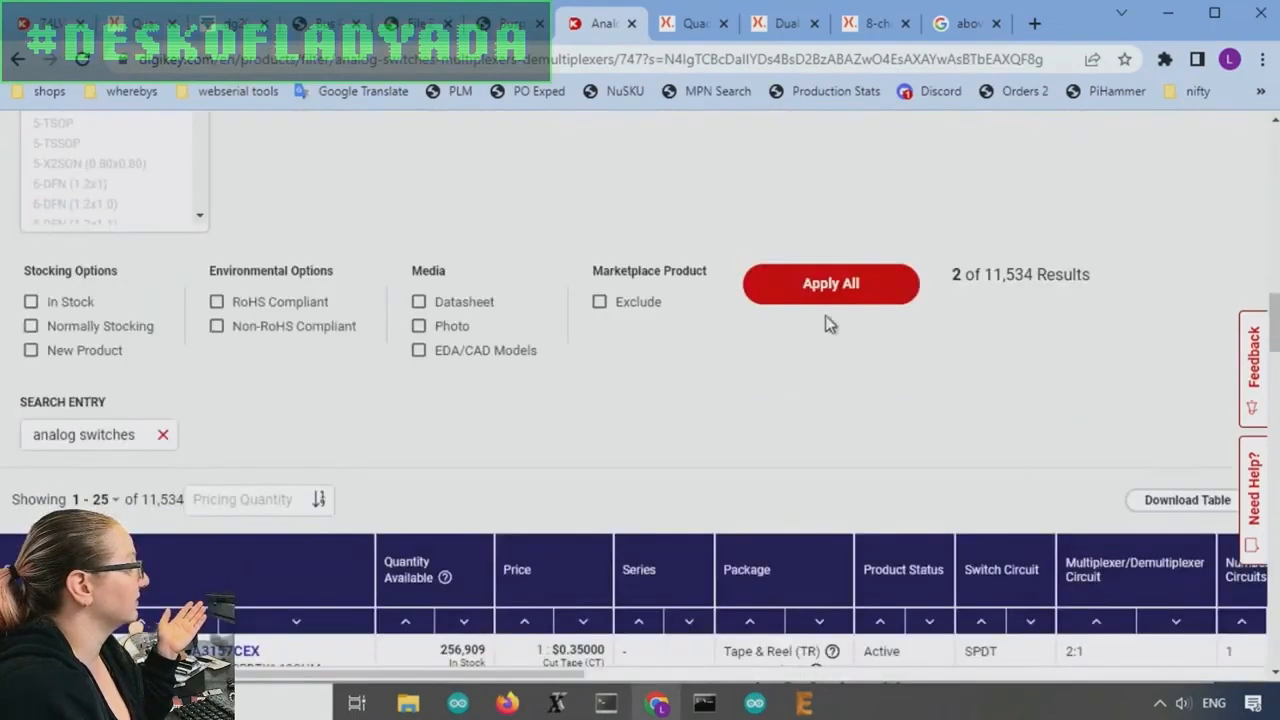
click(830, 284)
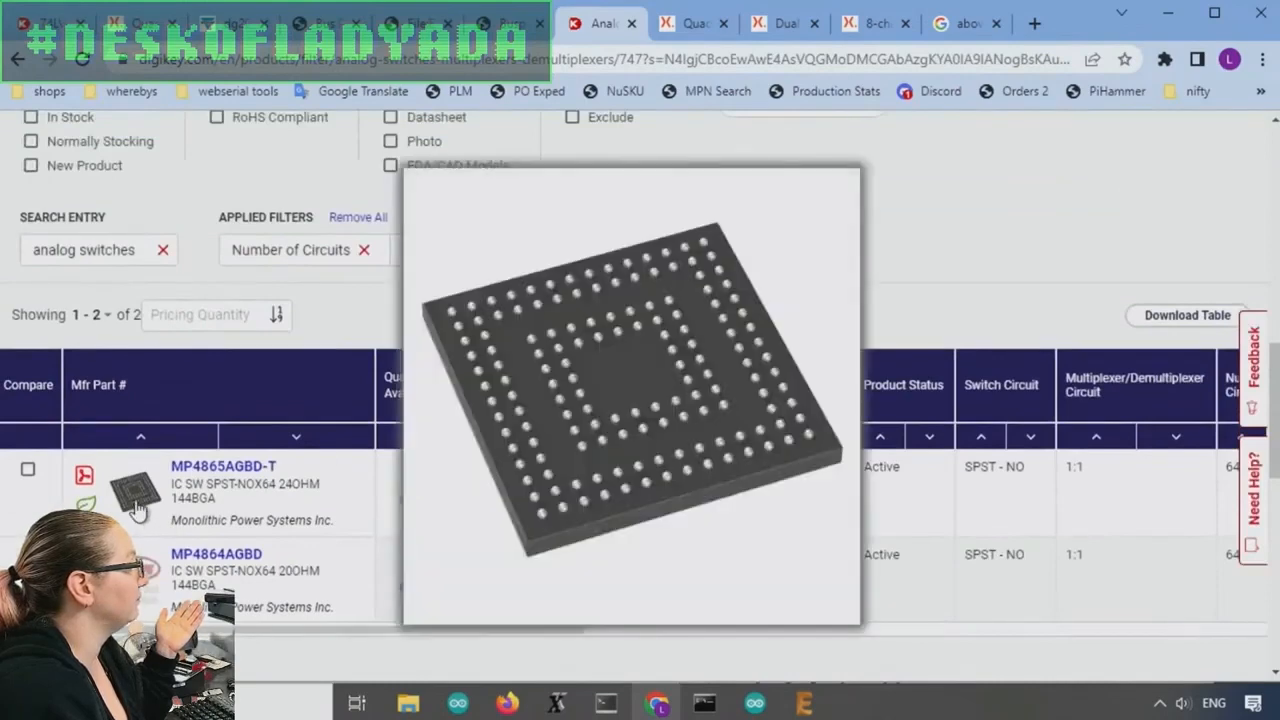
mouse_move(136, 504)
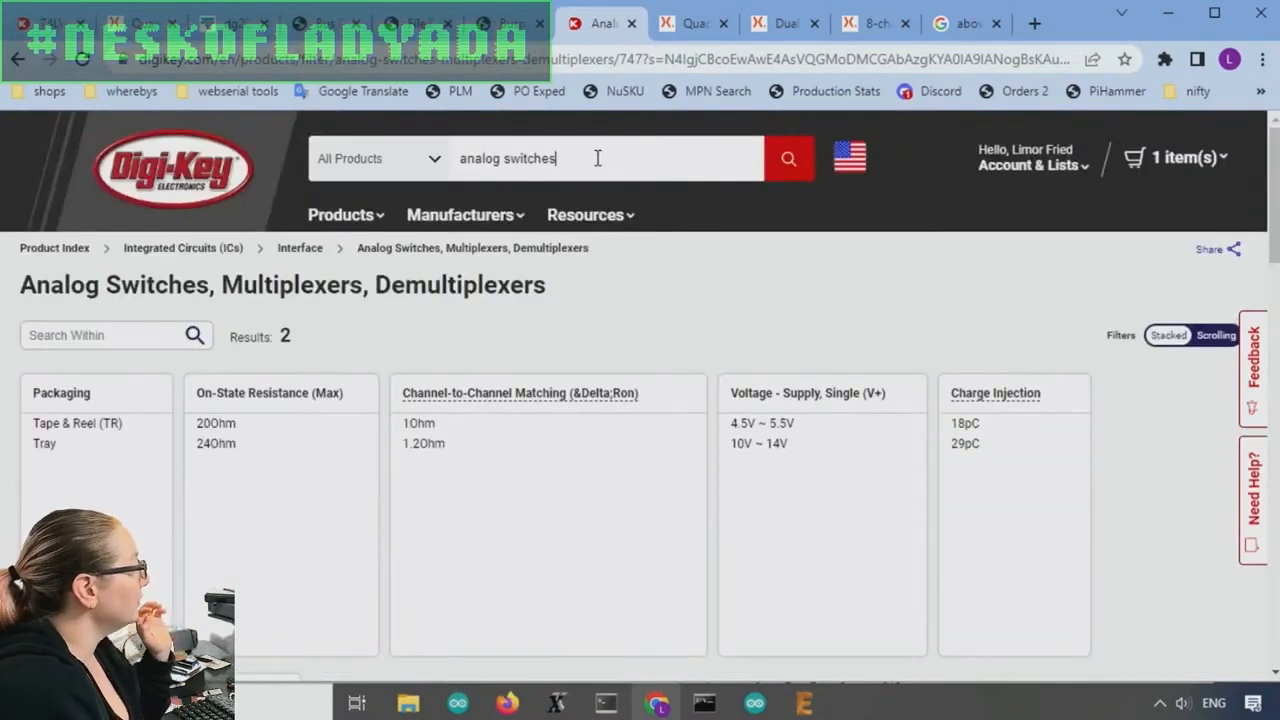
Search for 4066 and restrict the analog switch results to Surface Mount packages
text(4066)
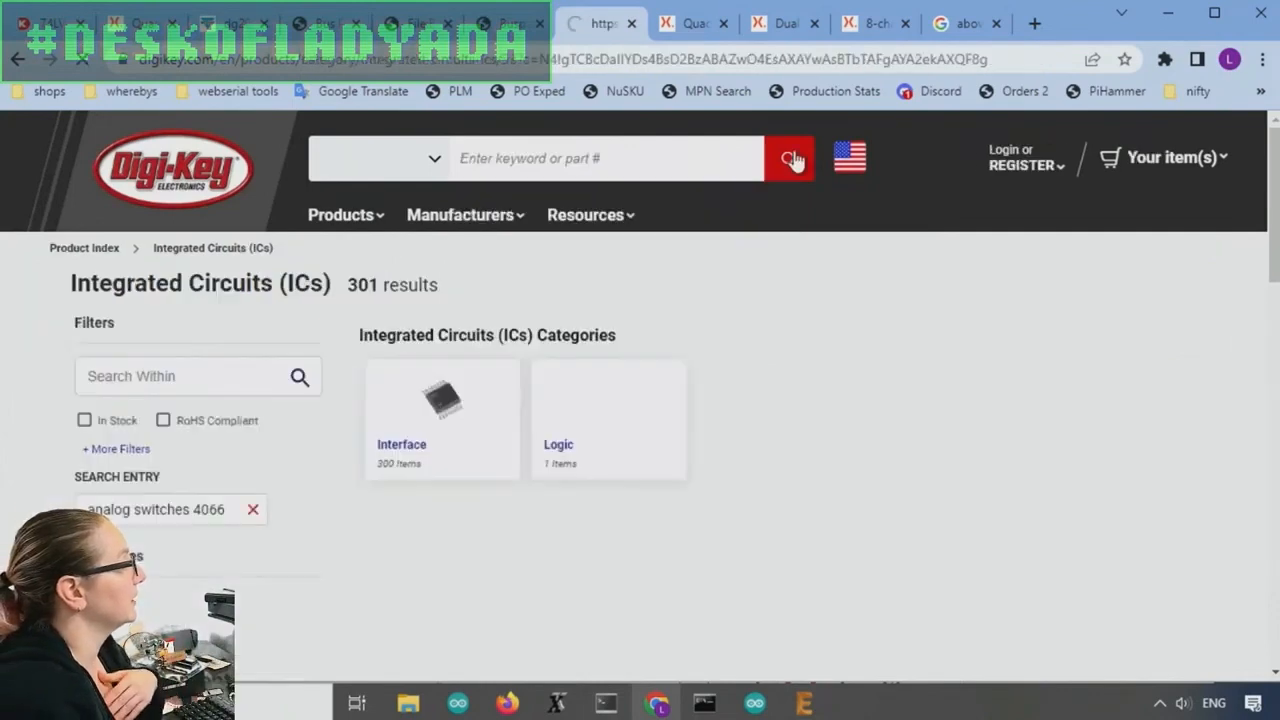
scroll(down, 3)
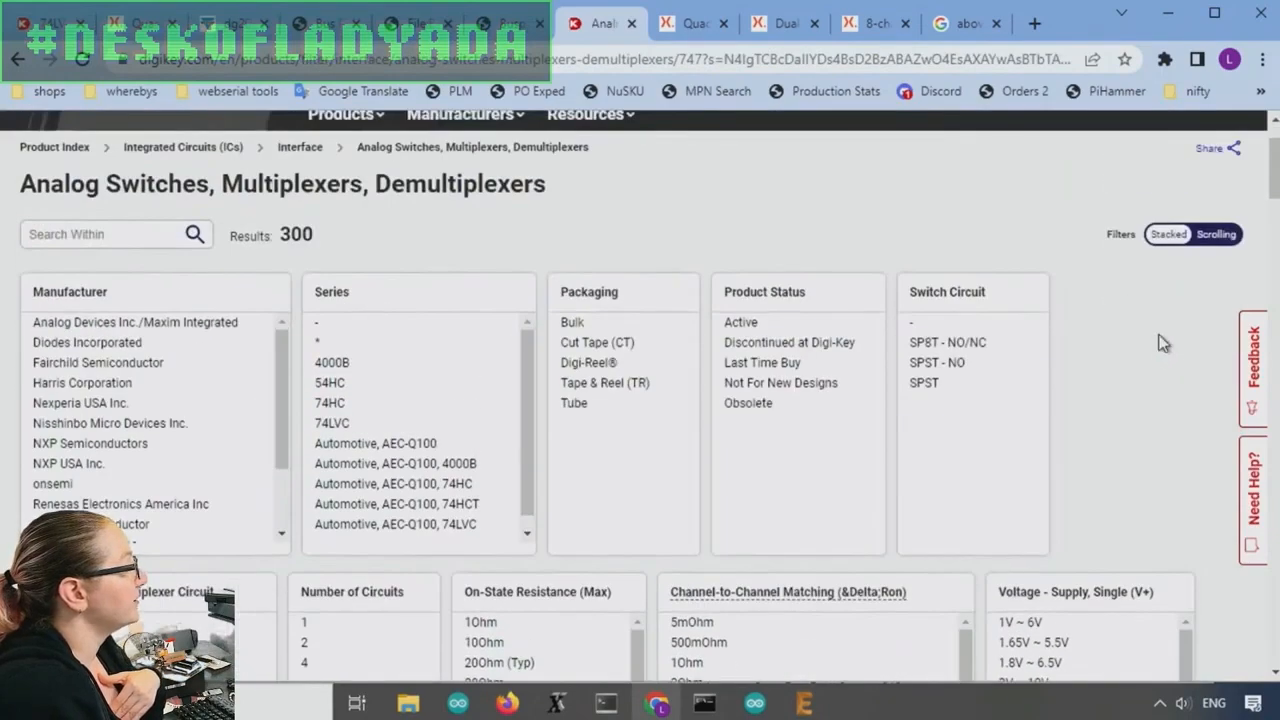
click(740, 322)
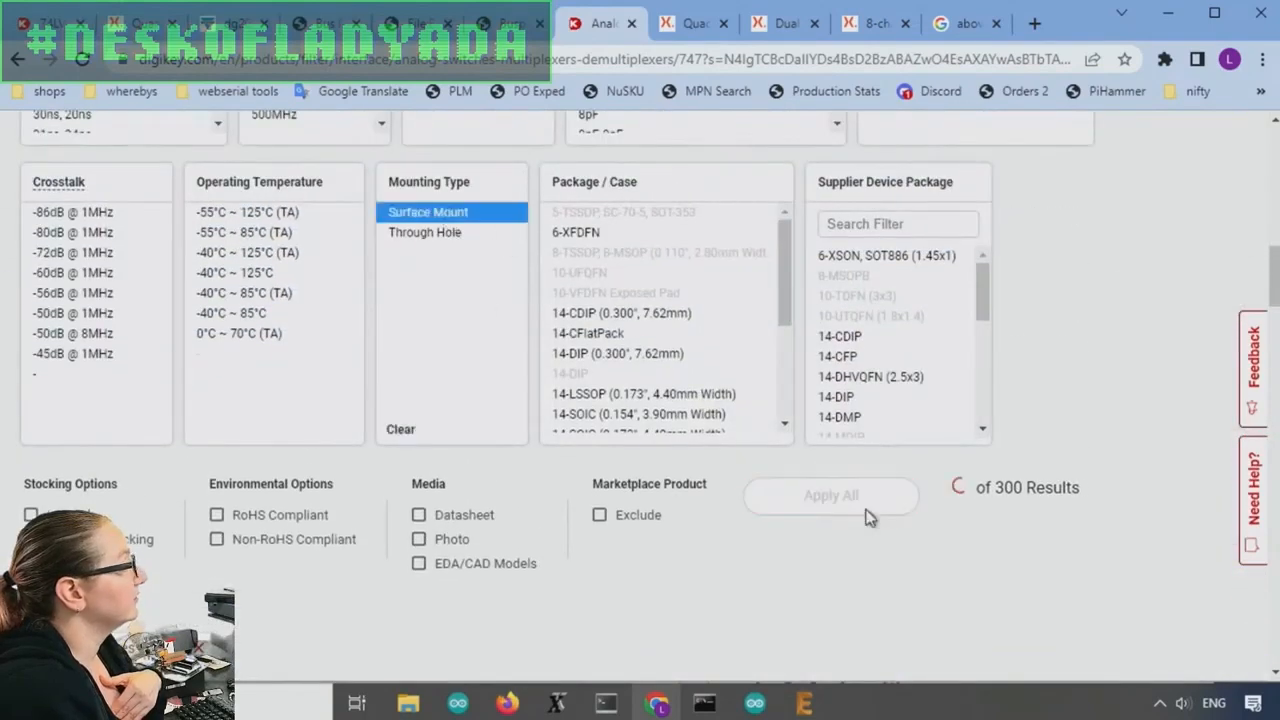
click(830, 496)
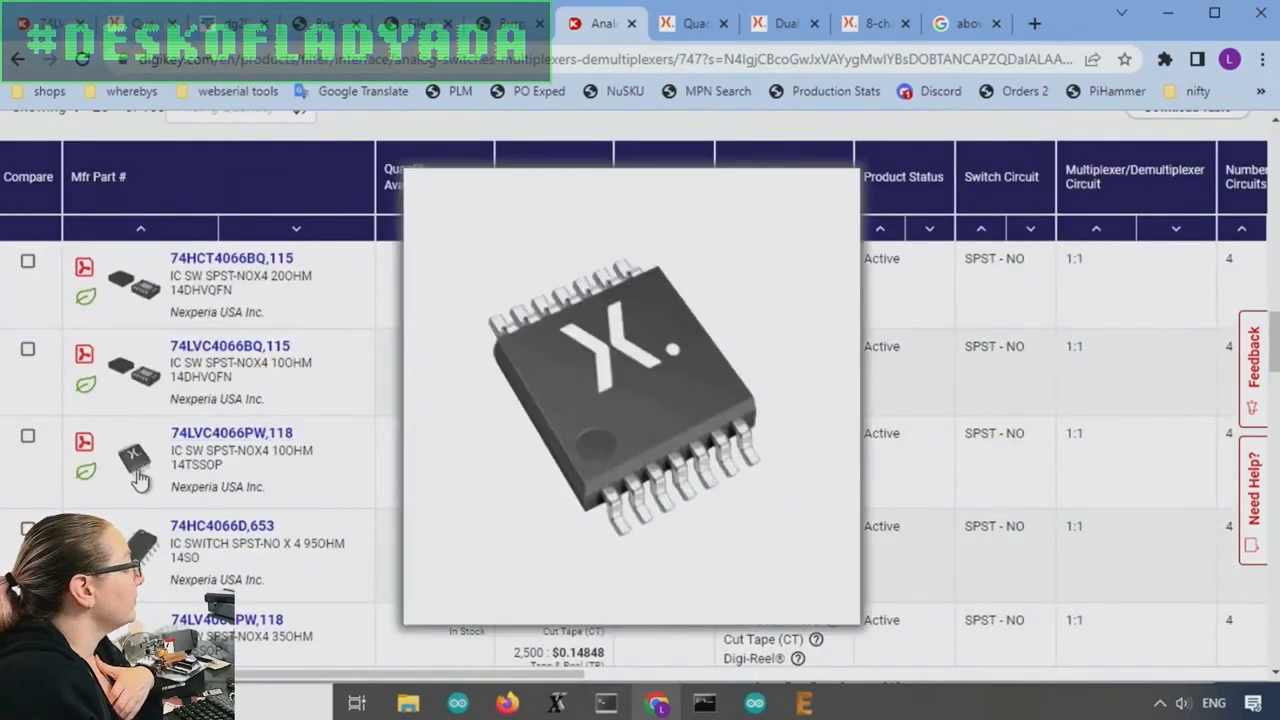
mouse_move(150, 290)
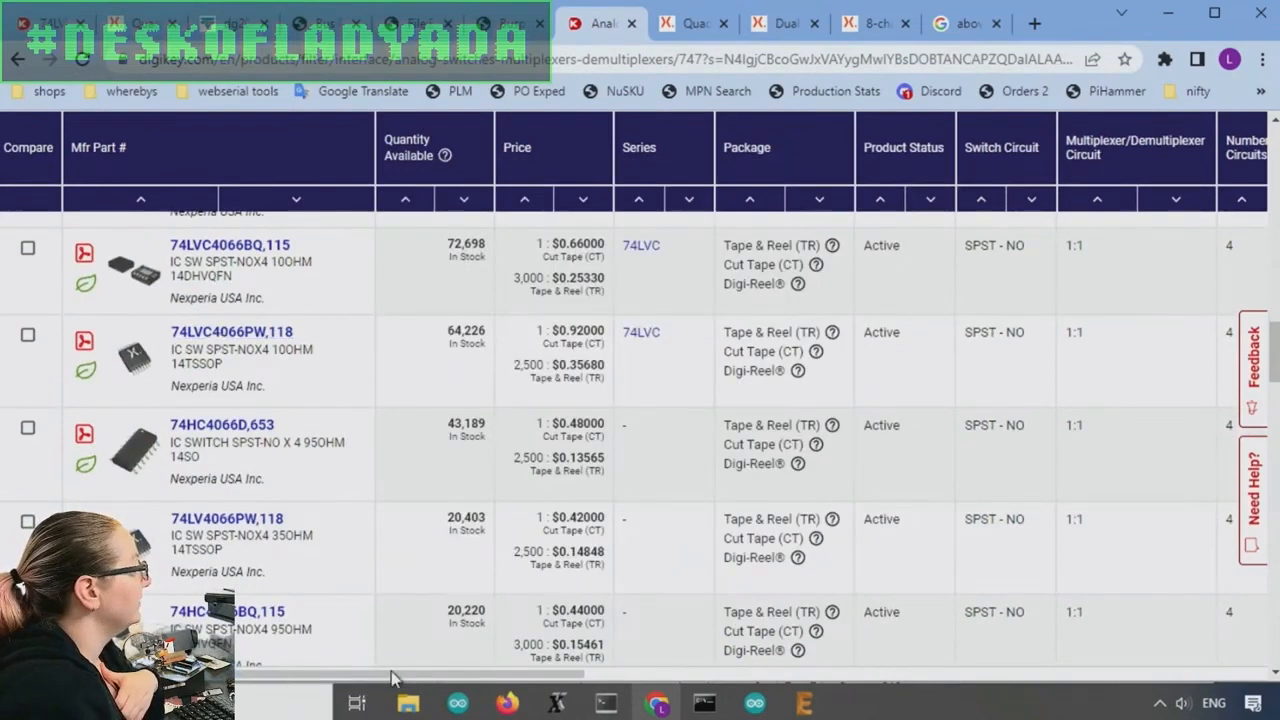
Scan the Nexperia 74LVC4066 quad SPST-NO variants' specs across the results table
scroll(right, 3)
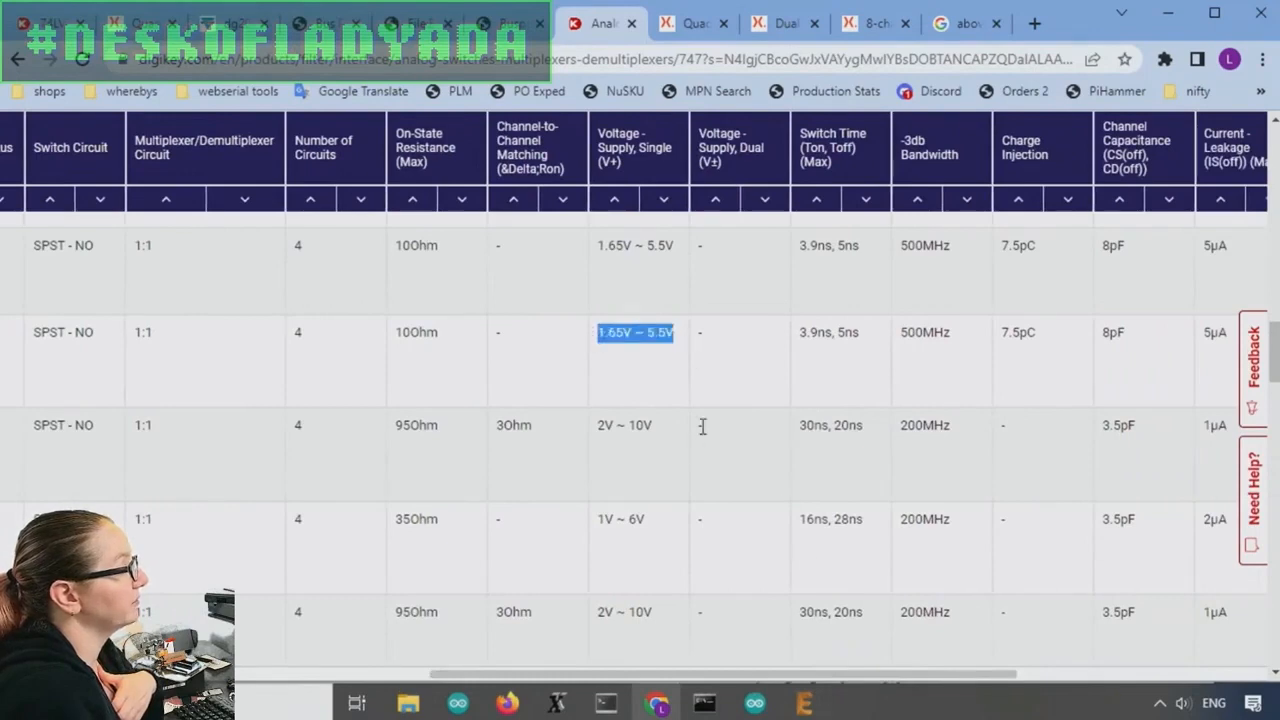
scroll(right, 3)
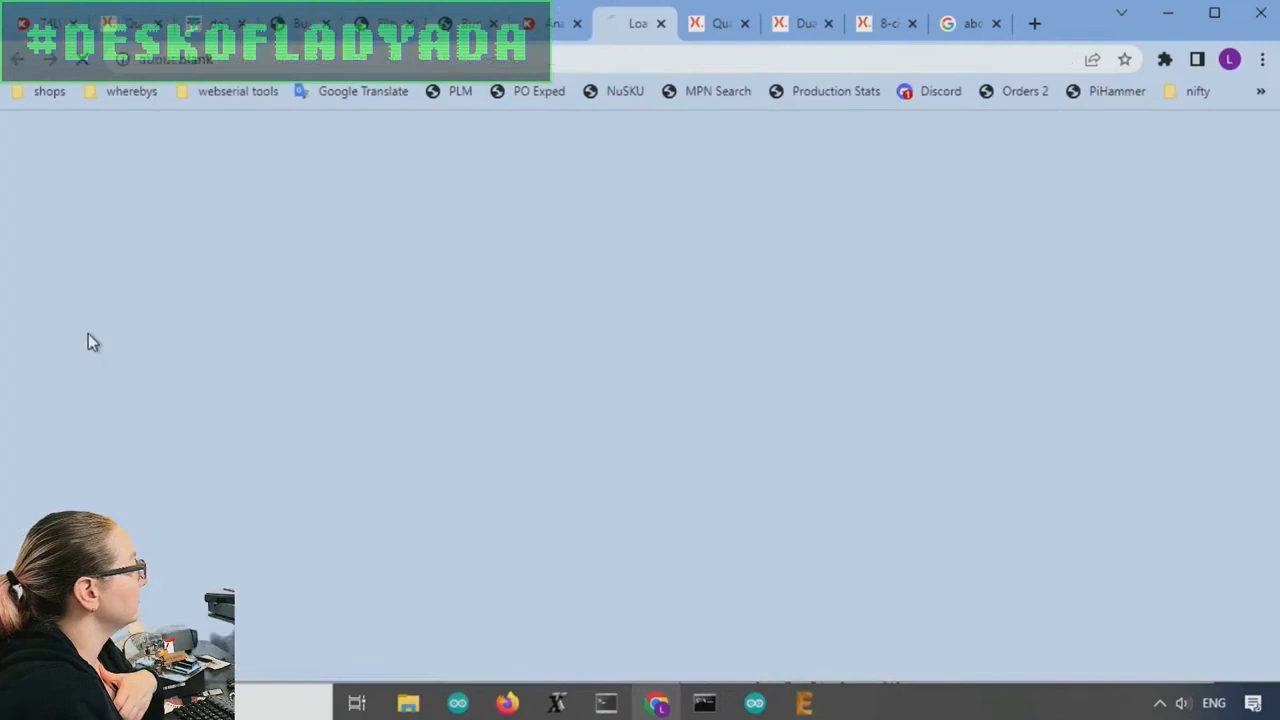
Read the 74LVC4066 quad bilateral switch datasheet's general description
click(636, 24)
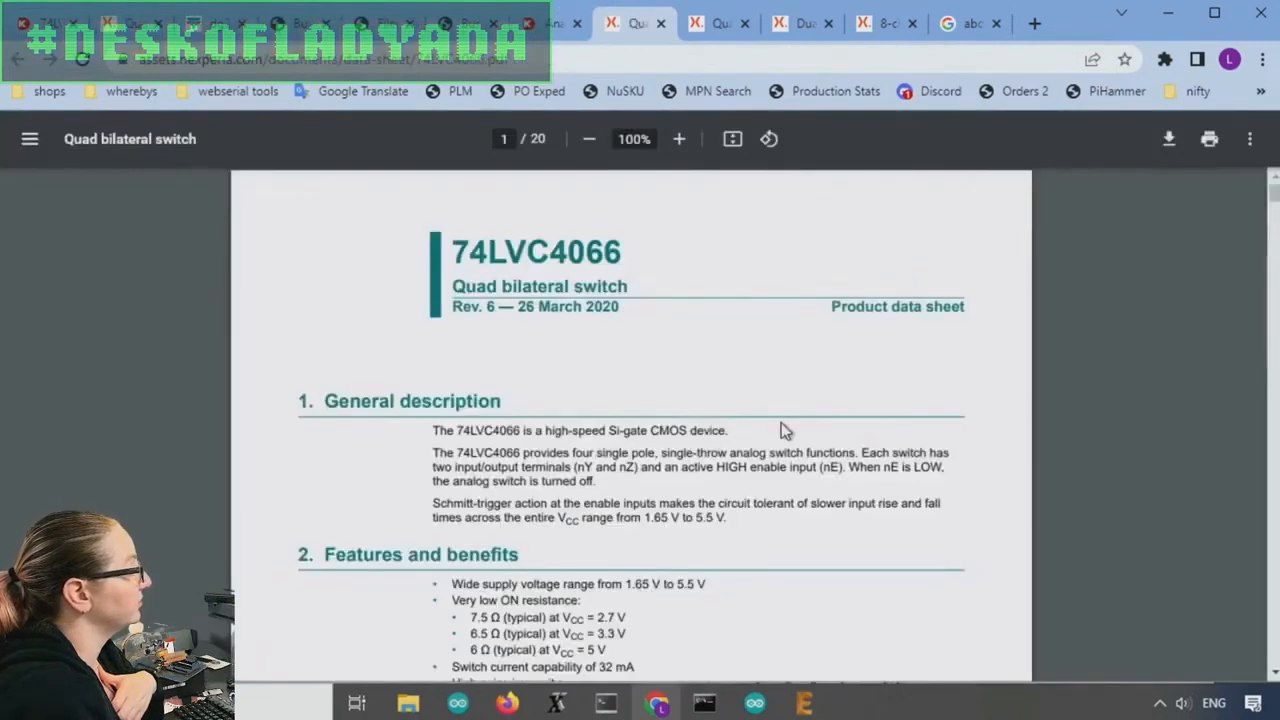
scroll(down, 3)
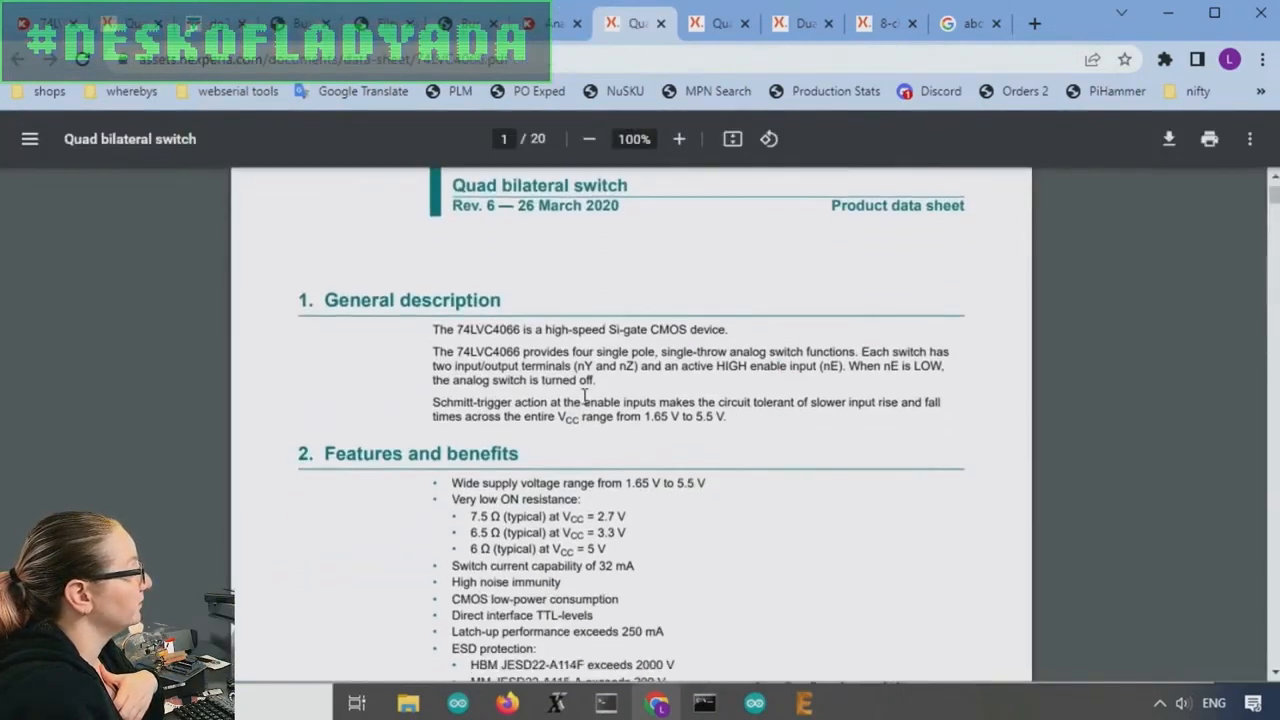
scroll(down, 3)
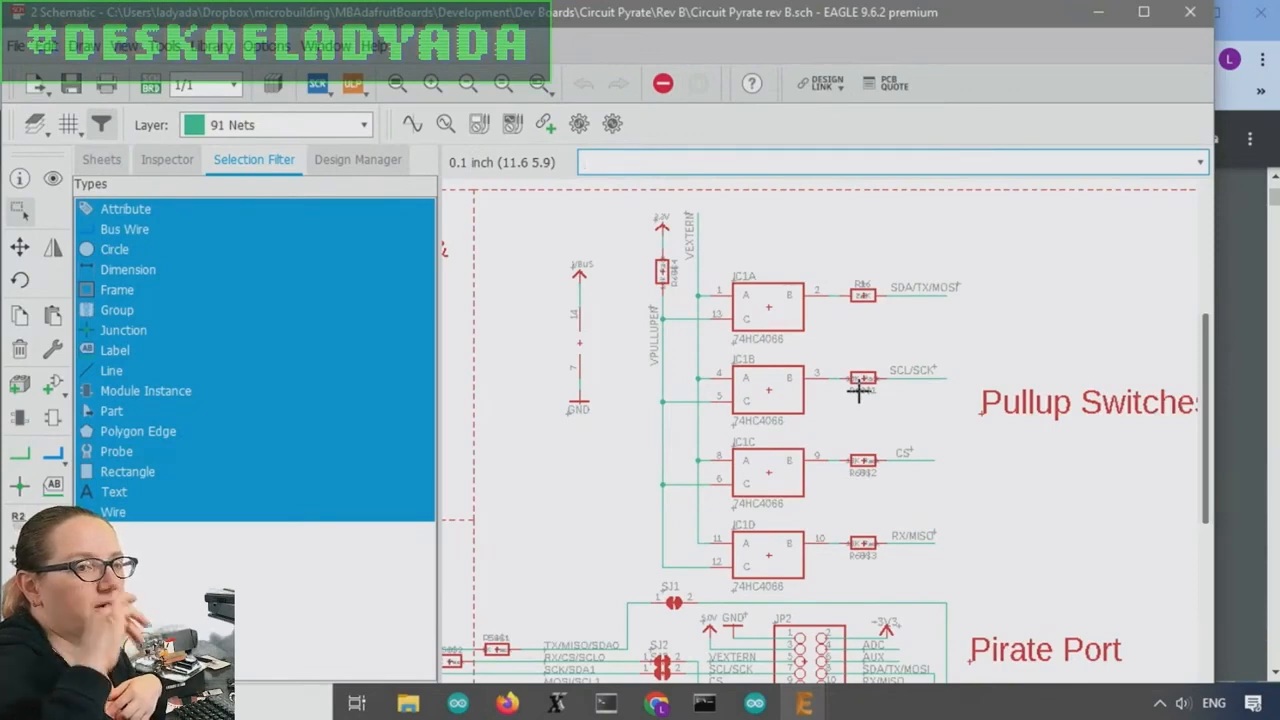
Inspect the four 4066 pullup switch gates on SDA, SCL, CS and RX/MISO in the Circuit Pirate schematic
click(890, 160)
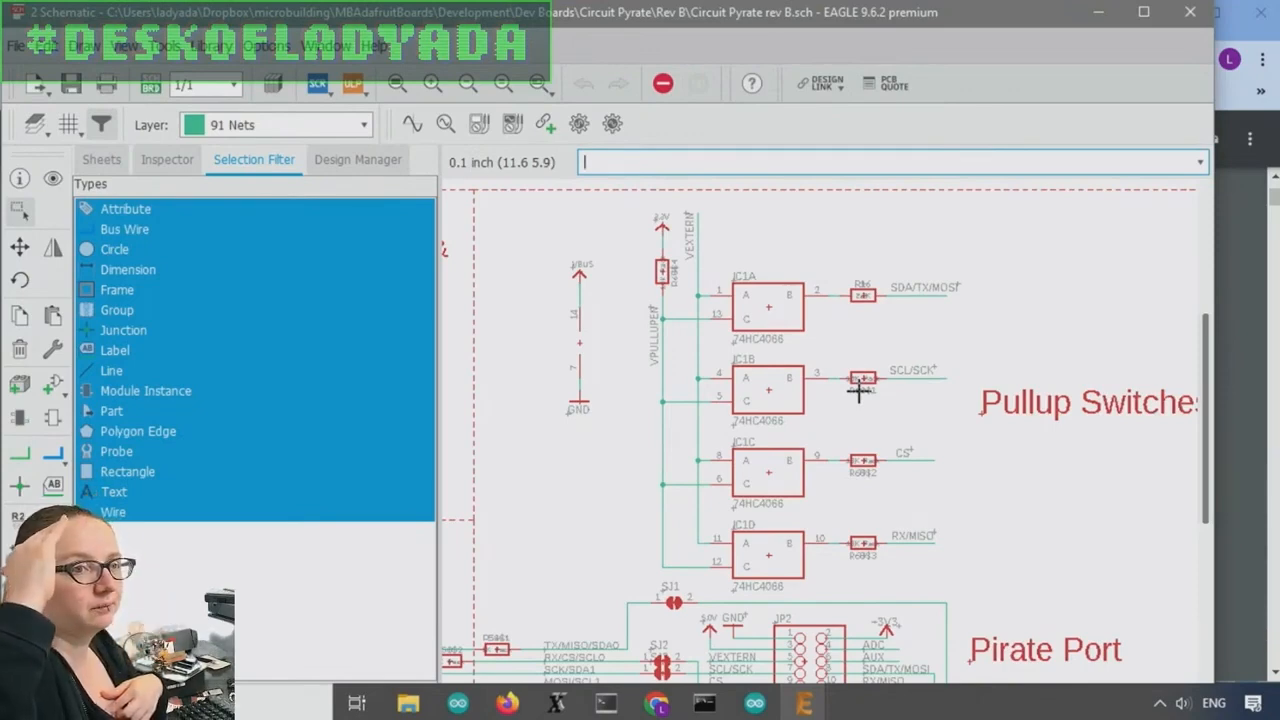
mouse_move(944, 486)
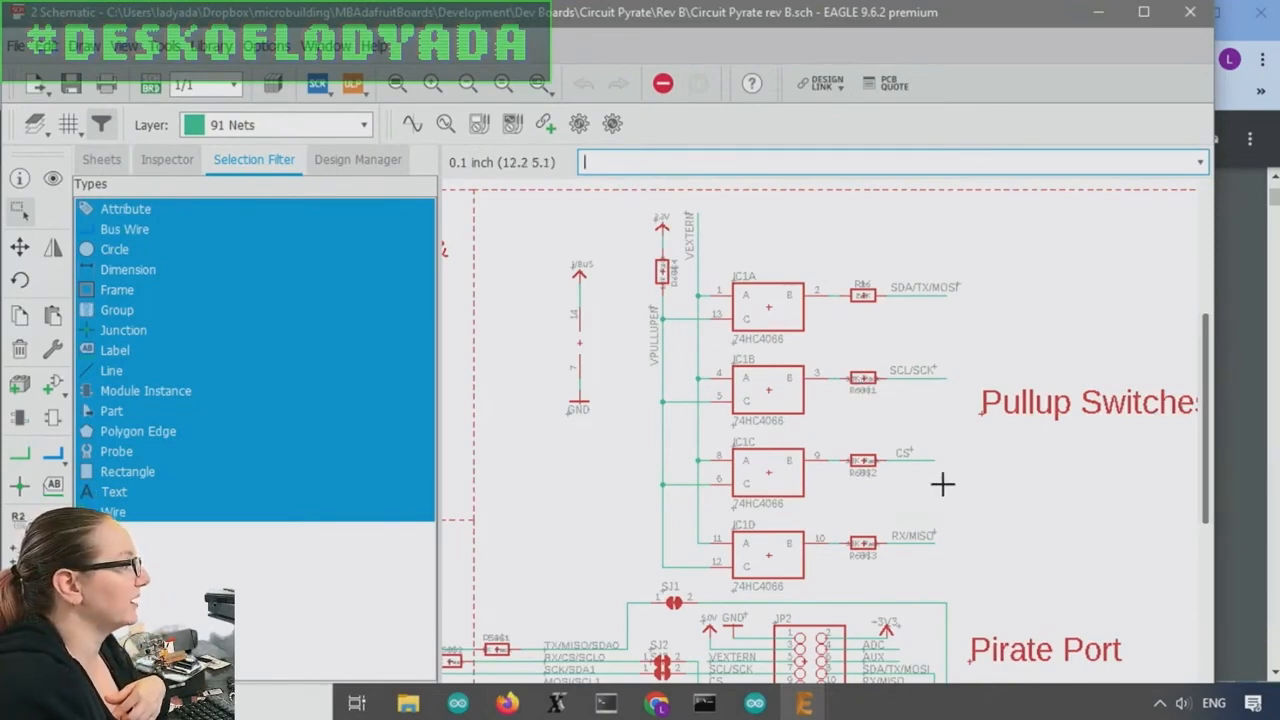
mouse_move(750, 560)
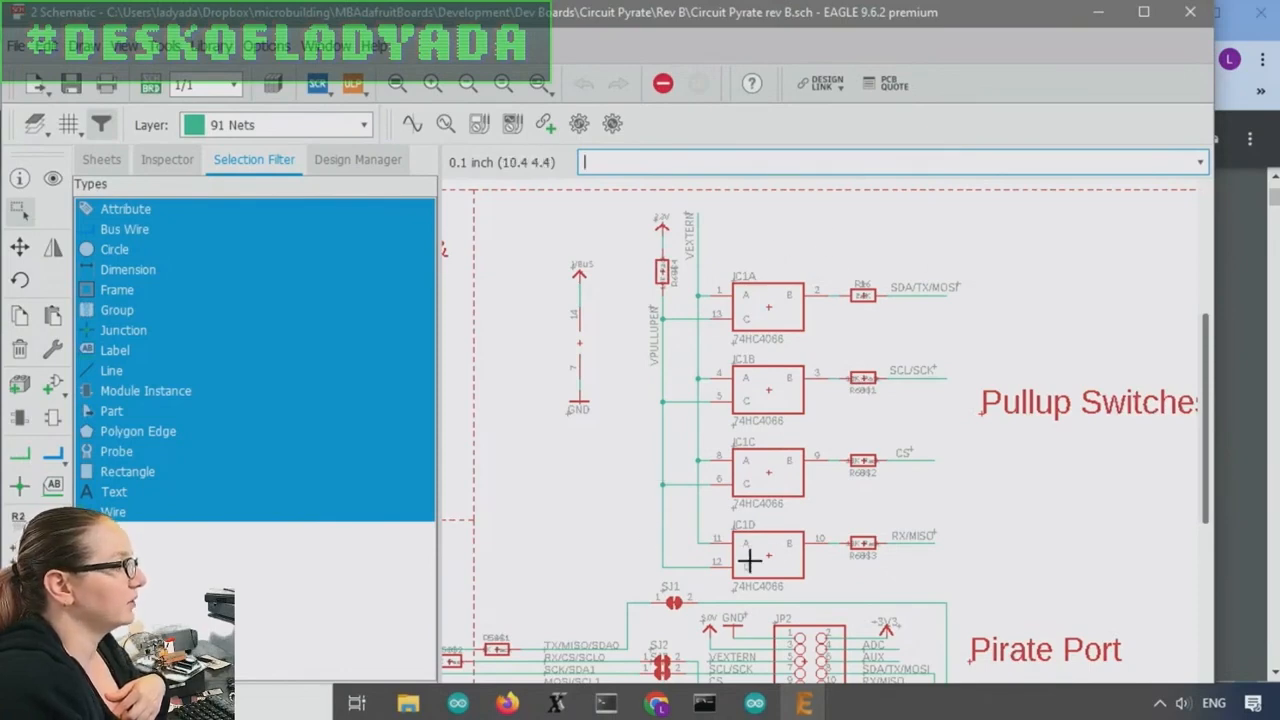
mouse_move(628, 330)
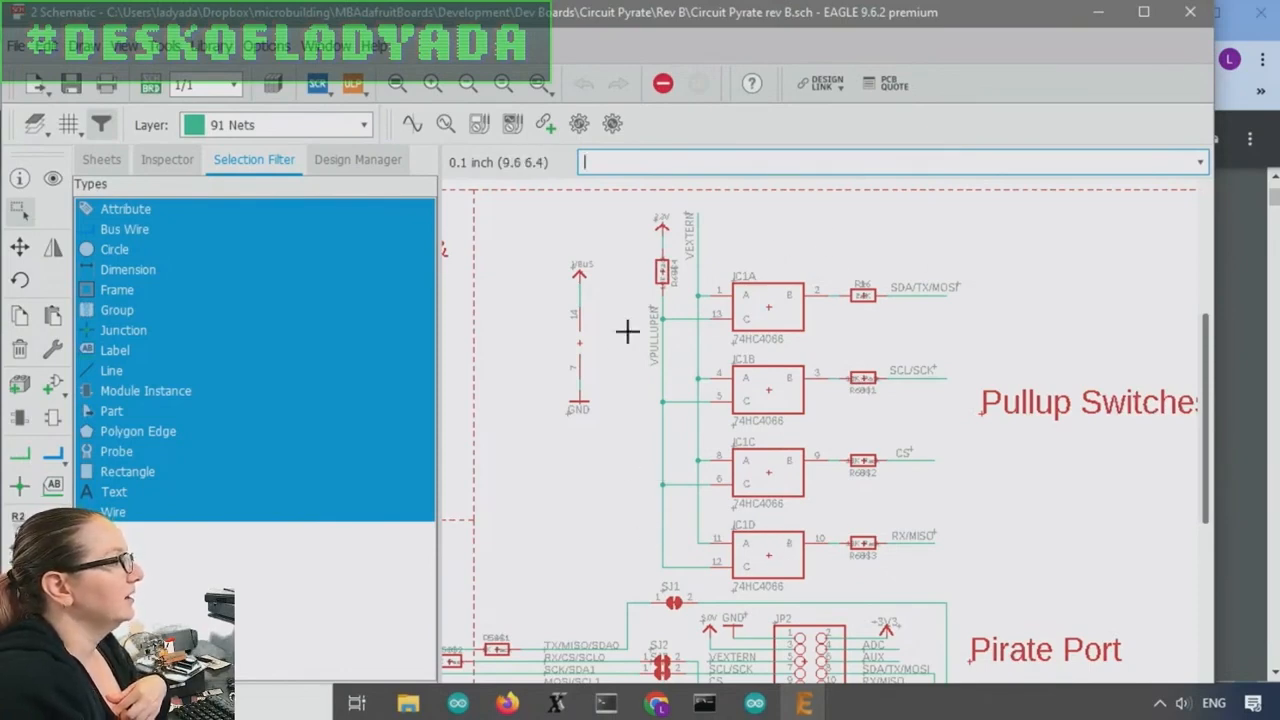
mouse_move(692, 388)
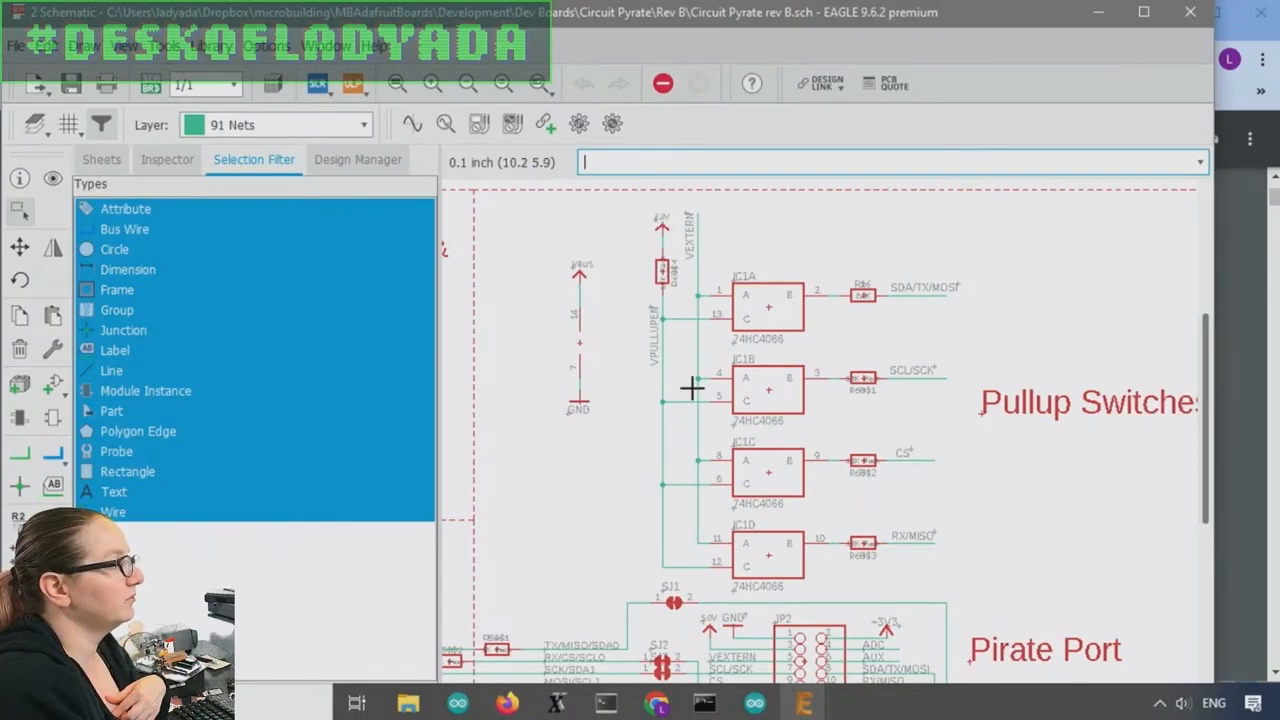
mouse_move(696, 236)
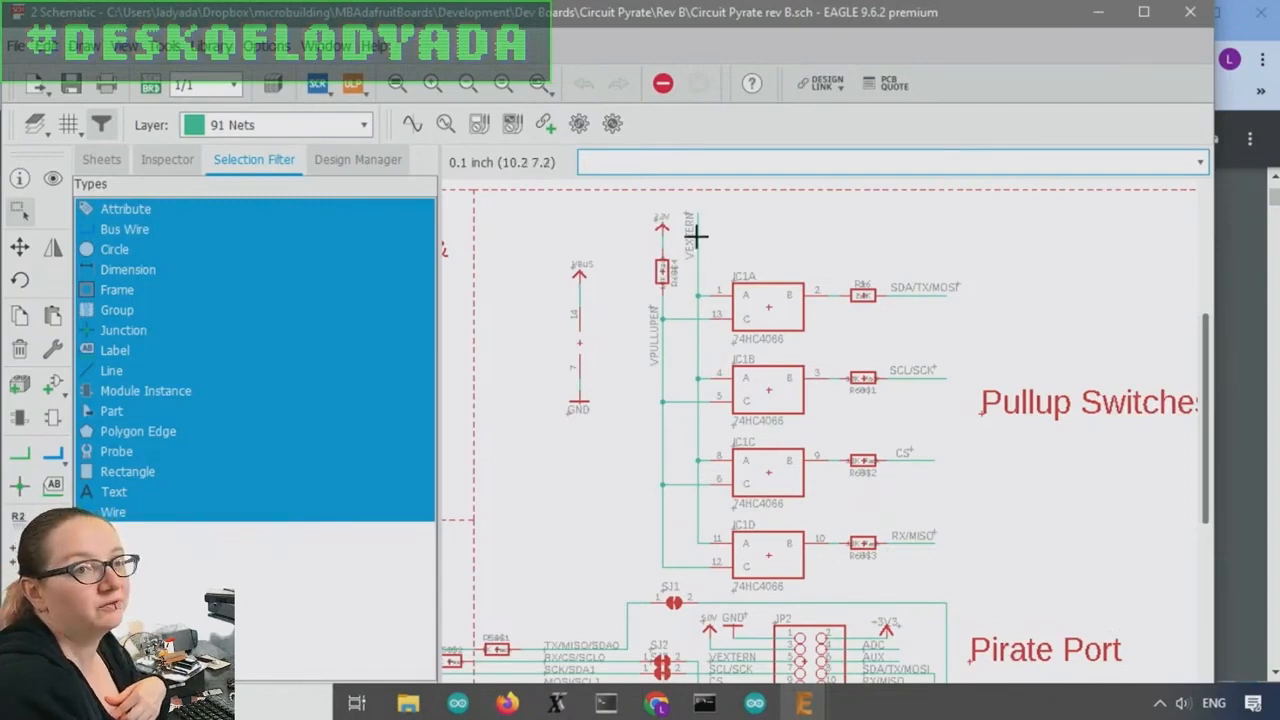
mouse_move(776, 668)
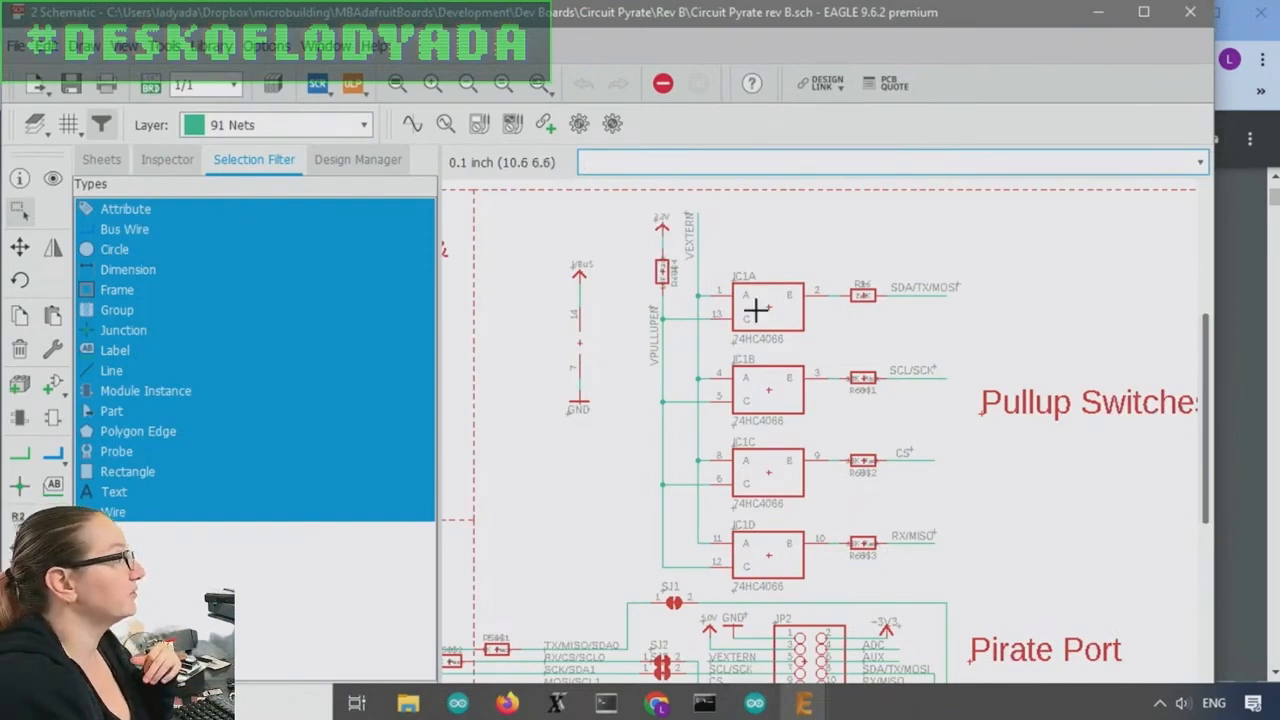
mouse_move(656, 240)
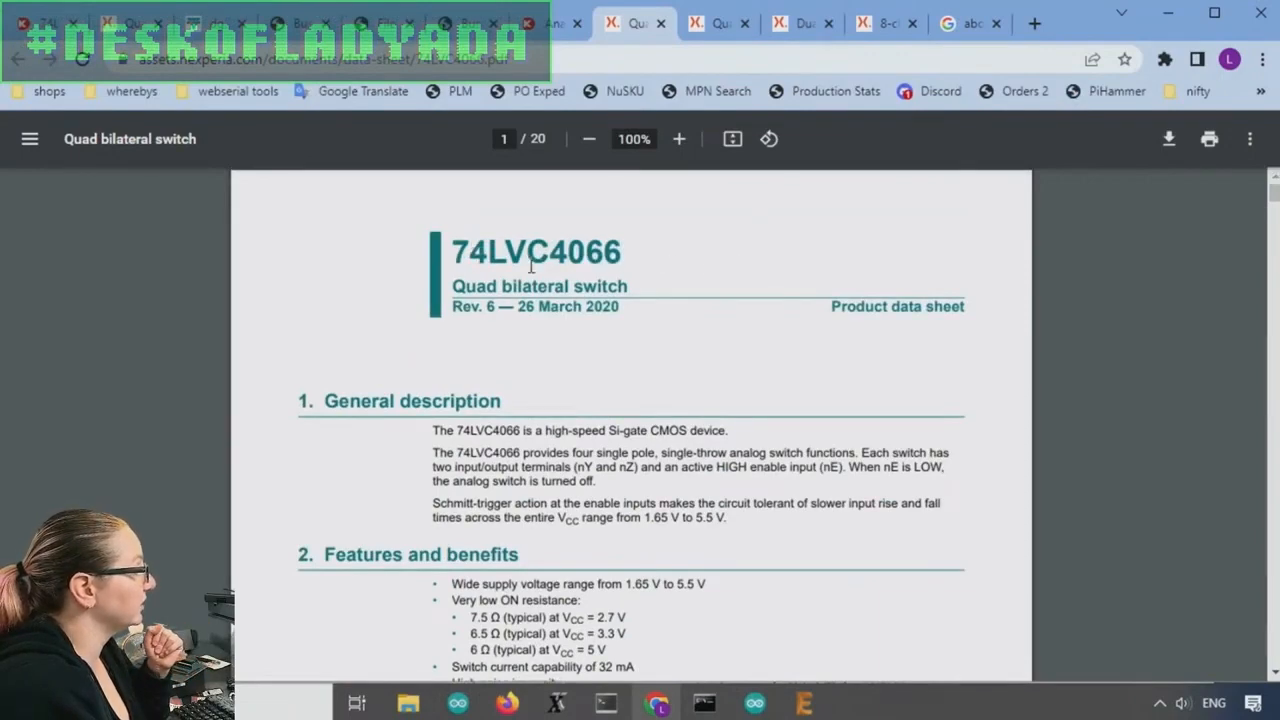
Highlight the 74LVC4066's low ON resistance and 32 mA switch current features
scroll(down, 3)
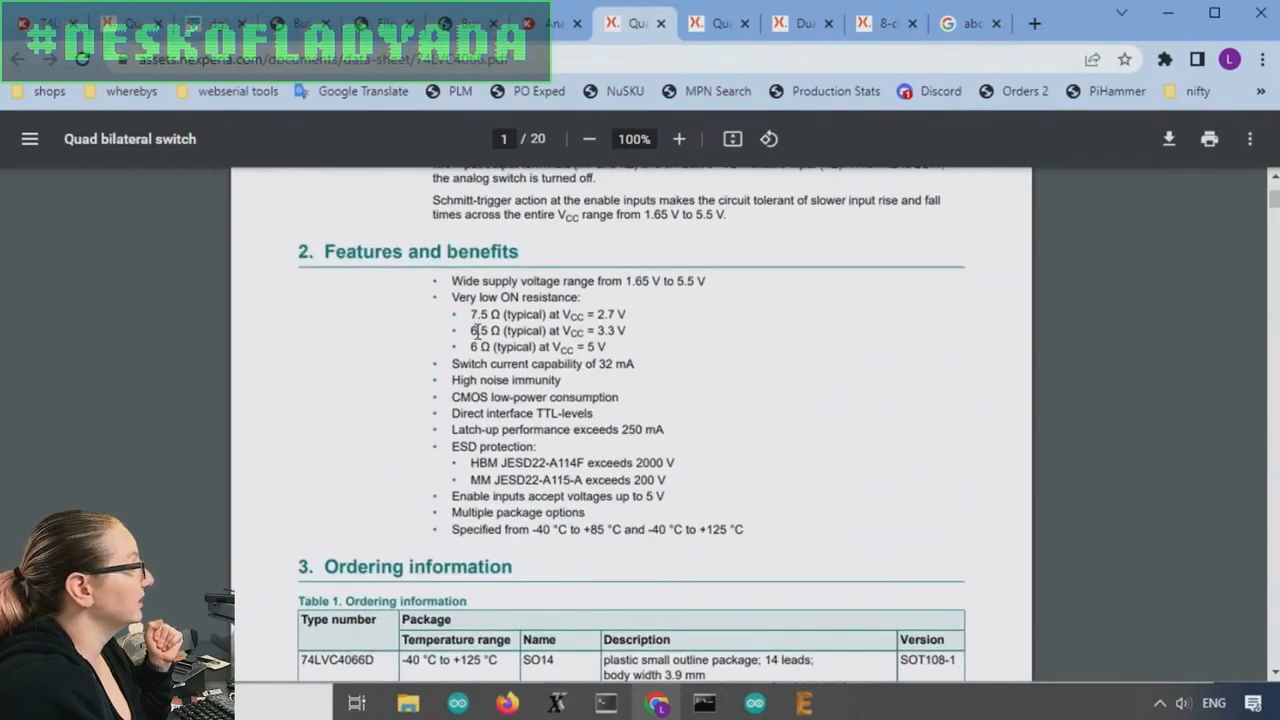
drag(470, 314, 604, 348)
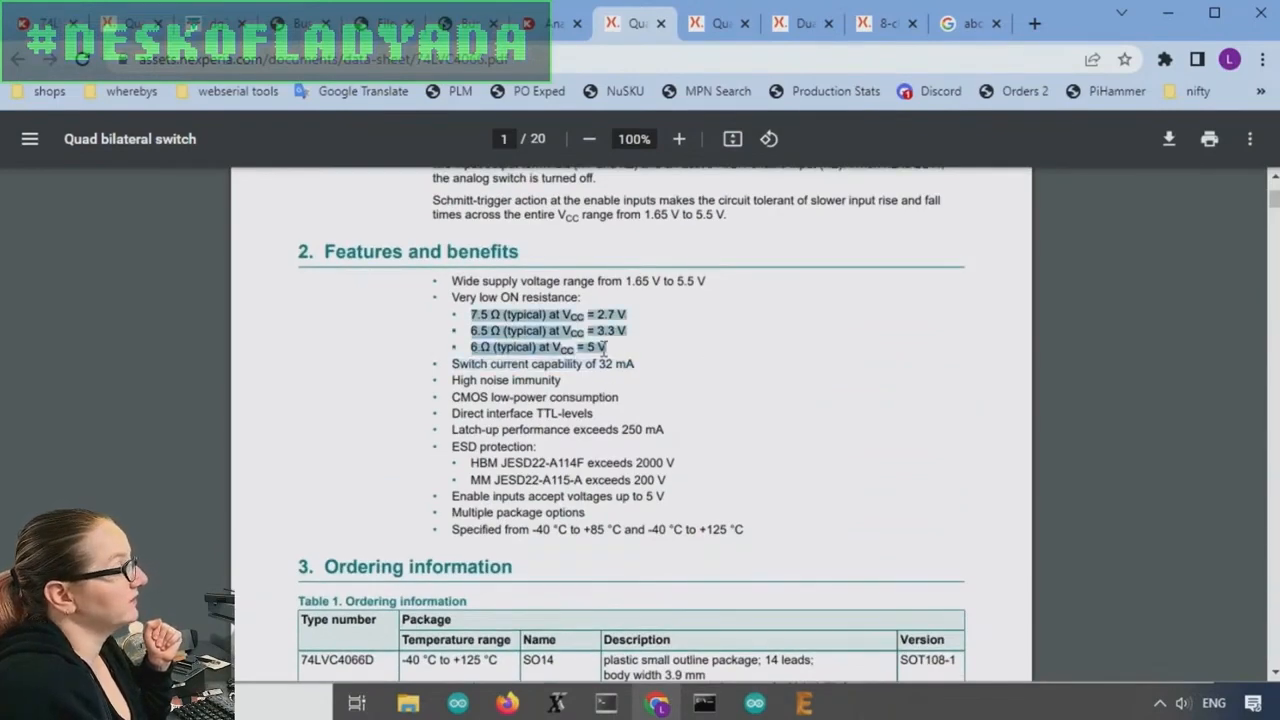
click(544, 364)
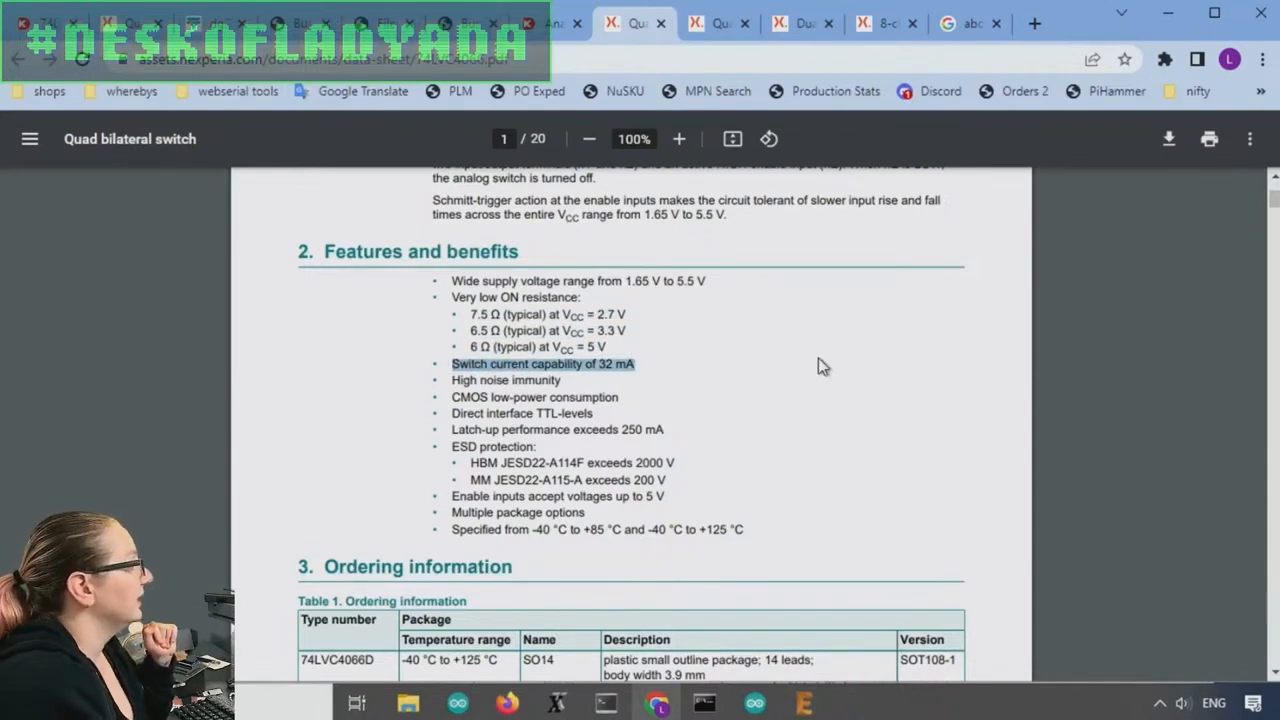
scroll(down, 3)
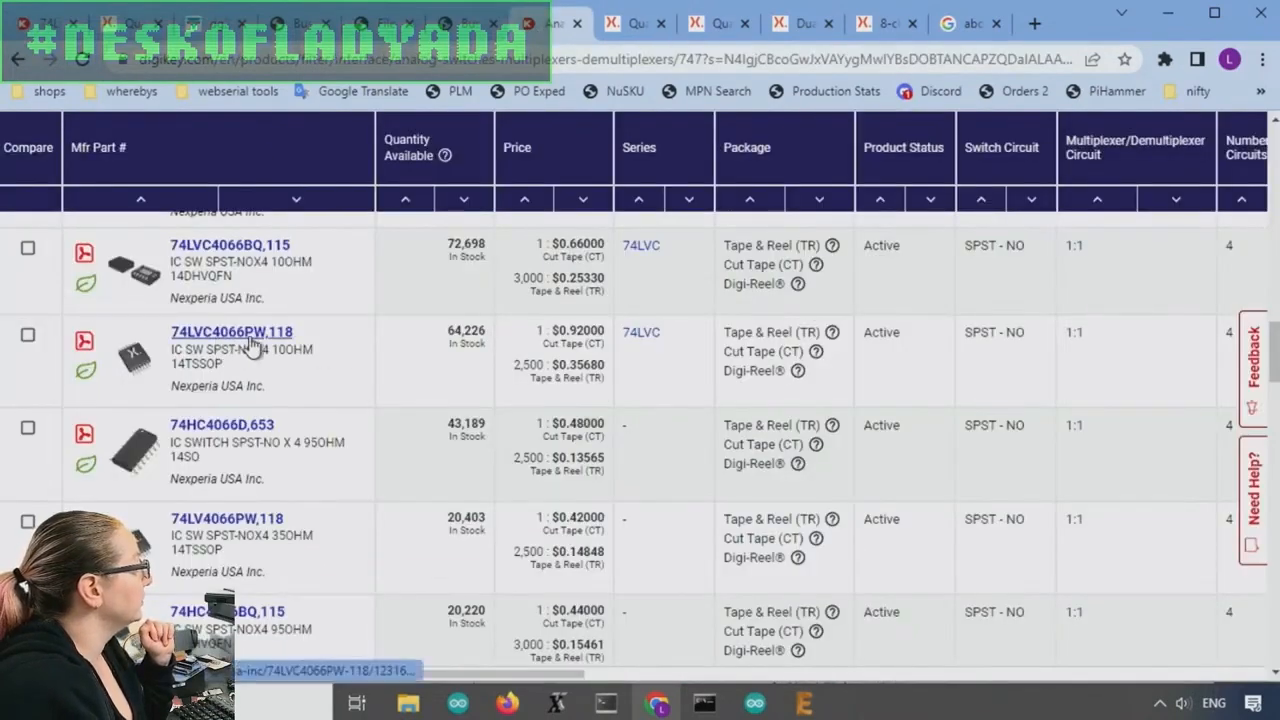
View the 74LVC4066PW,118 product page, reviewing its 64,226 stock, pricing from $0.92 and attributes
click(232, 332)
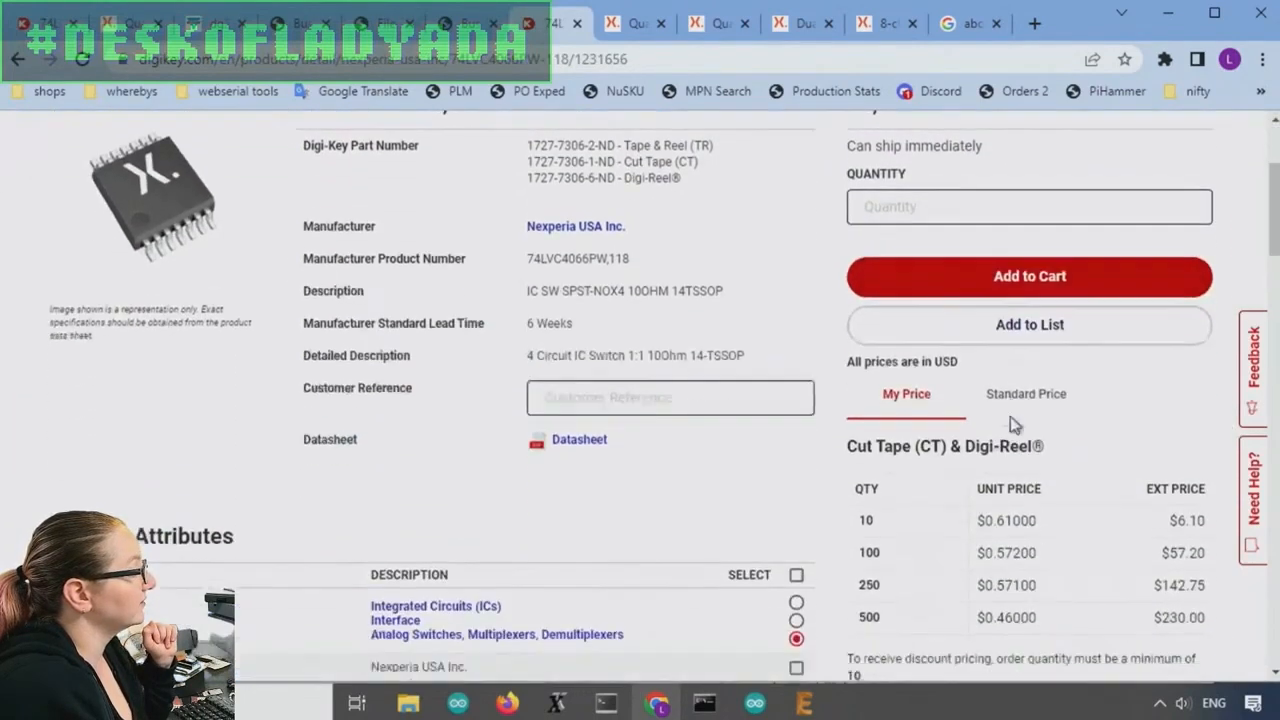
scroll(down, 3)
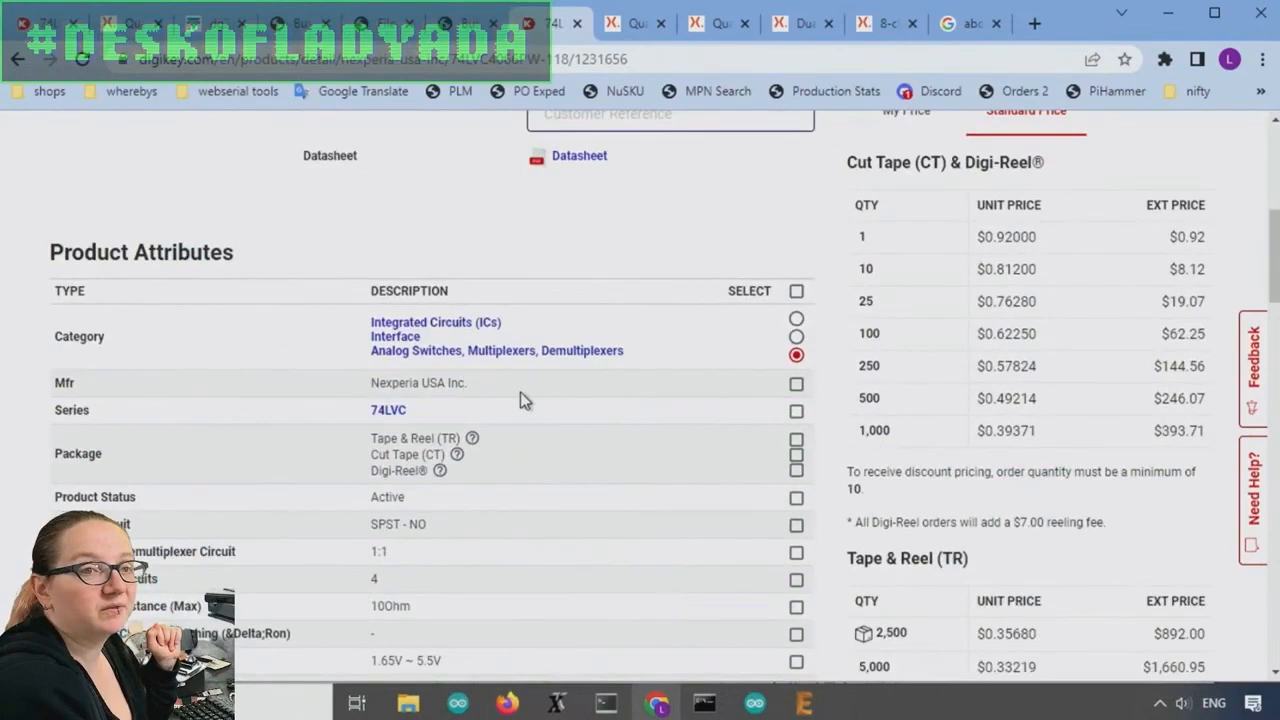
scroll(down, 3)
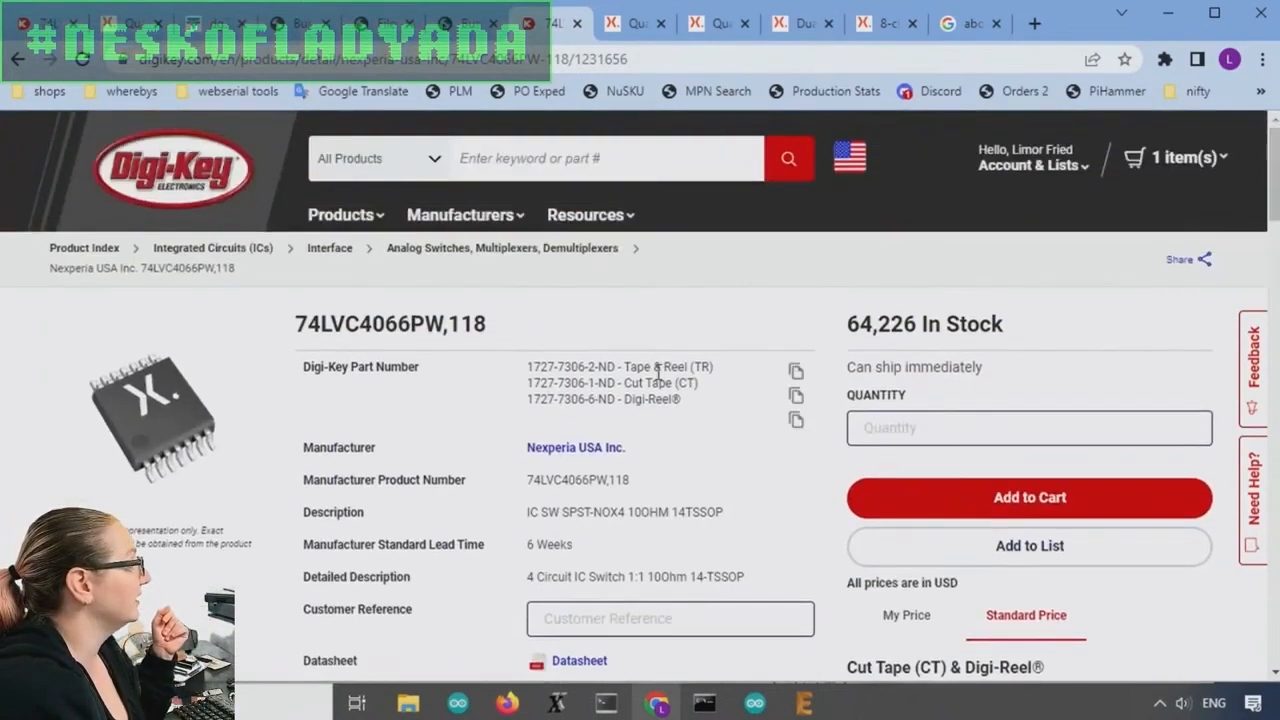
scroll(down, 3)
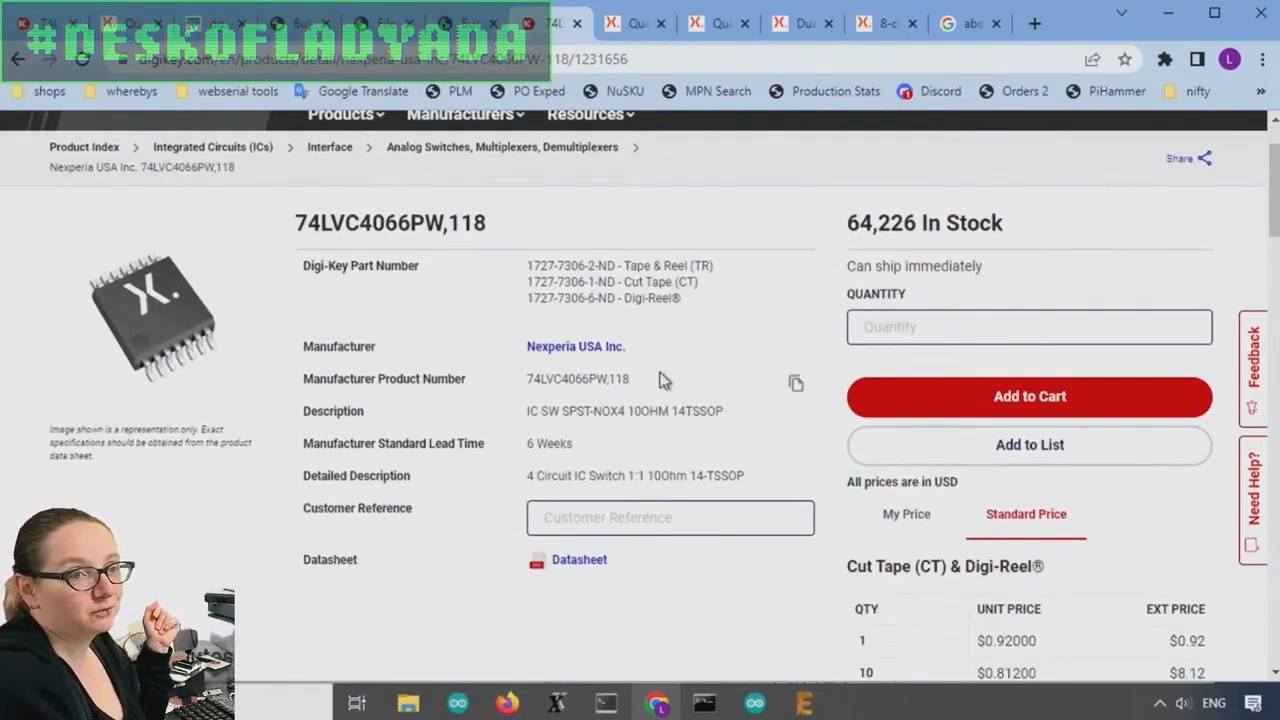